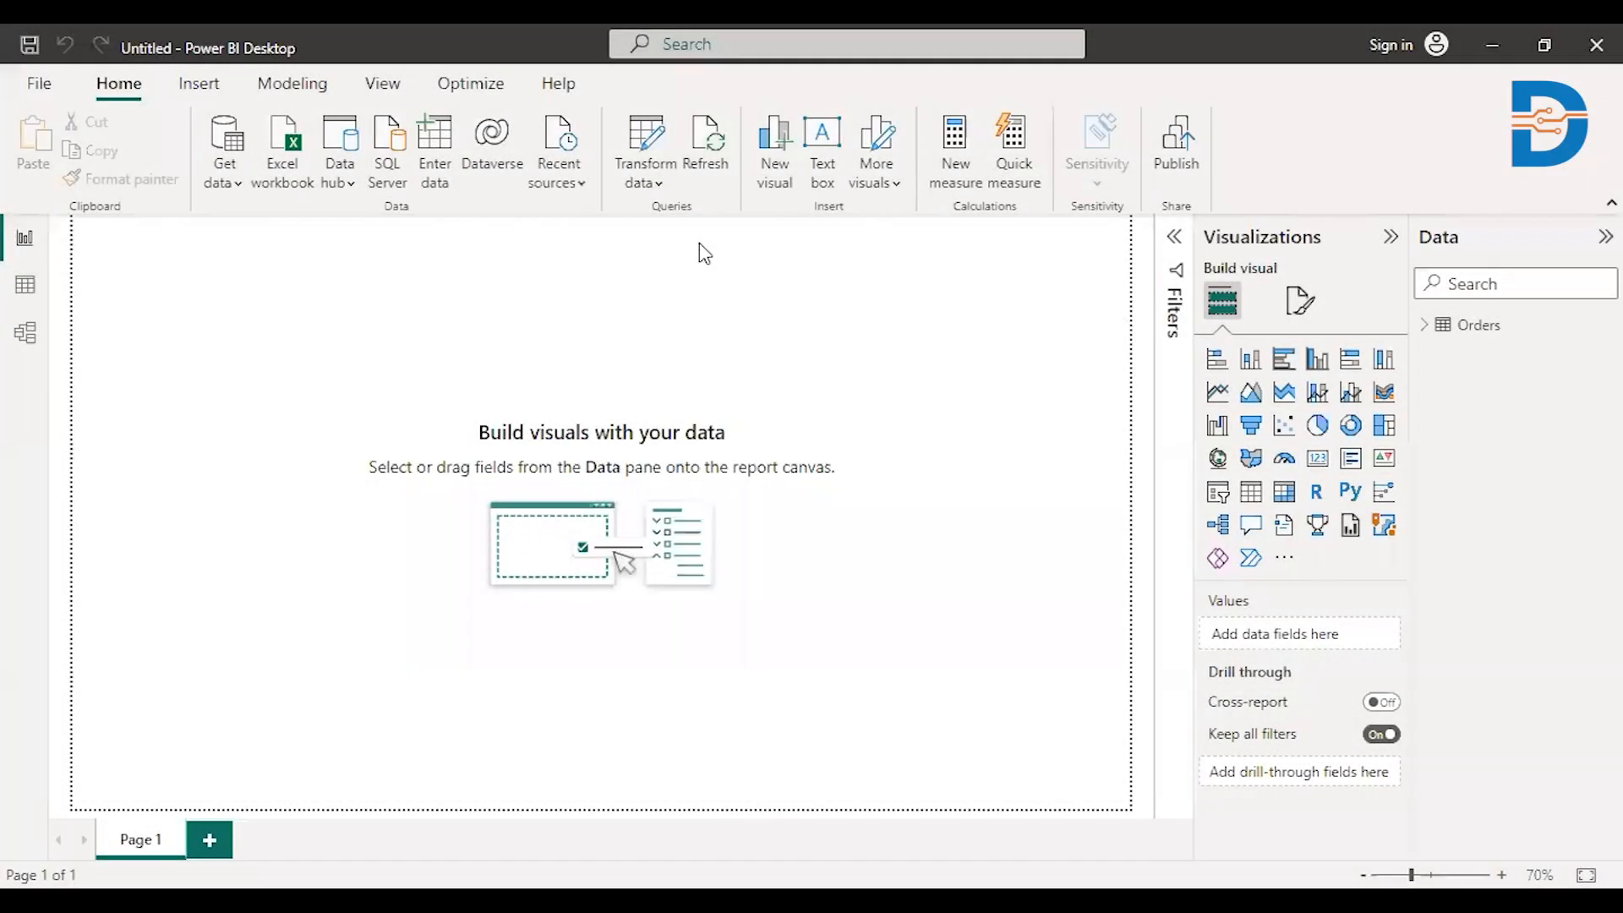
{"action": "mouse_move", "coordinate": [702, 253]}
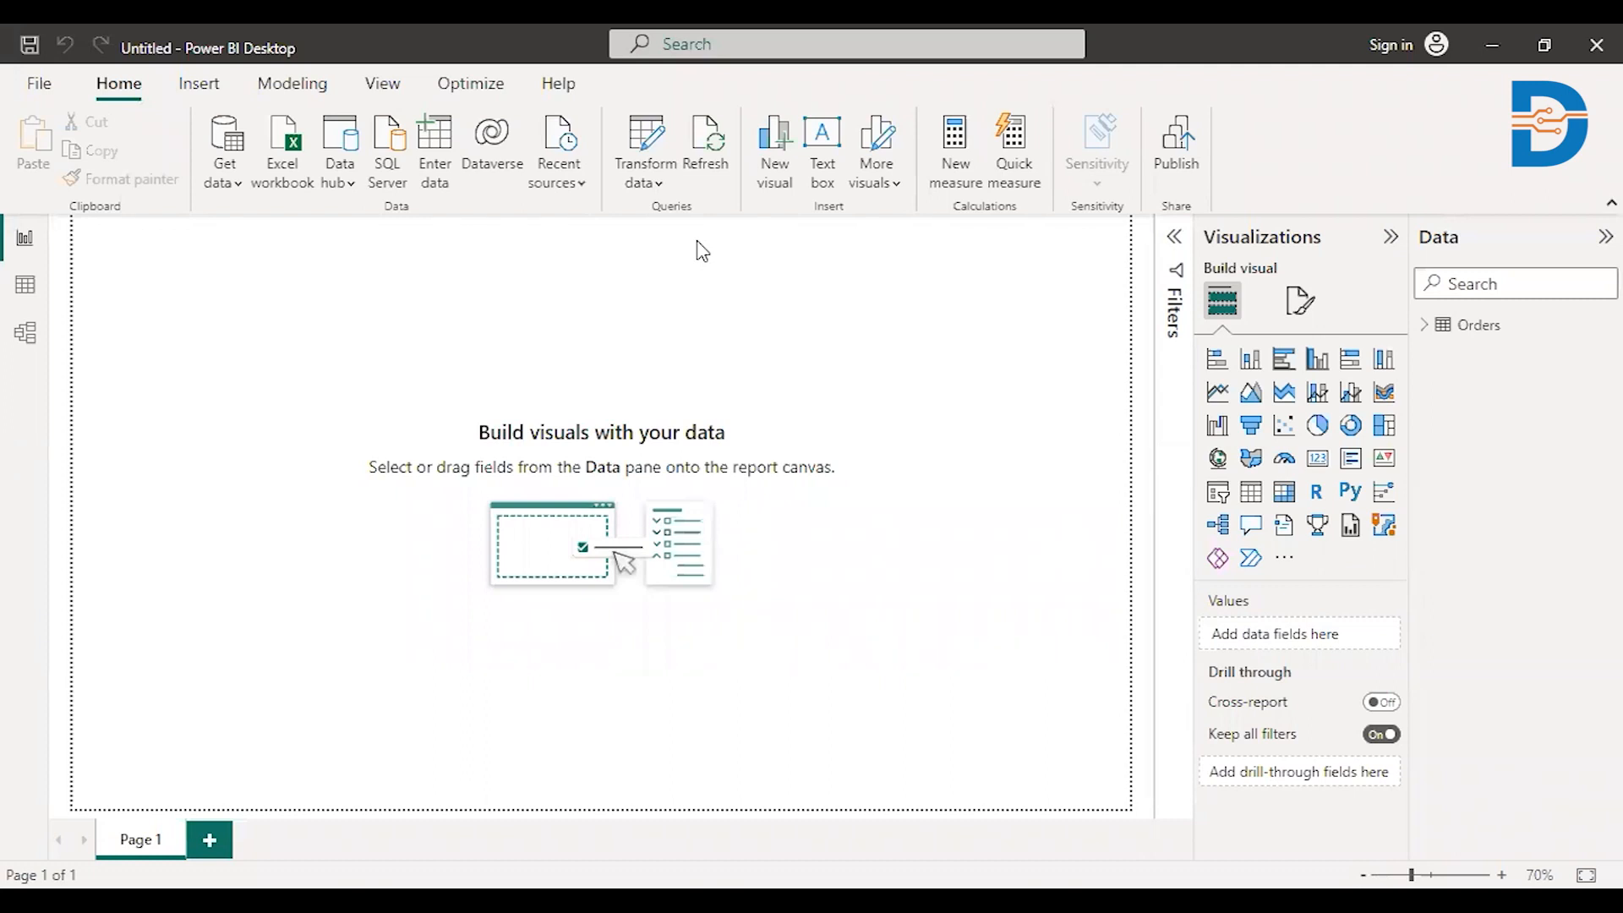
{"action": "mouse_move", "coordinate": [1236, 265]}
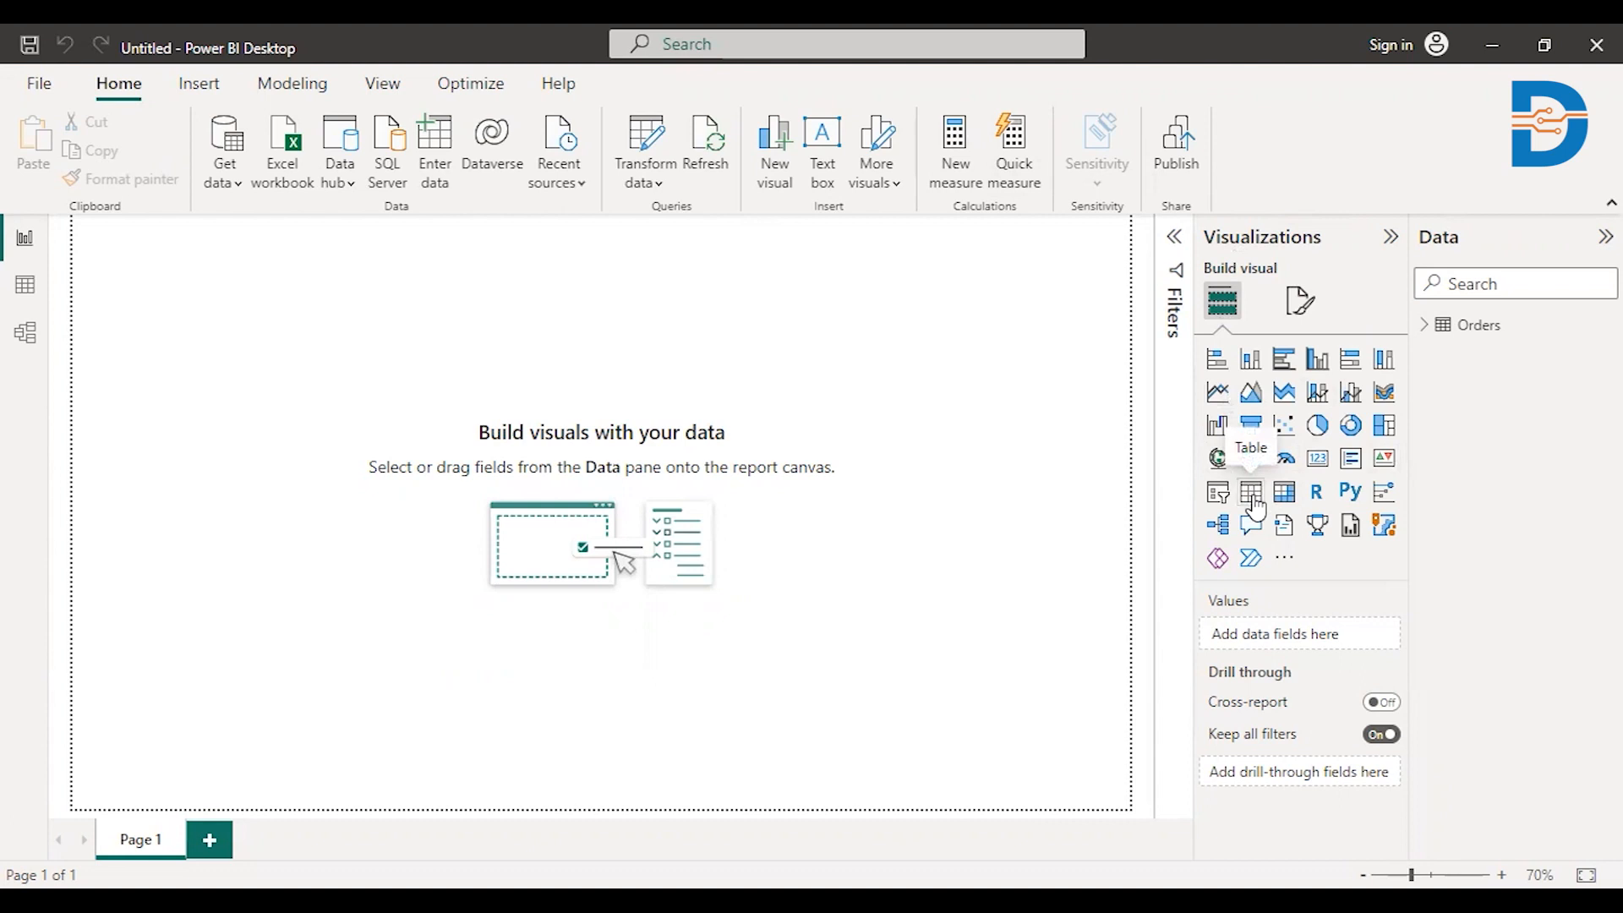
Step: Add a blank table visual and stretch it across most of the report page
{"action": "left_click", "coordinate": [1249, 491]}
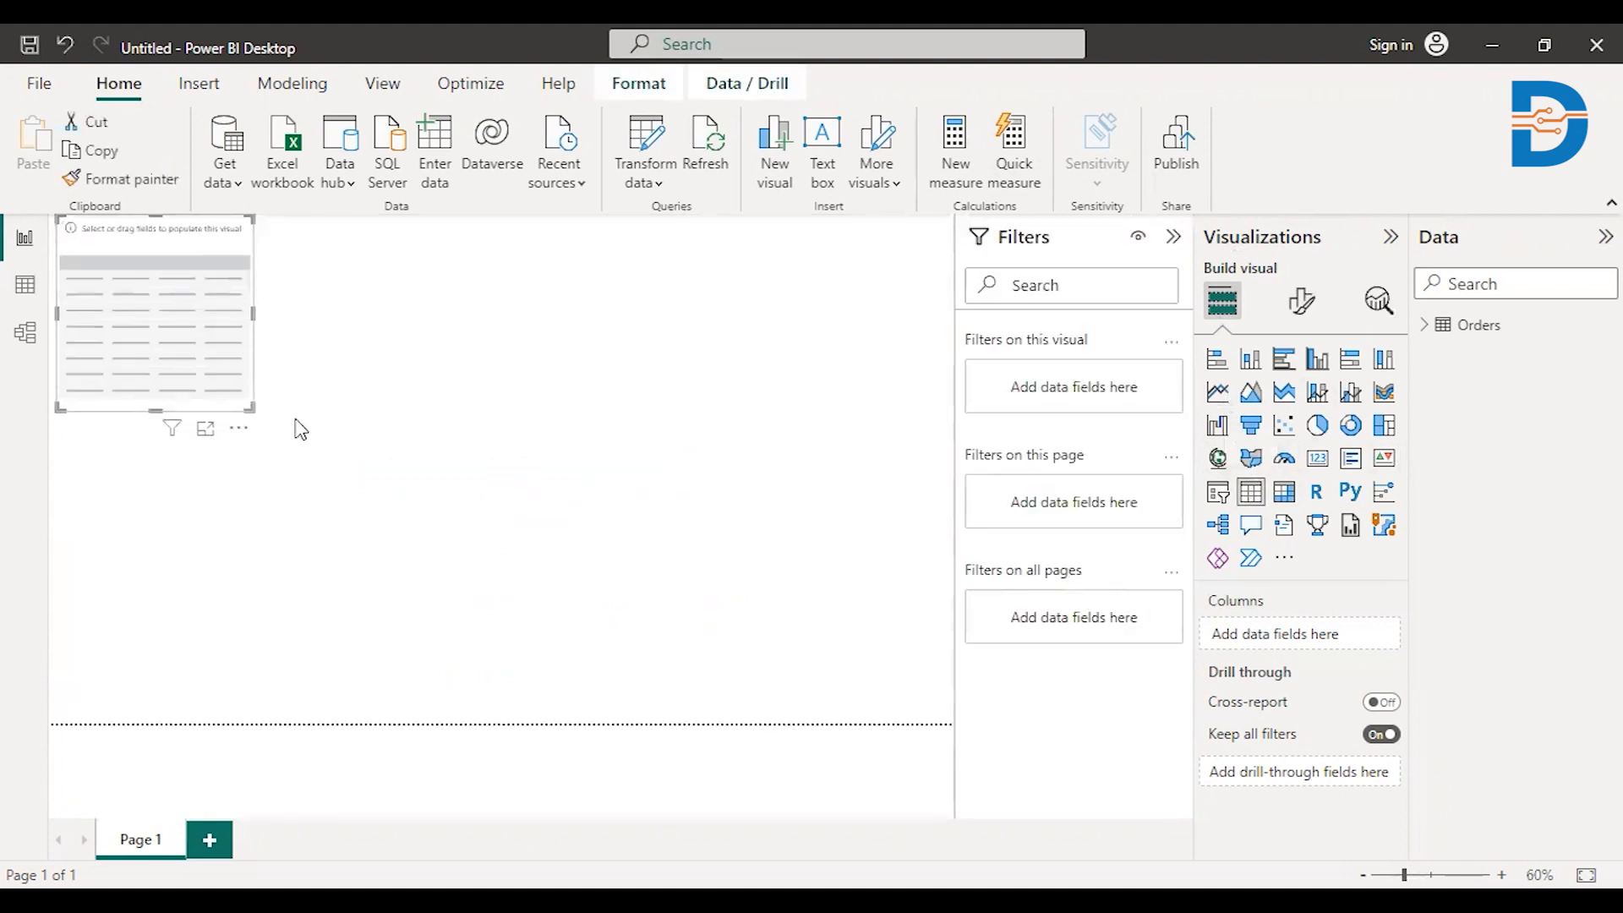
{"action": "left_click_drag", "start_coordinate": [256, 412], "coordinate": [918, 722]}
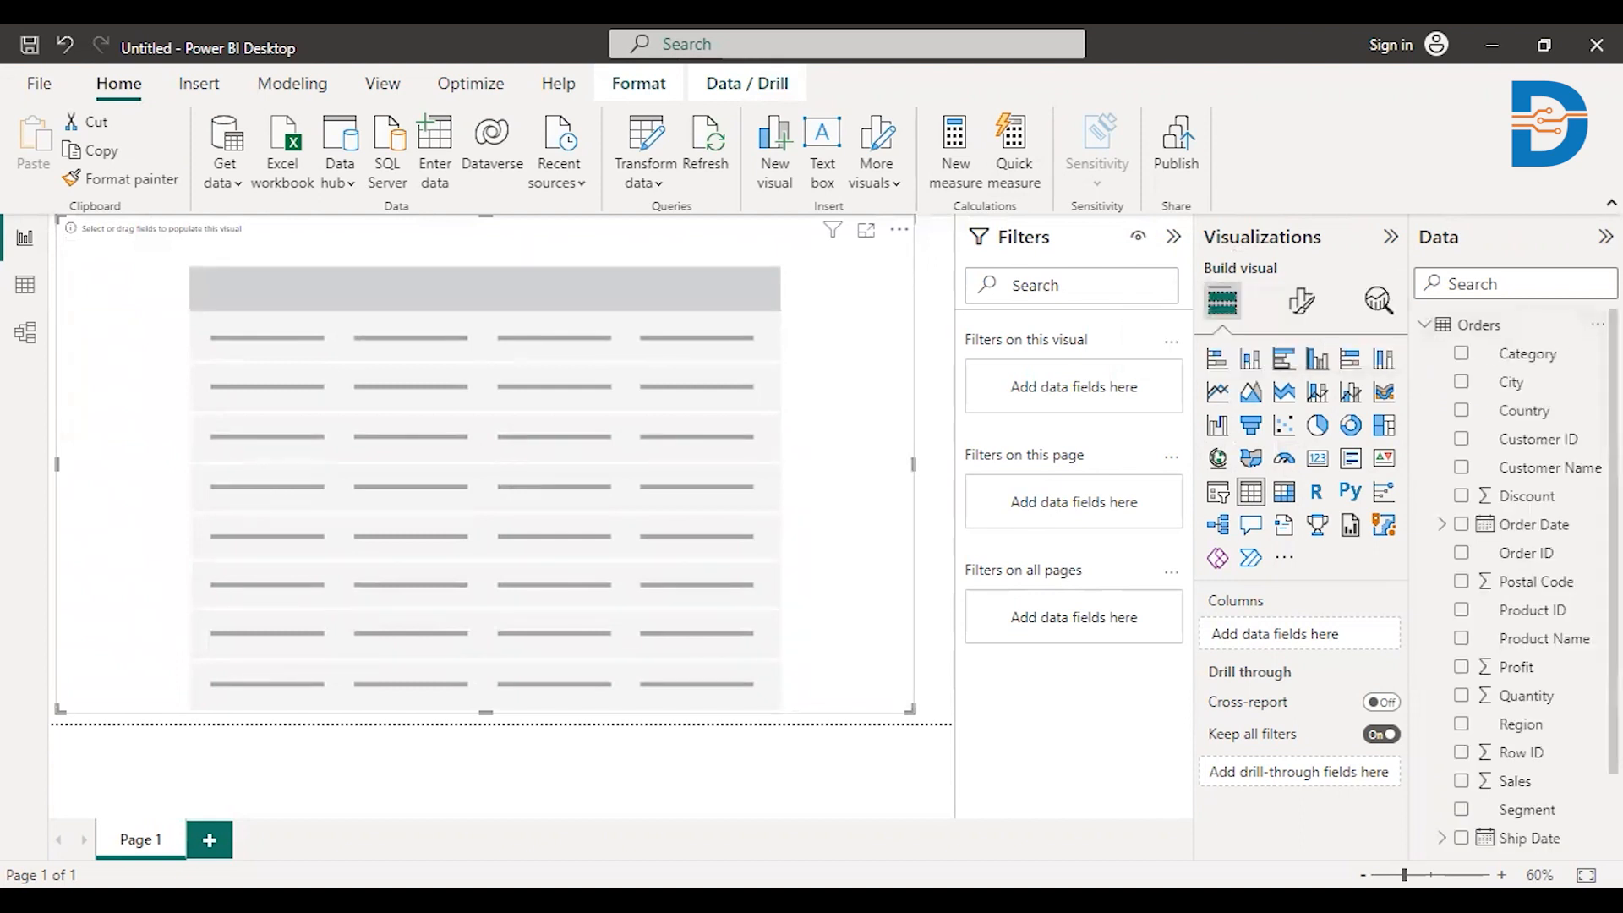
Step: Fill the table with Region, Sum of Sales and Sum of Profit, then select it
{"action": "scroll", "scroll_direction": "down", "scroll_amount": 3}
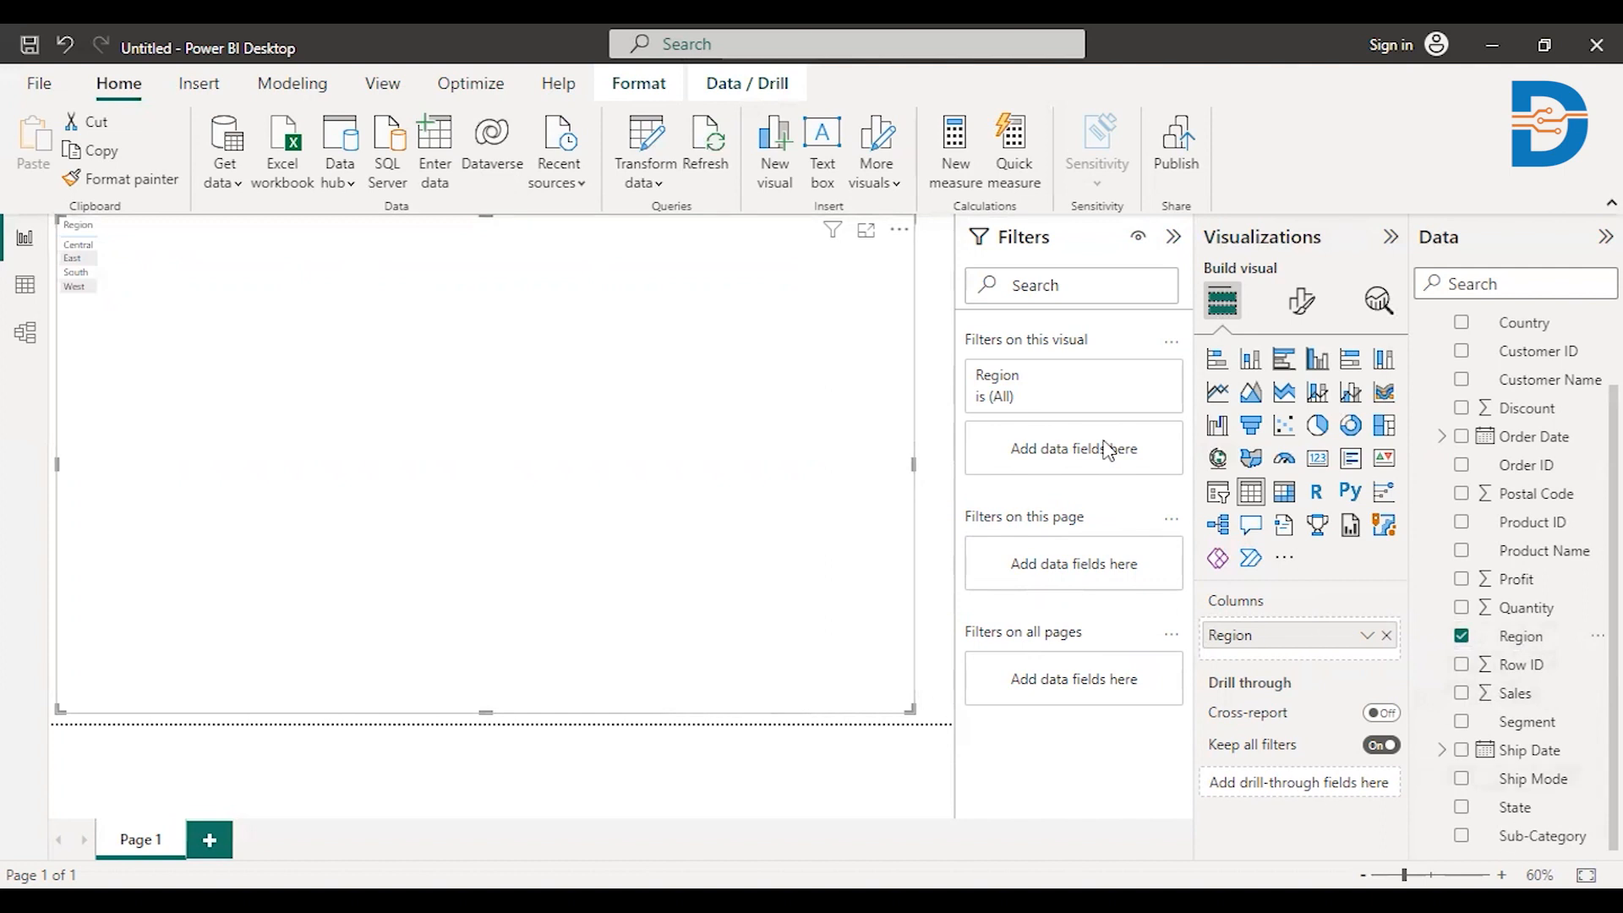
{"action": "mouse_move", "coordinate": [1499, 711]}
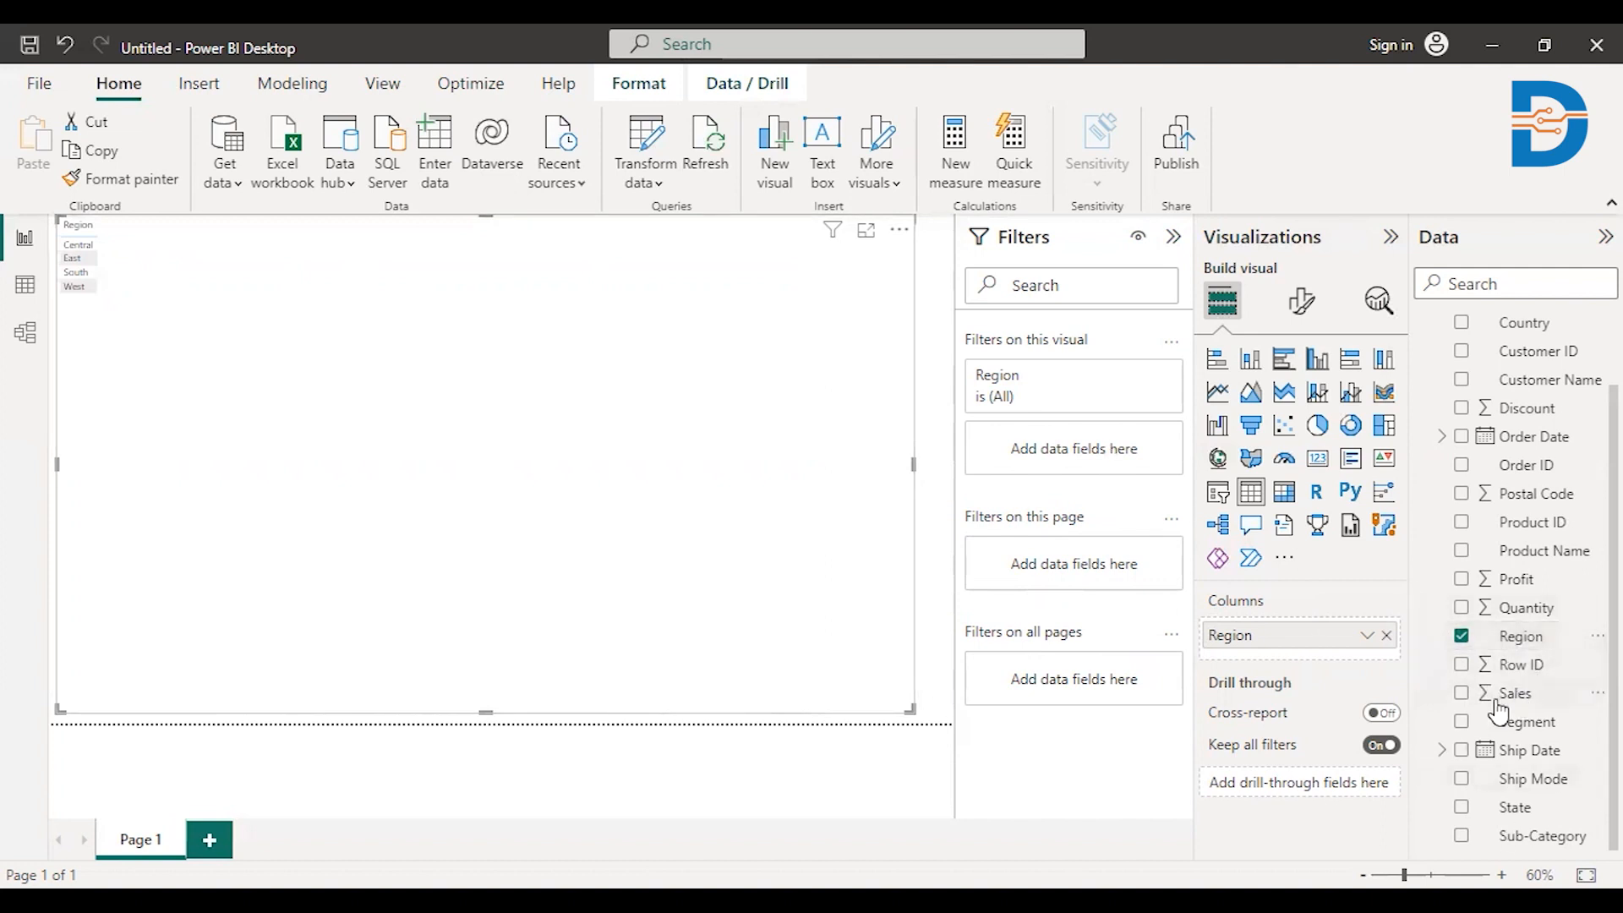
{"action": "mouse_move", "coordinate": [1515, 692]}
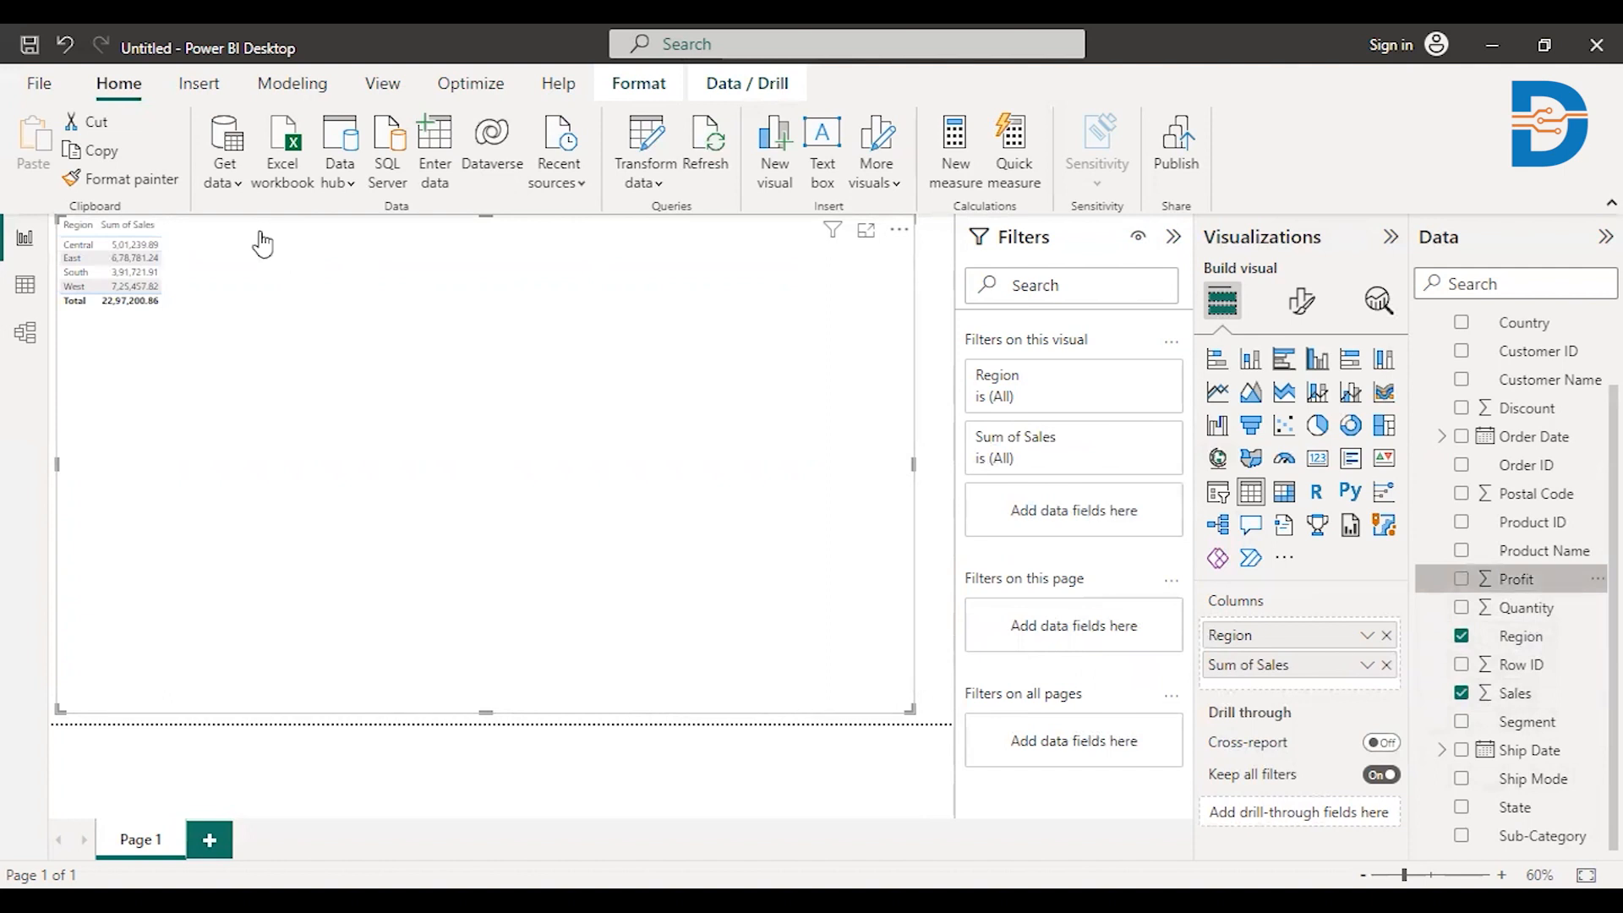
{"action": "left_click", "coordinate": [1462, 579]}
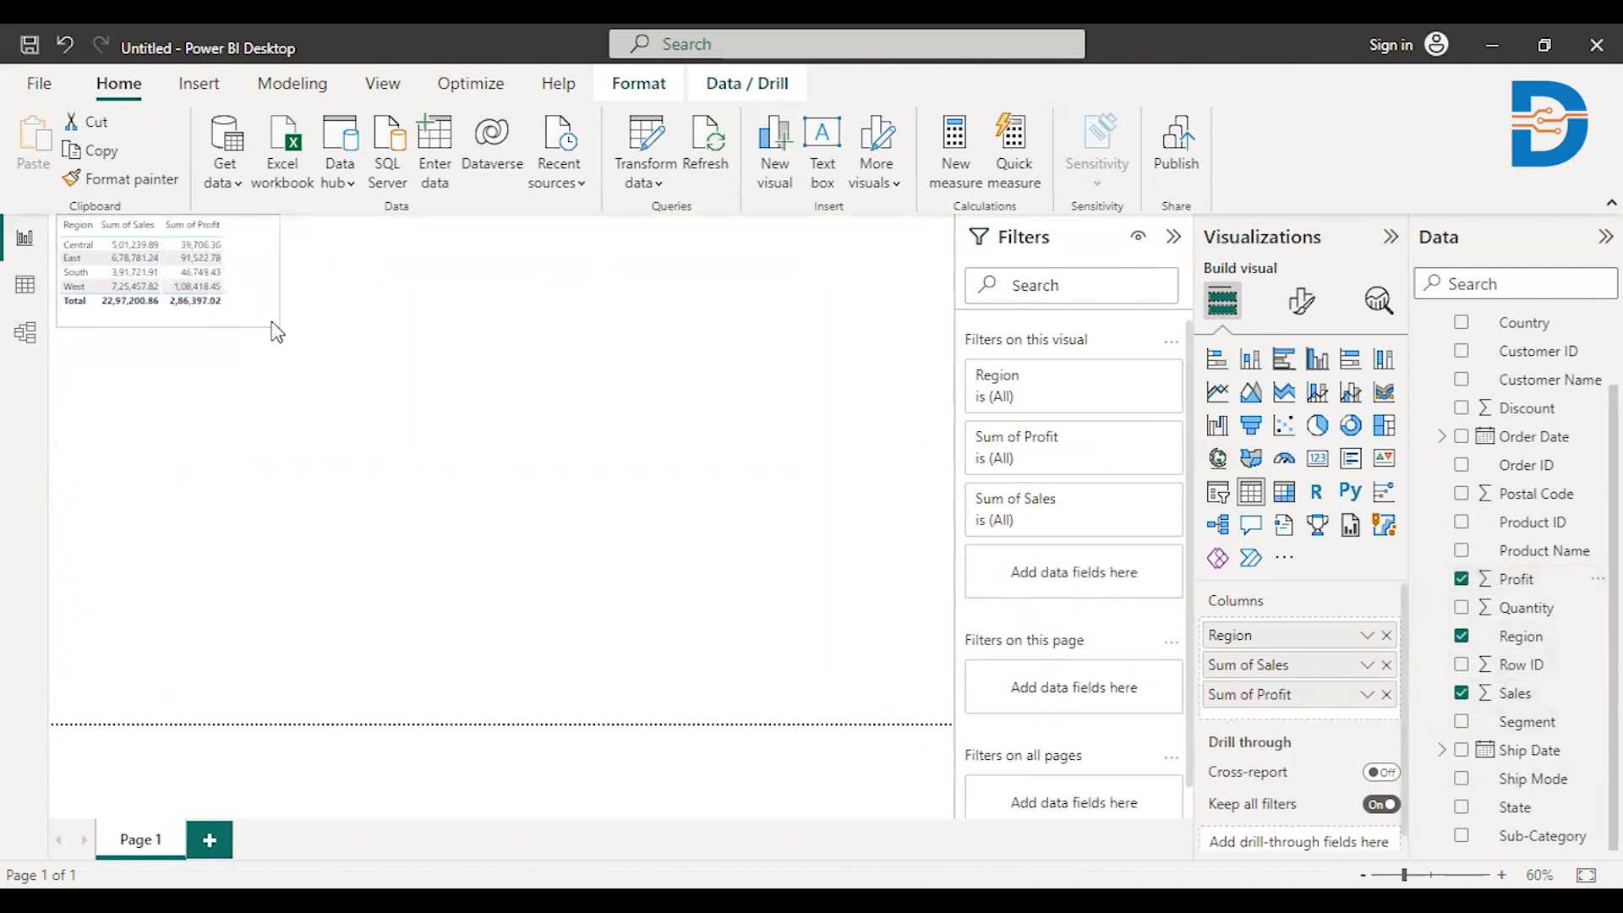
{"action": "left_click", "coordinate": [155, 264]}
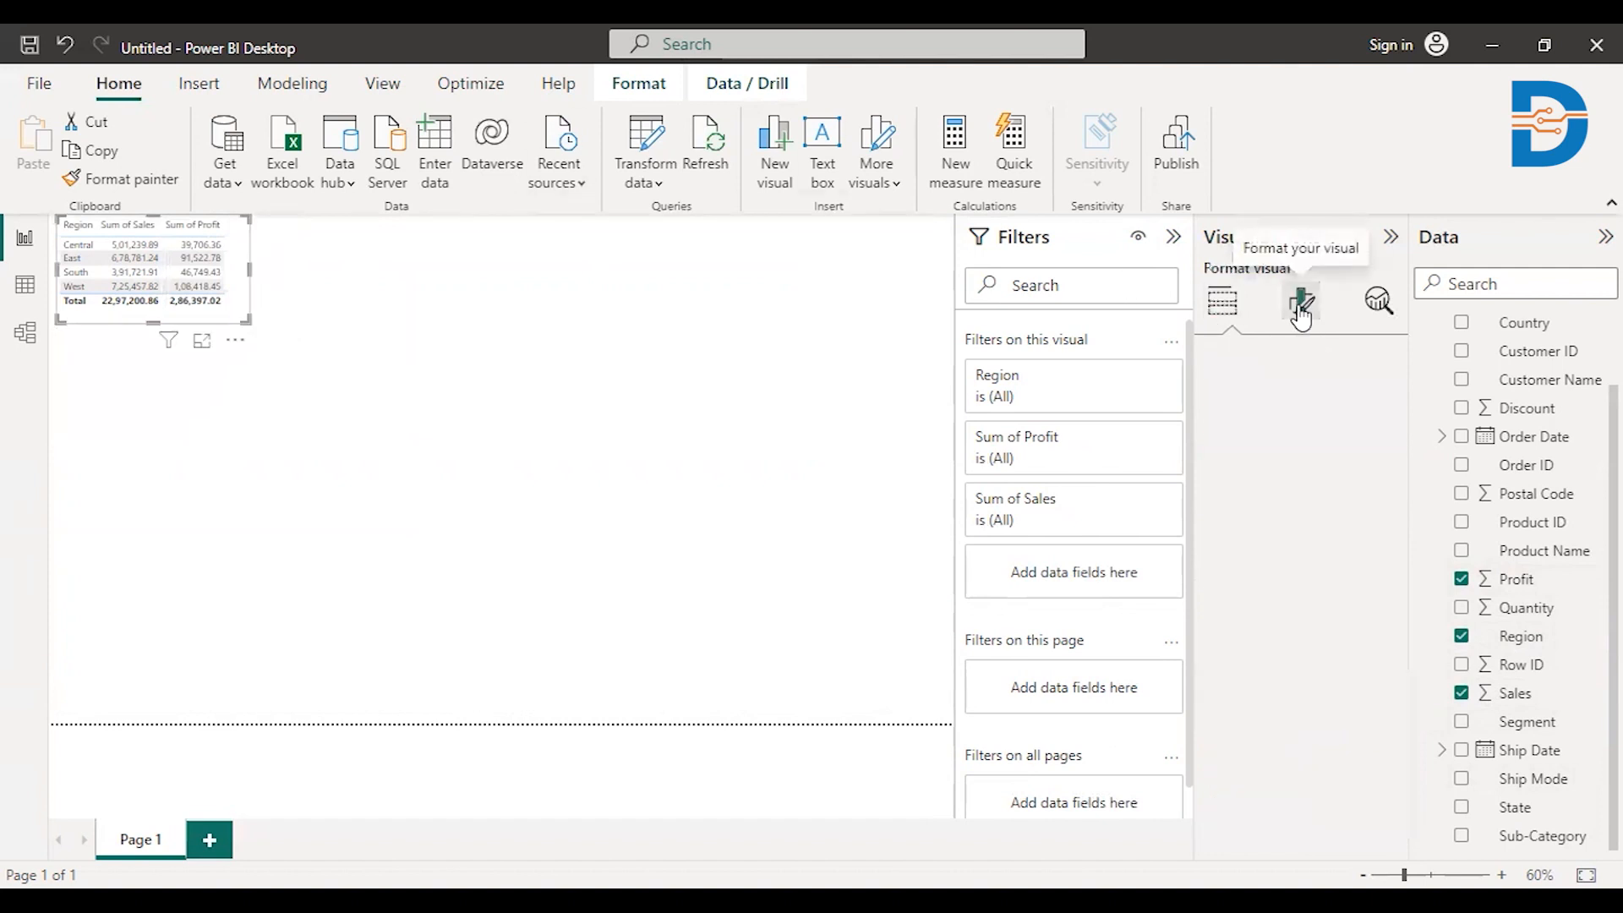
Step: Set the Region table's value font size to 16 and dismiss the tip banner
{"action": "left_click", "coordinate": [1301, 301]}
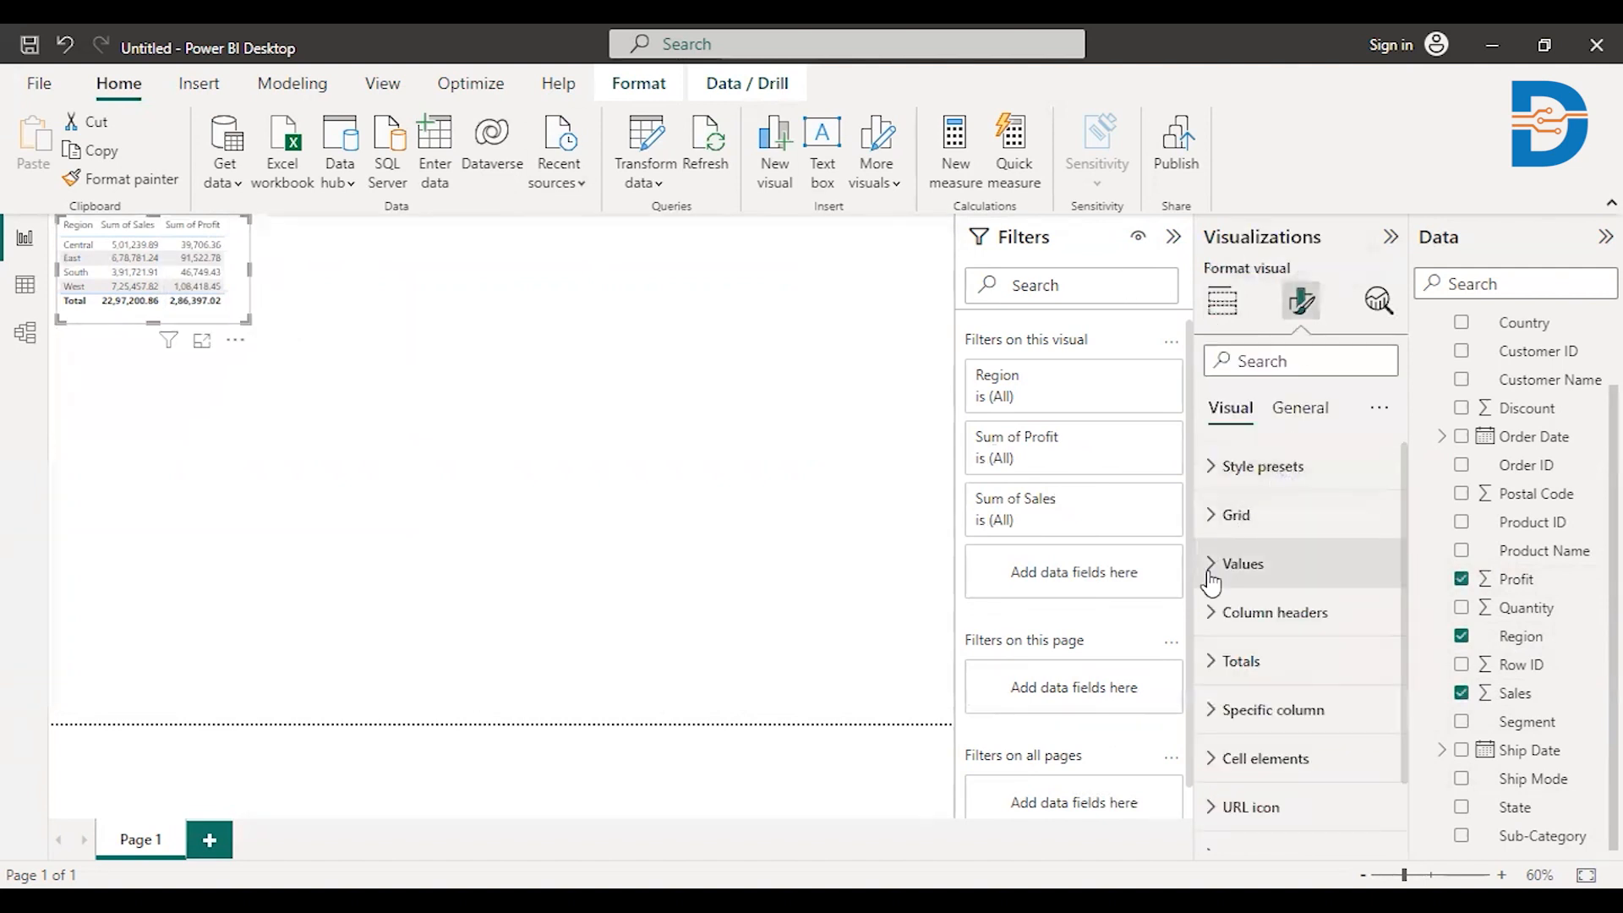
{"action": "left_click", "coordinate": [1240, 563]}
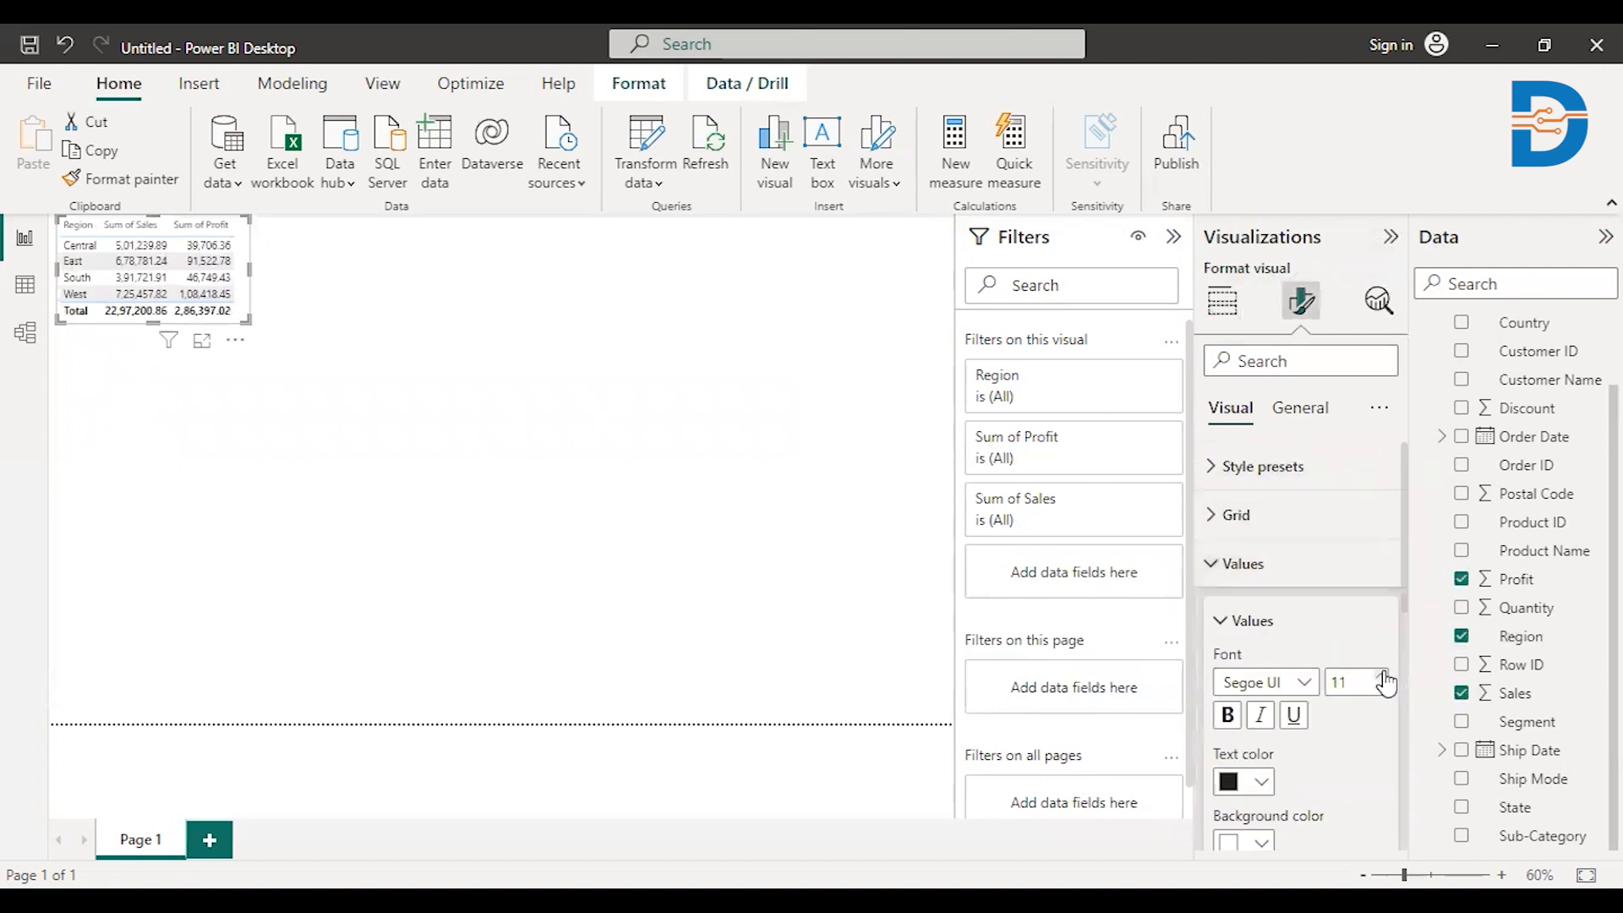
{"action": "left_click", "coordinate": [1379, 675]}
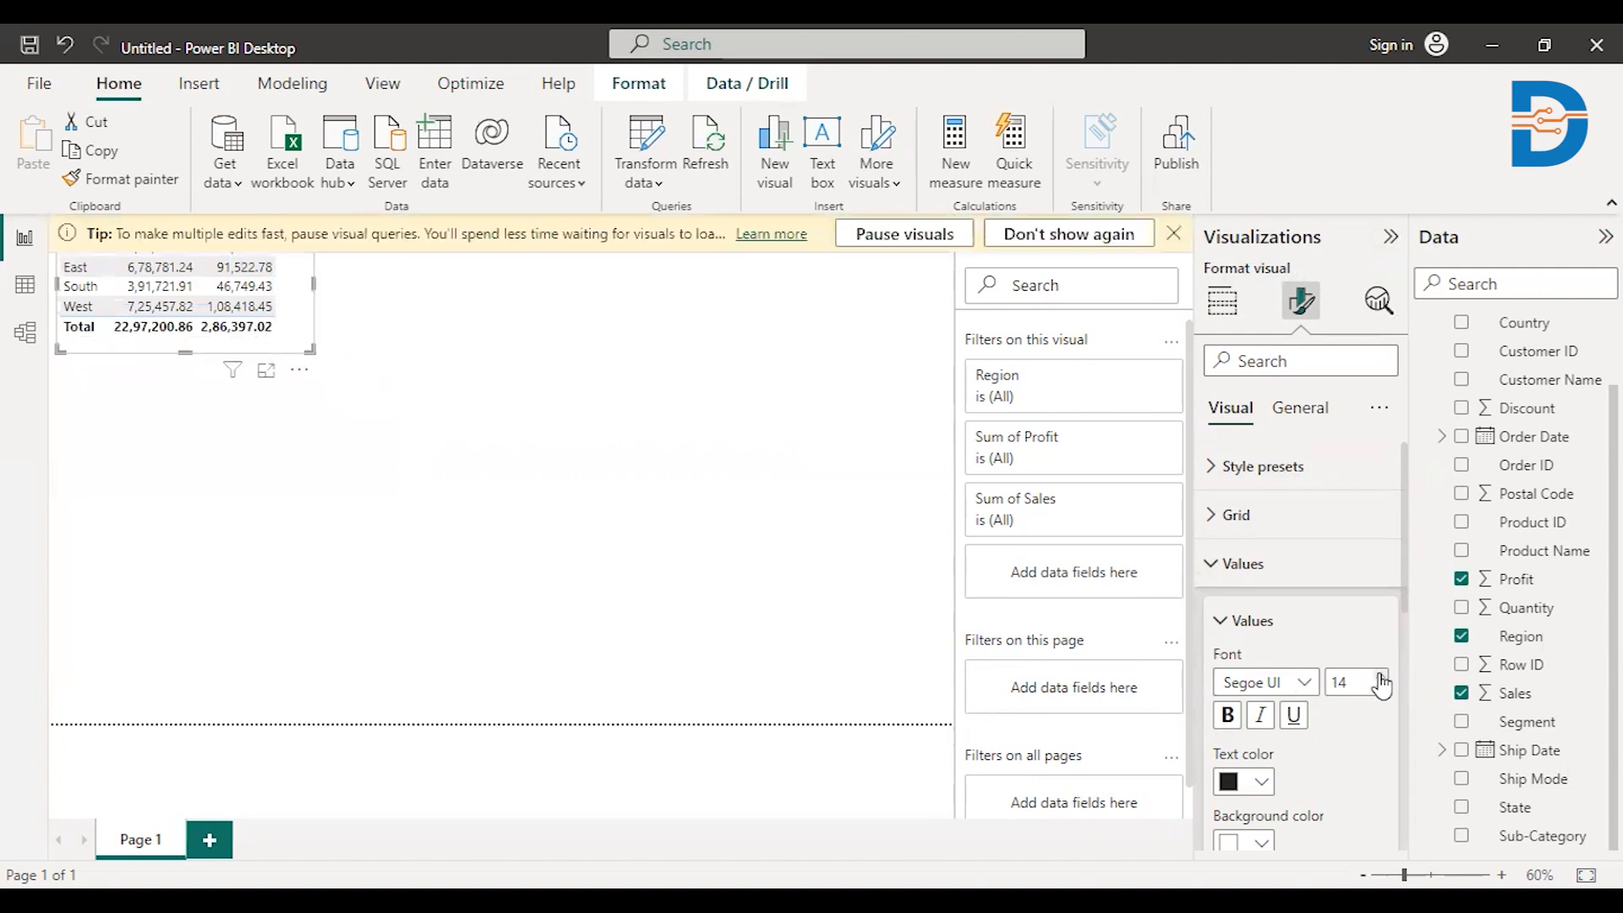
{"action": "left_click", "coordinate": [1378, 675]}
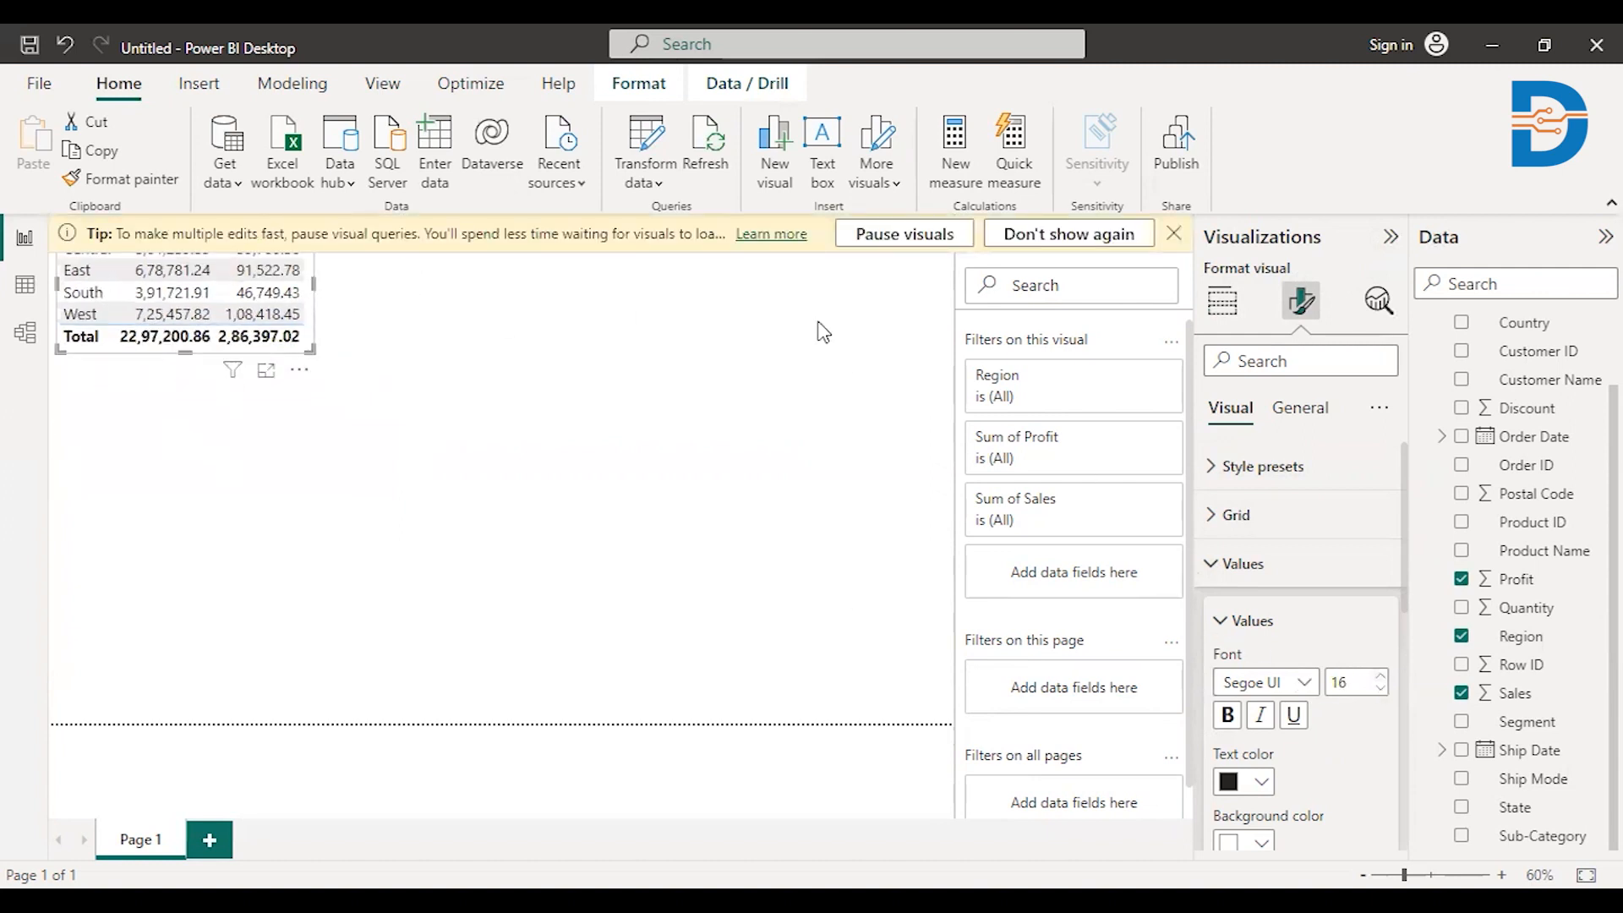
{"action": "left_click", "coordinate": [1175, 233]}
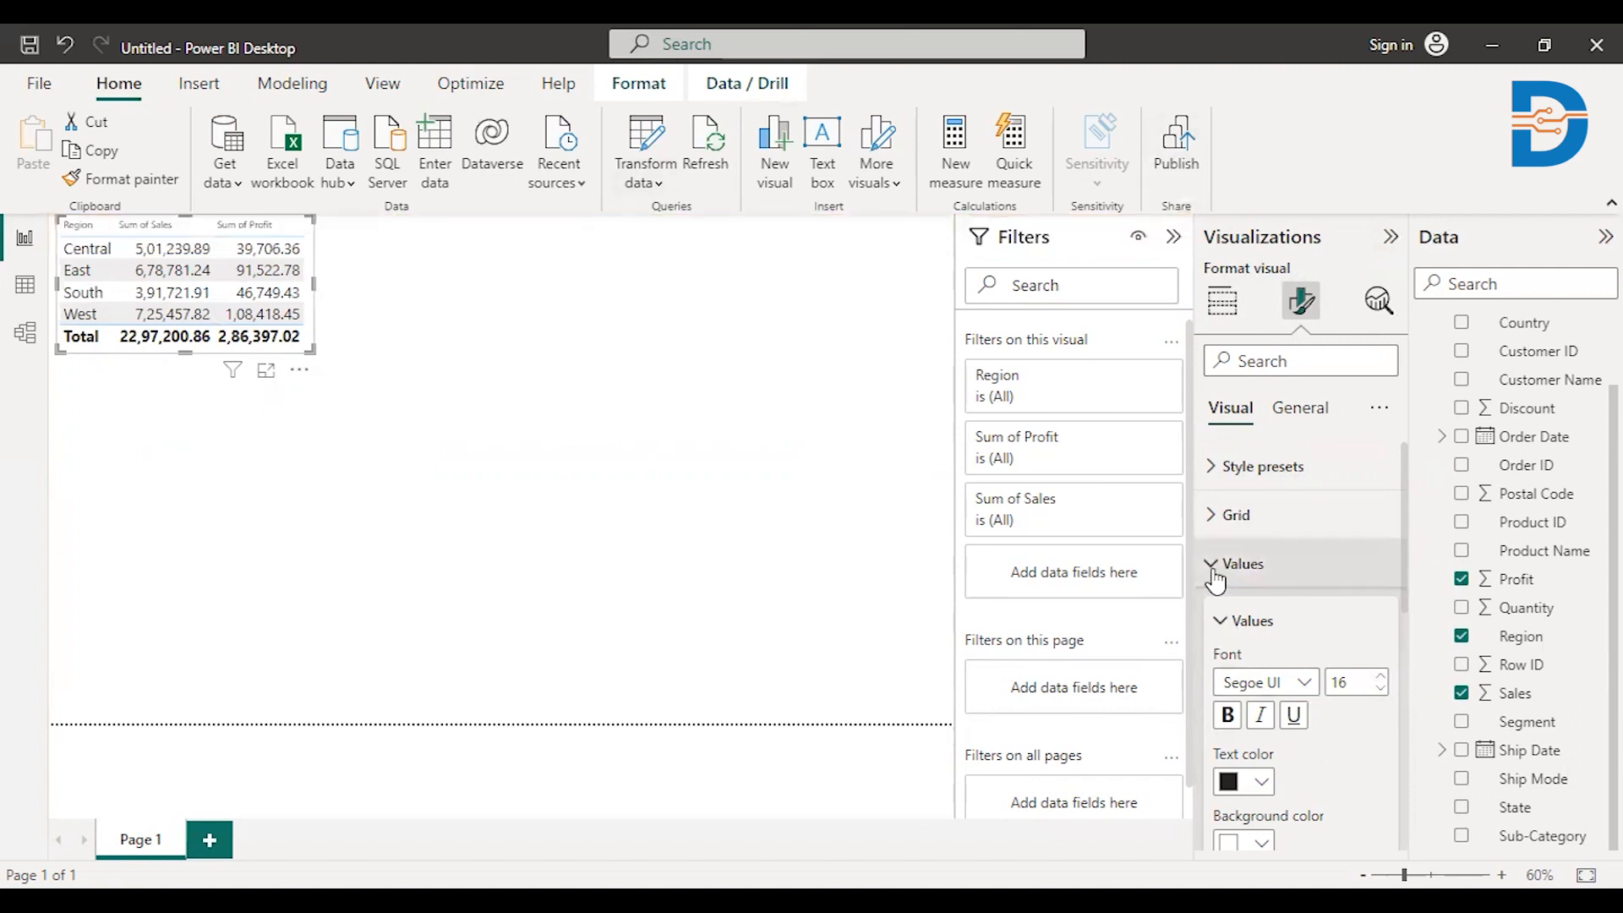
Step: Make the column headers bold, size 15 and blue, and enlarge the table visual
{"action": "left_click", "coordinate": [1241, 563]}
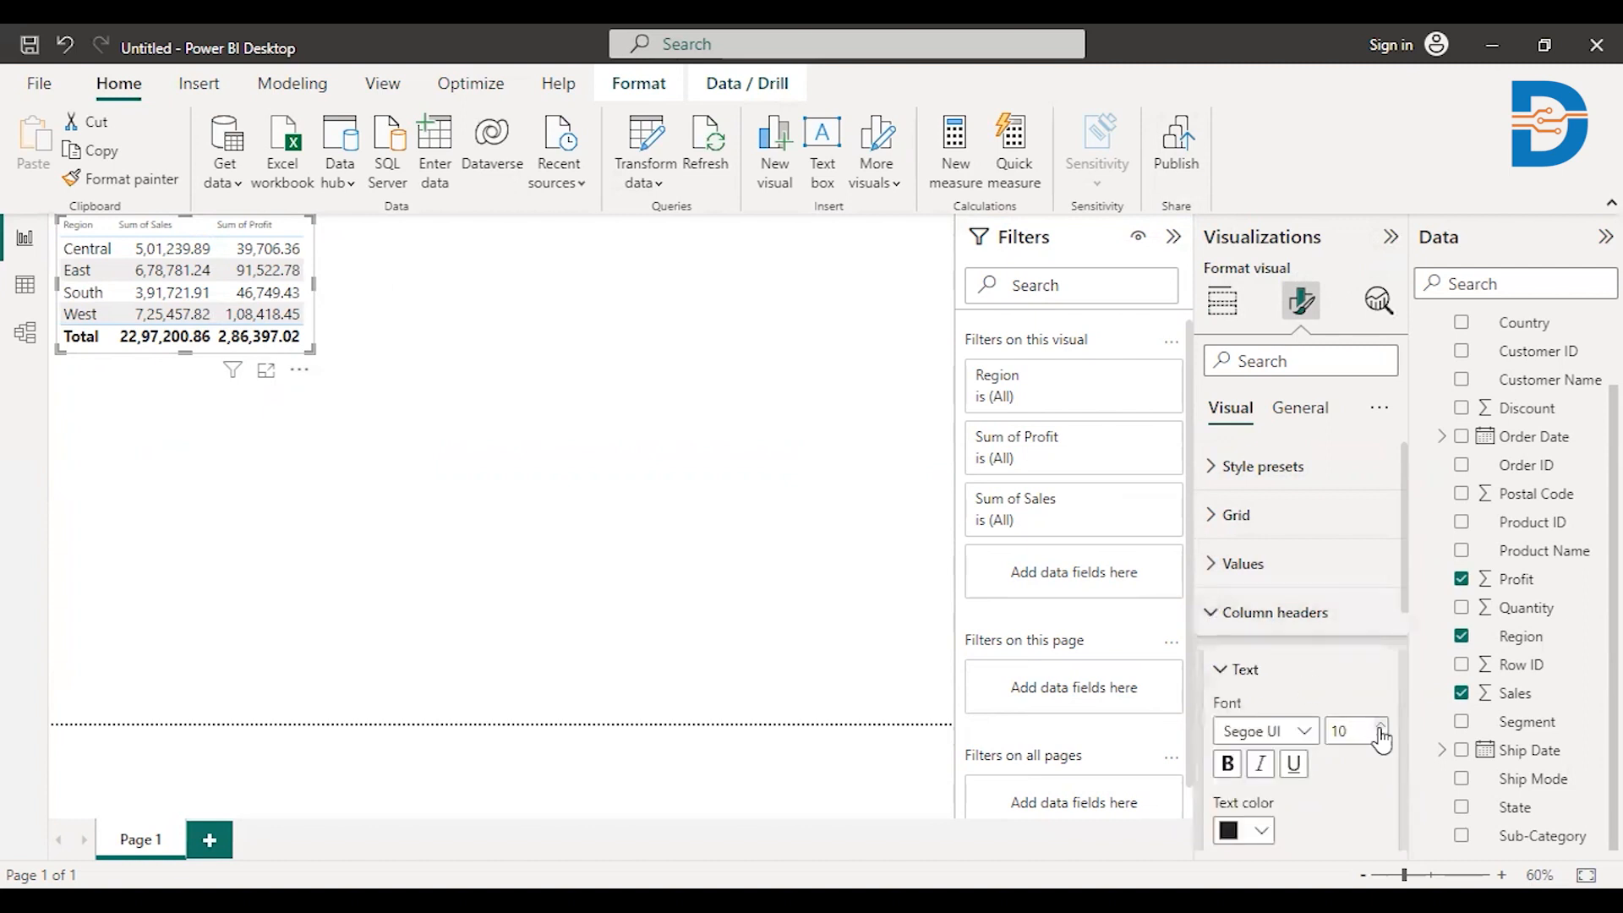
{"action": "left_click", "coordinate": [1381, 725]}
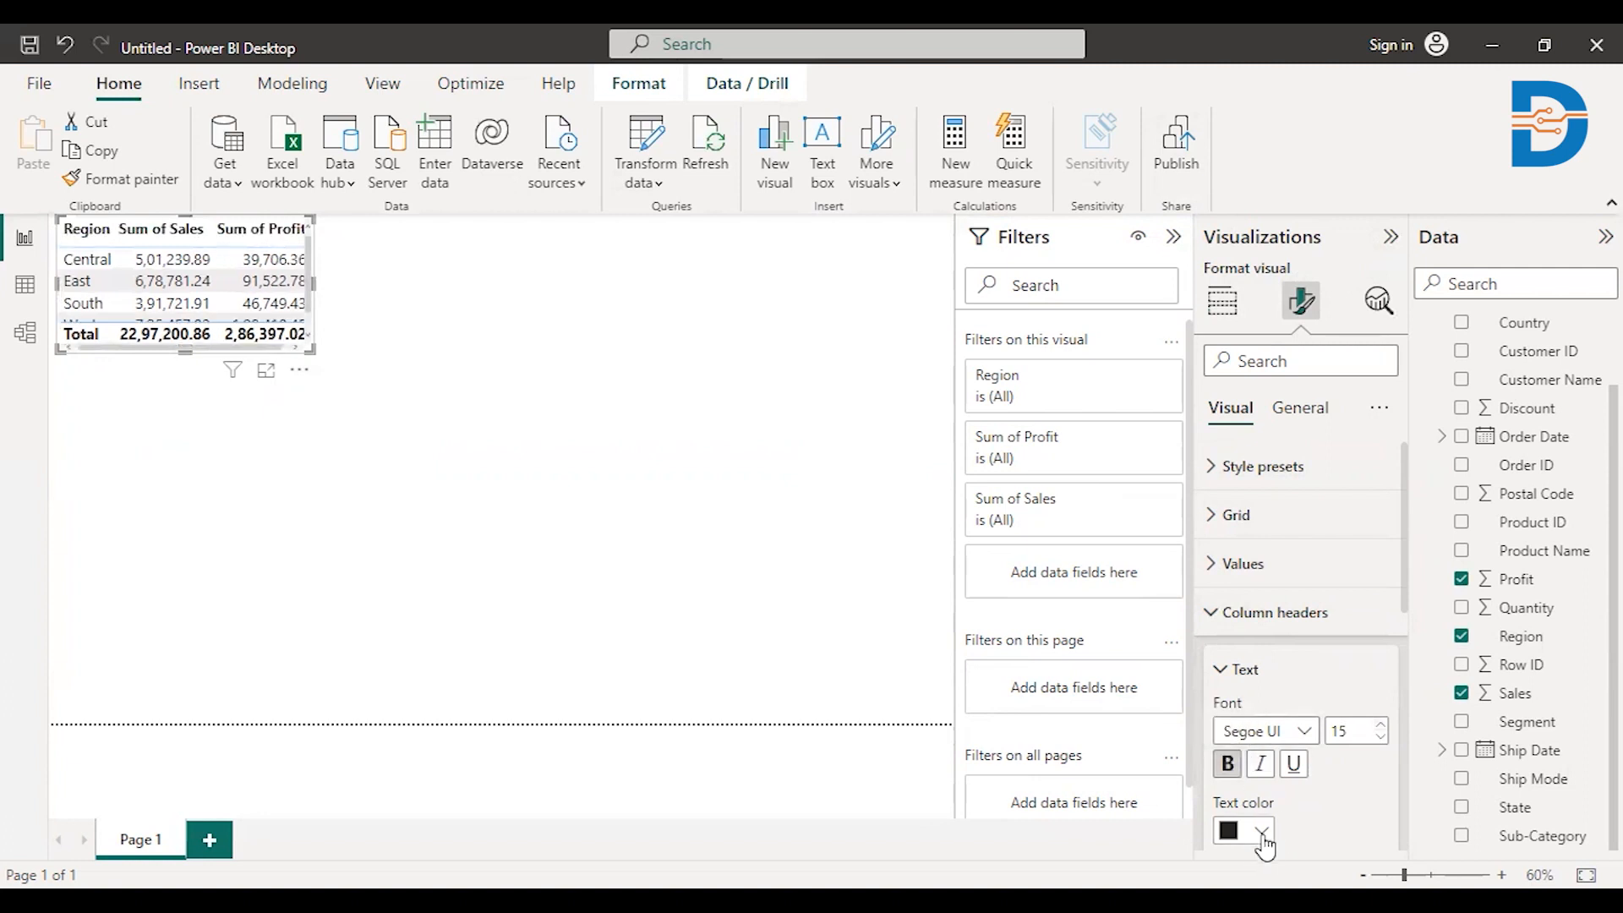
{"action": "left_click", "coordinate": [1264, 831]}
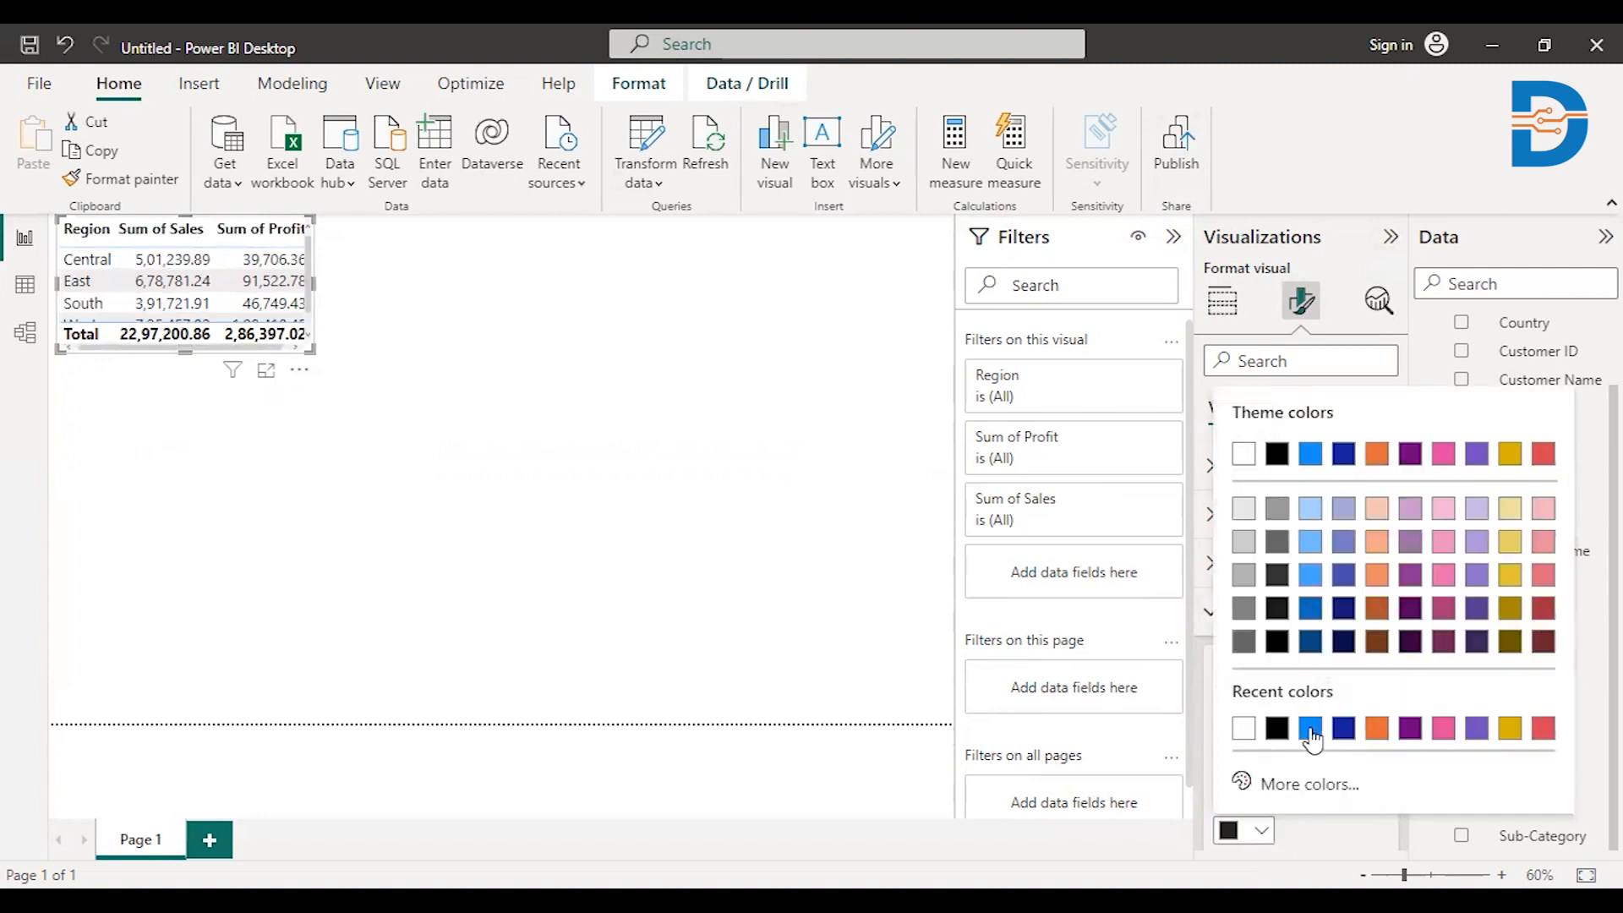
{"action": "left_click", "coordinate": [1309, 728]}
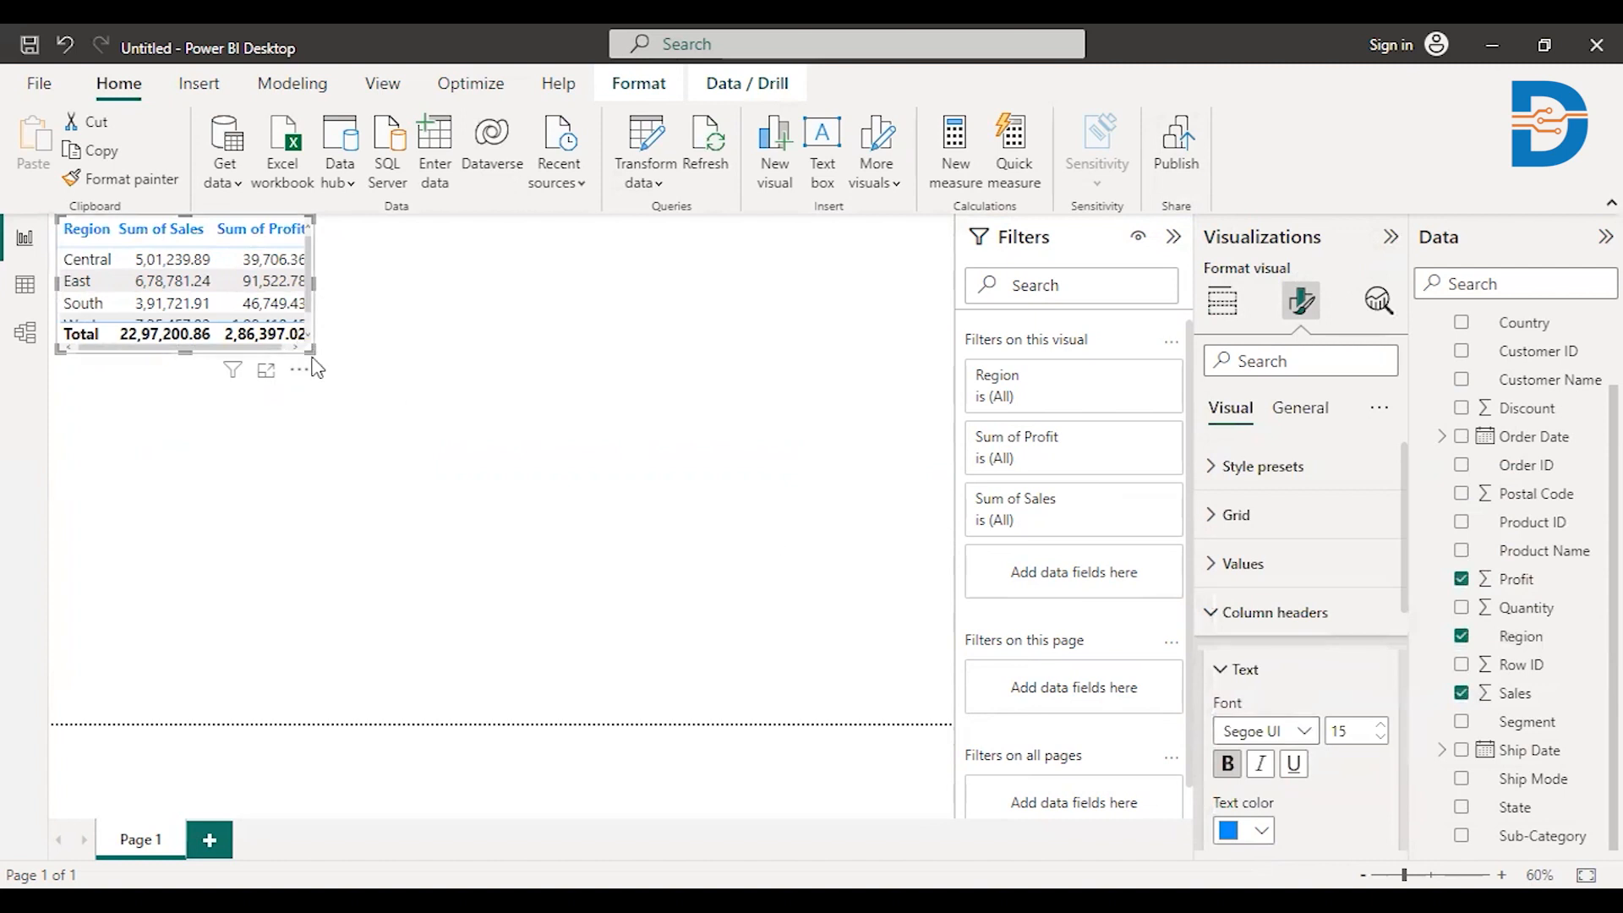
{"action": "left_click_drag", "start_coordinate": [316, 357], "coordinate": [487, 434]}
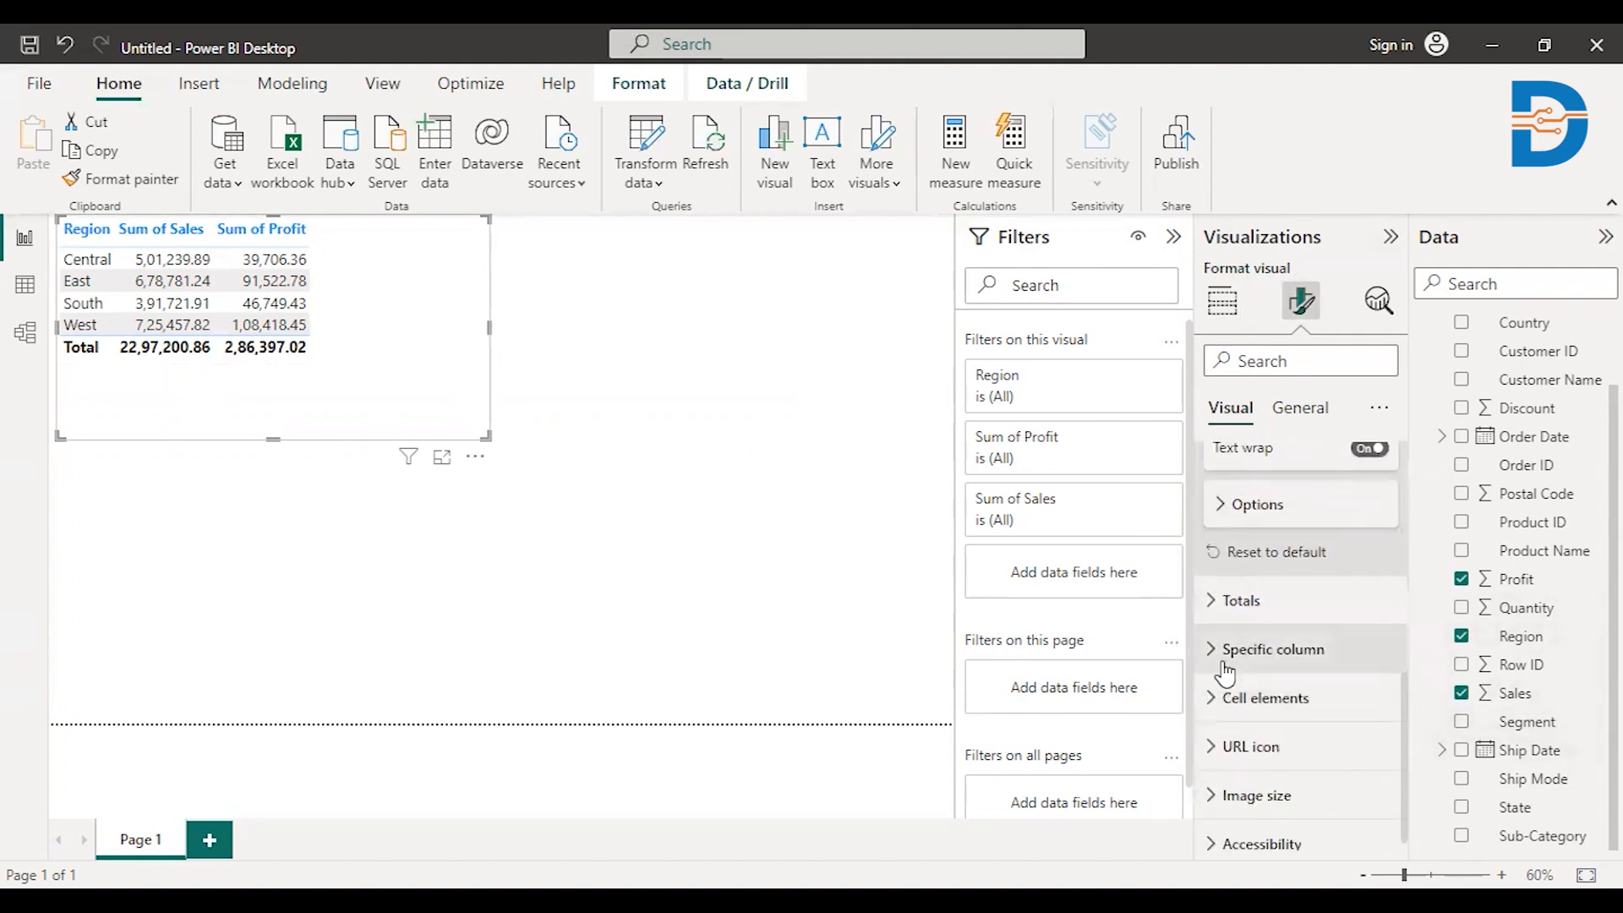
Step: Give horizontal gridlines pink color and width 3, and switch vertical gridlines on
{"action": "left_click", "coordinate": [1273, 649]}
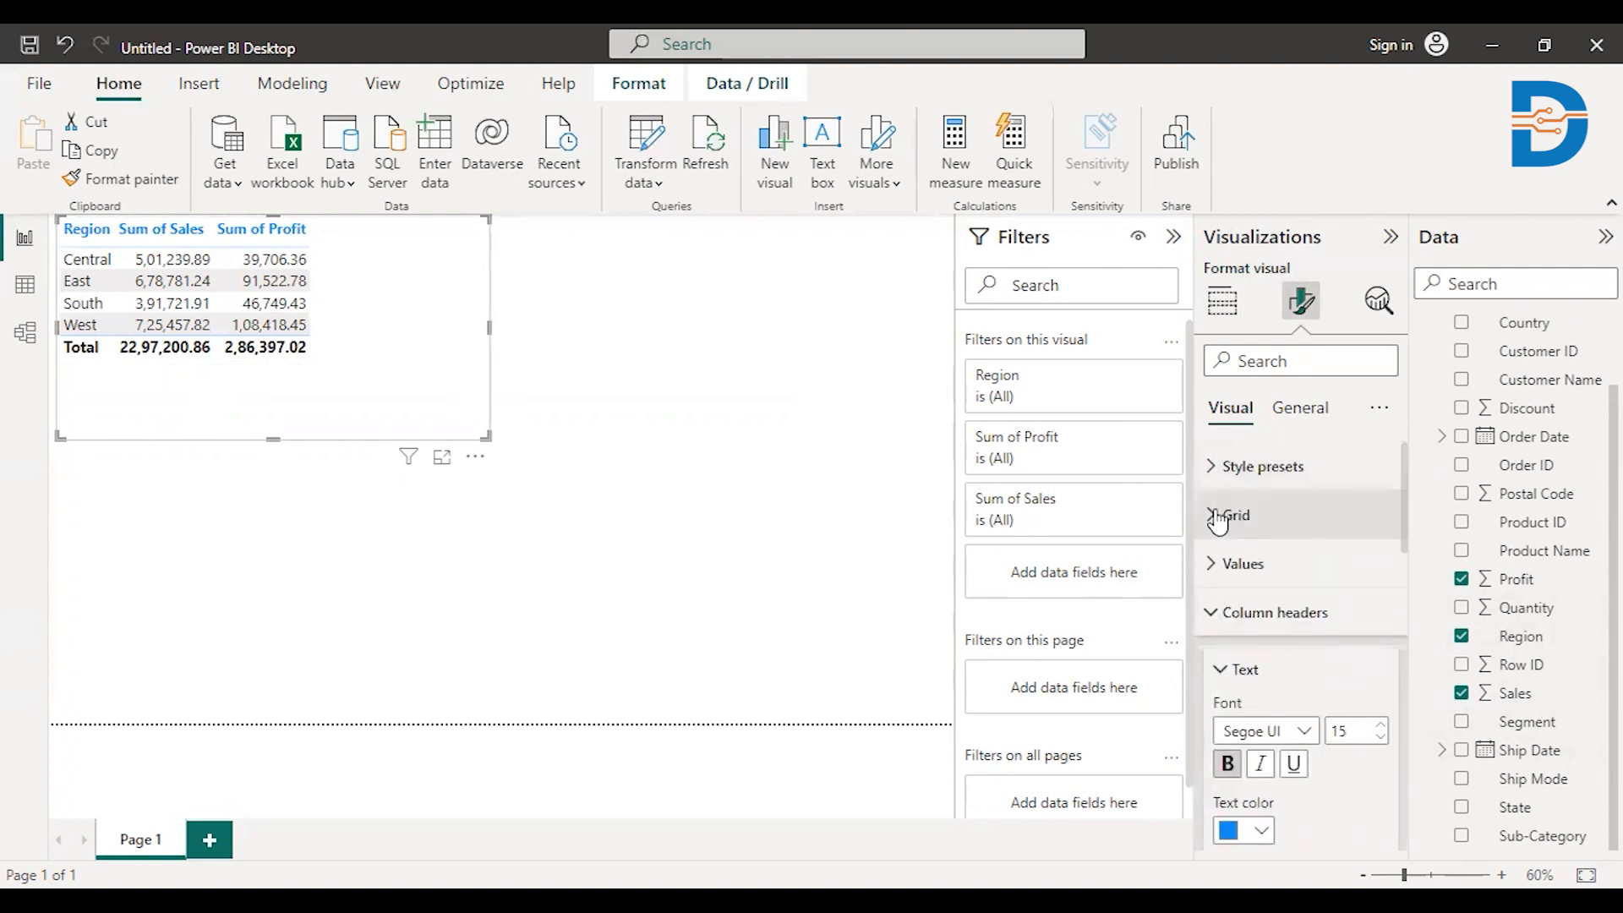
{"action": "left_click", "coordinate": [1234, 514]}
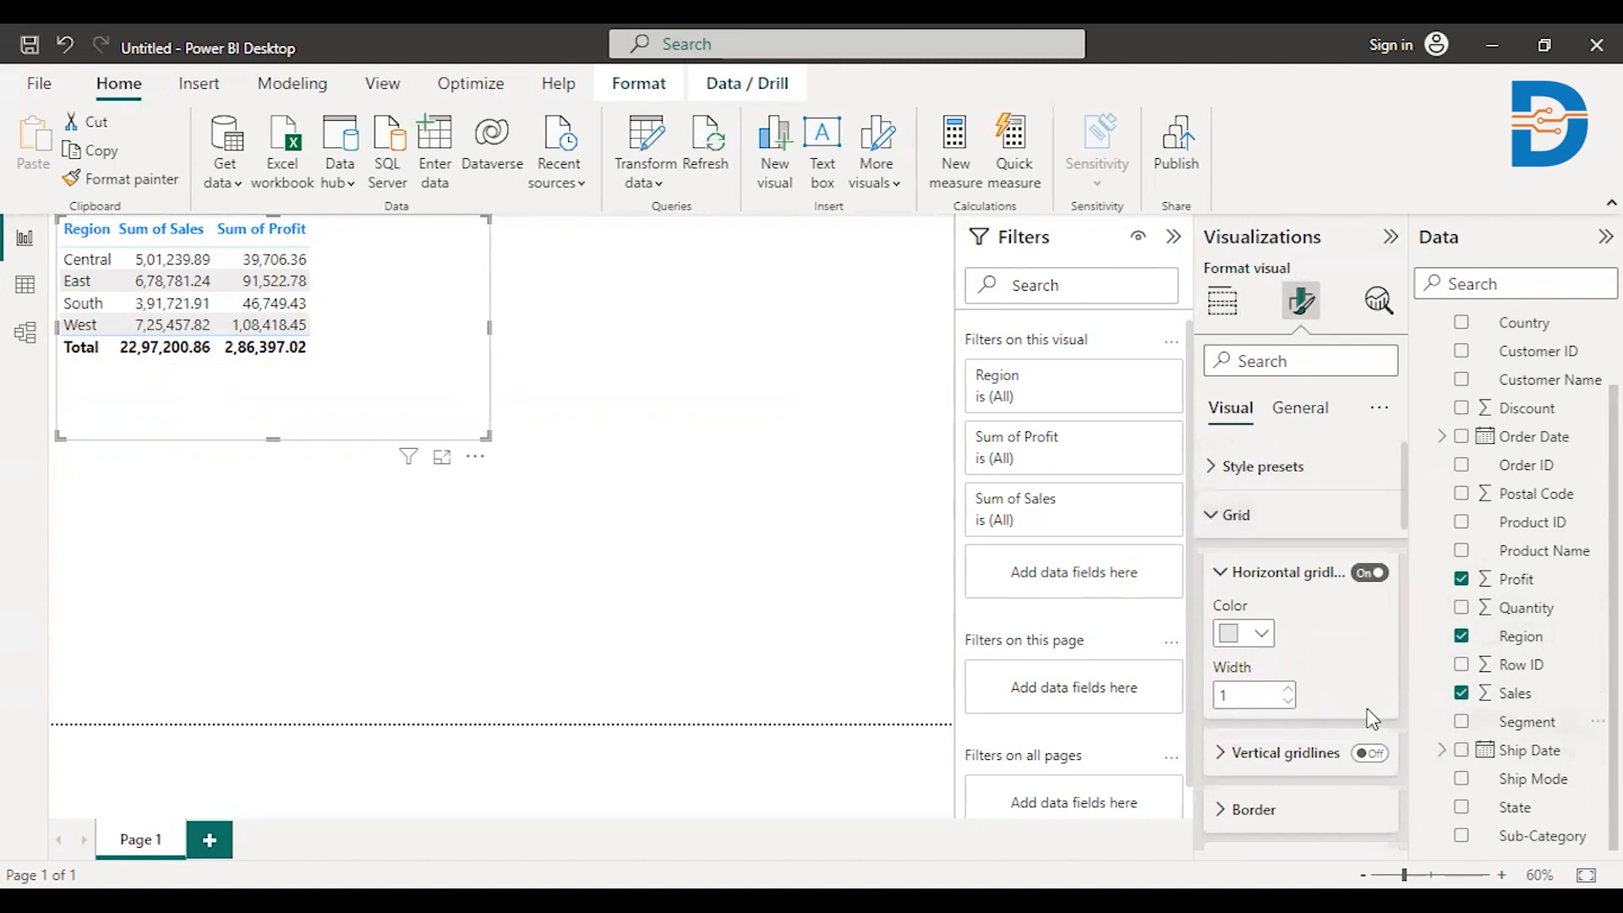
{"action": "left_click", "coordinate": [1241, 632]}
{"action": "type", "text": "3"}
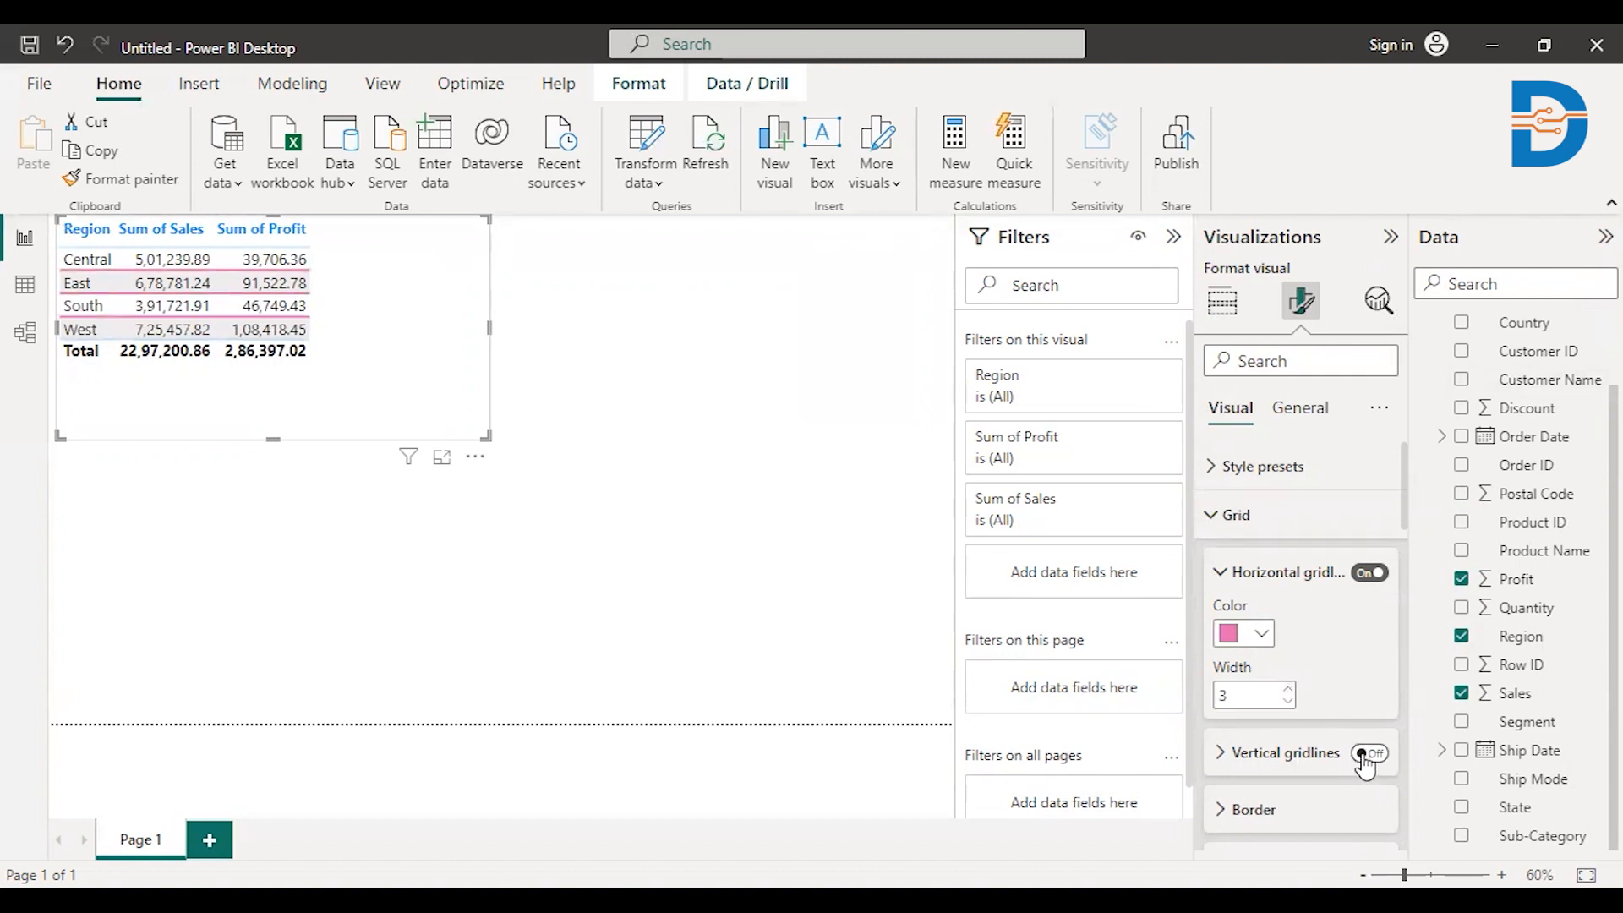
{"action": "left_click", "coordinate": [1370, 753]}
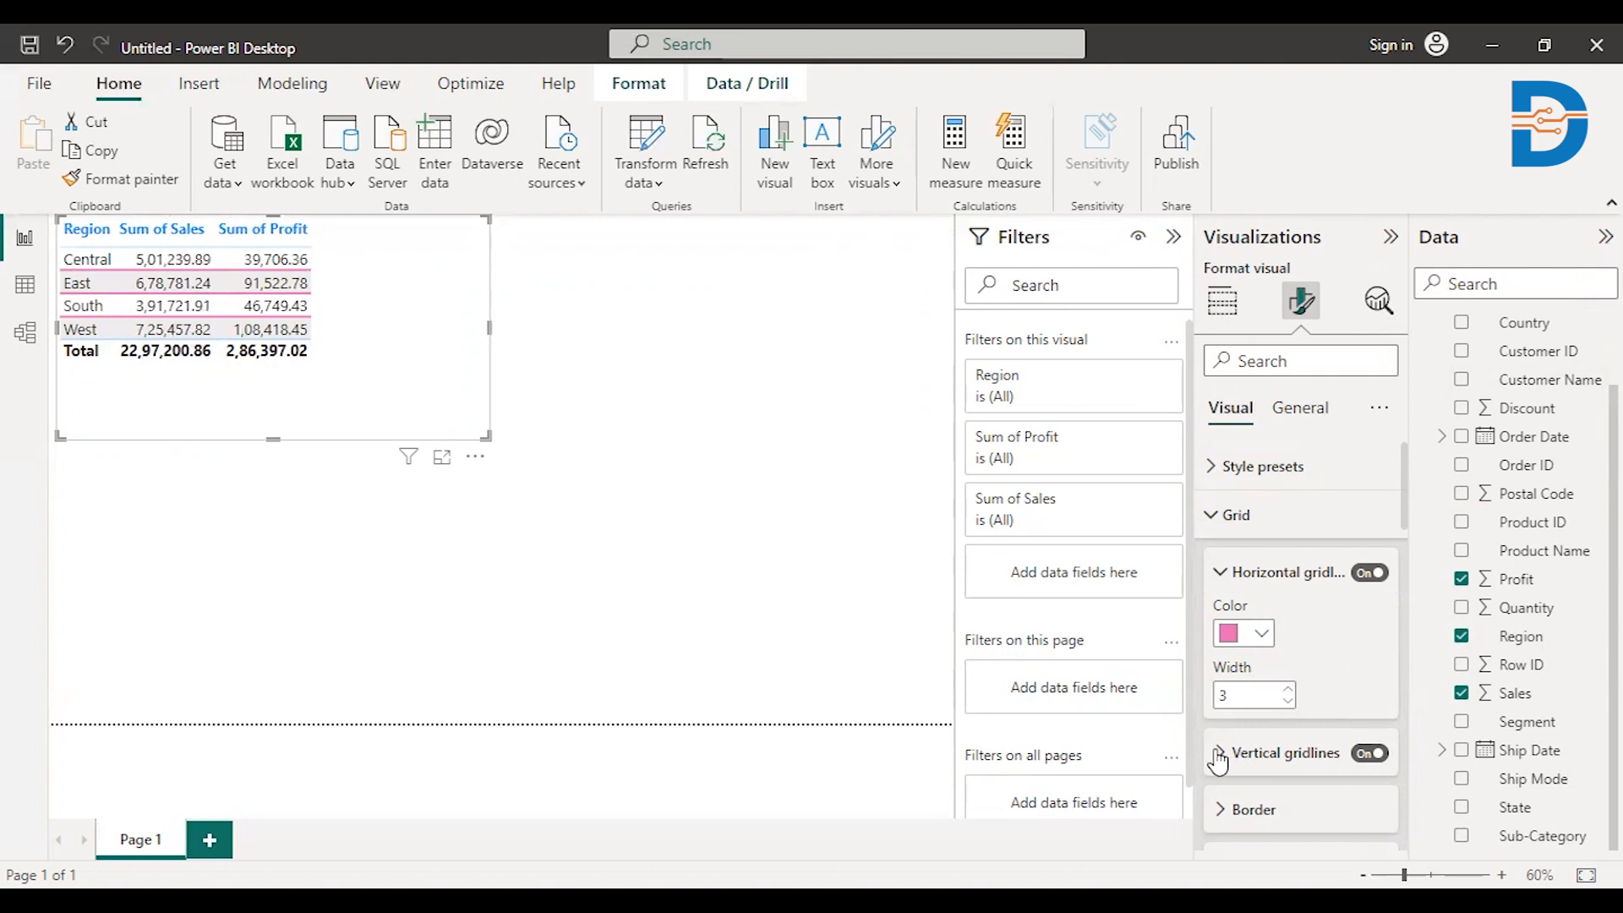
Step: Color the vertical gridlines black and set their width to 2
{"action": "left_click", "coordinate": [1218, 753]}
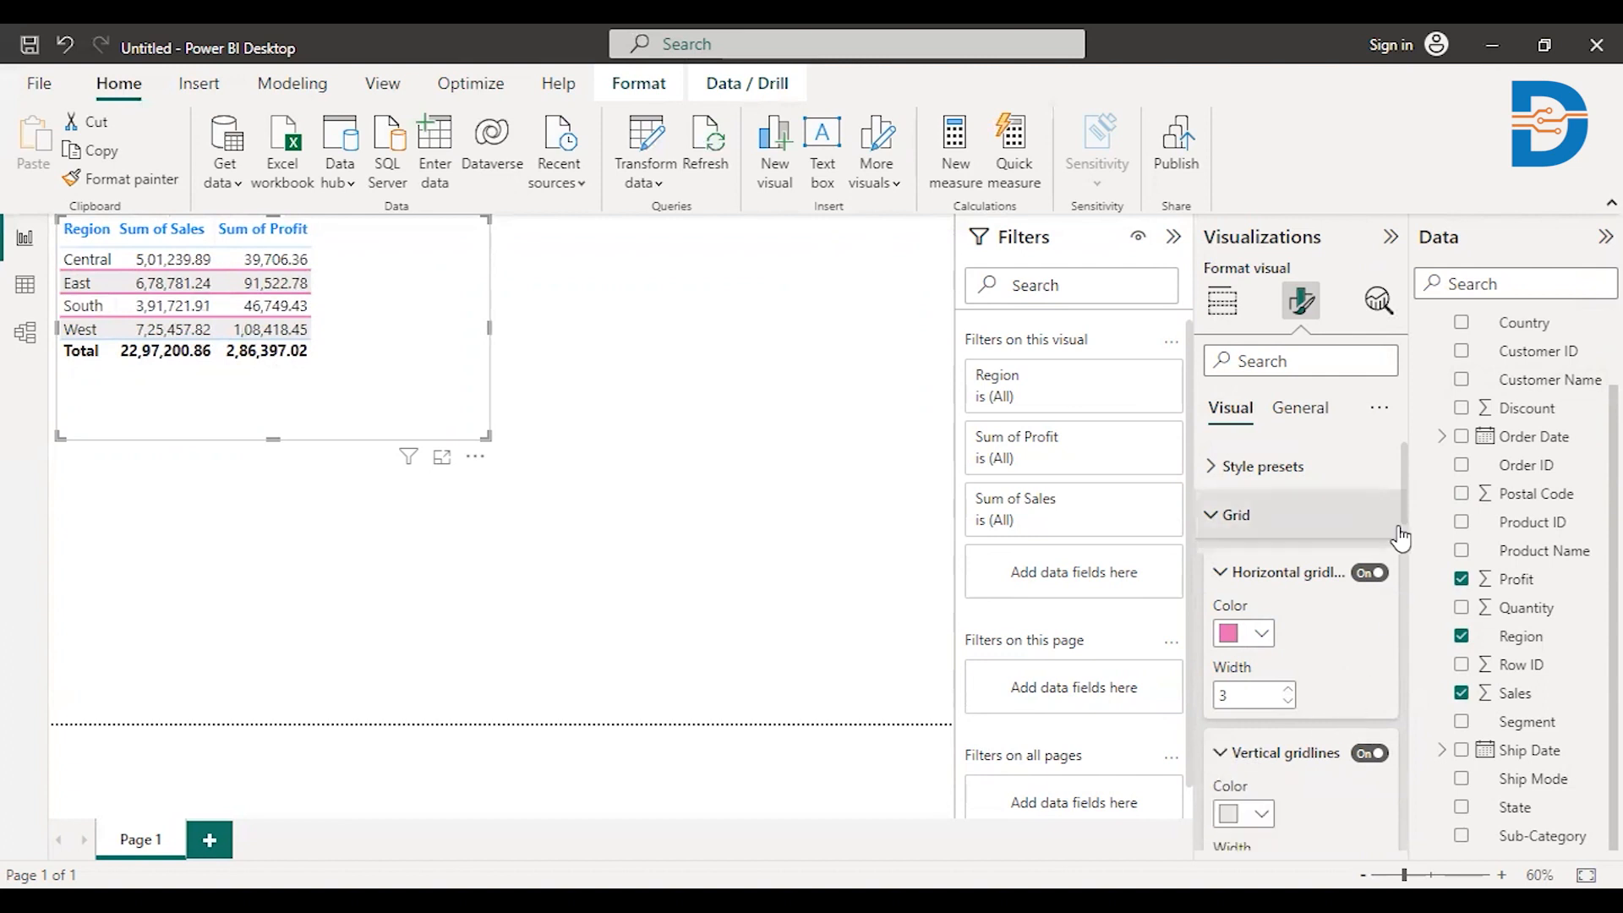
{"action": "left_click", "coordinate": [1261, 814]}
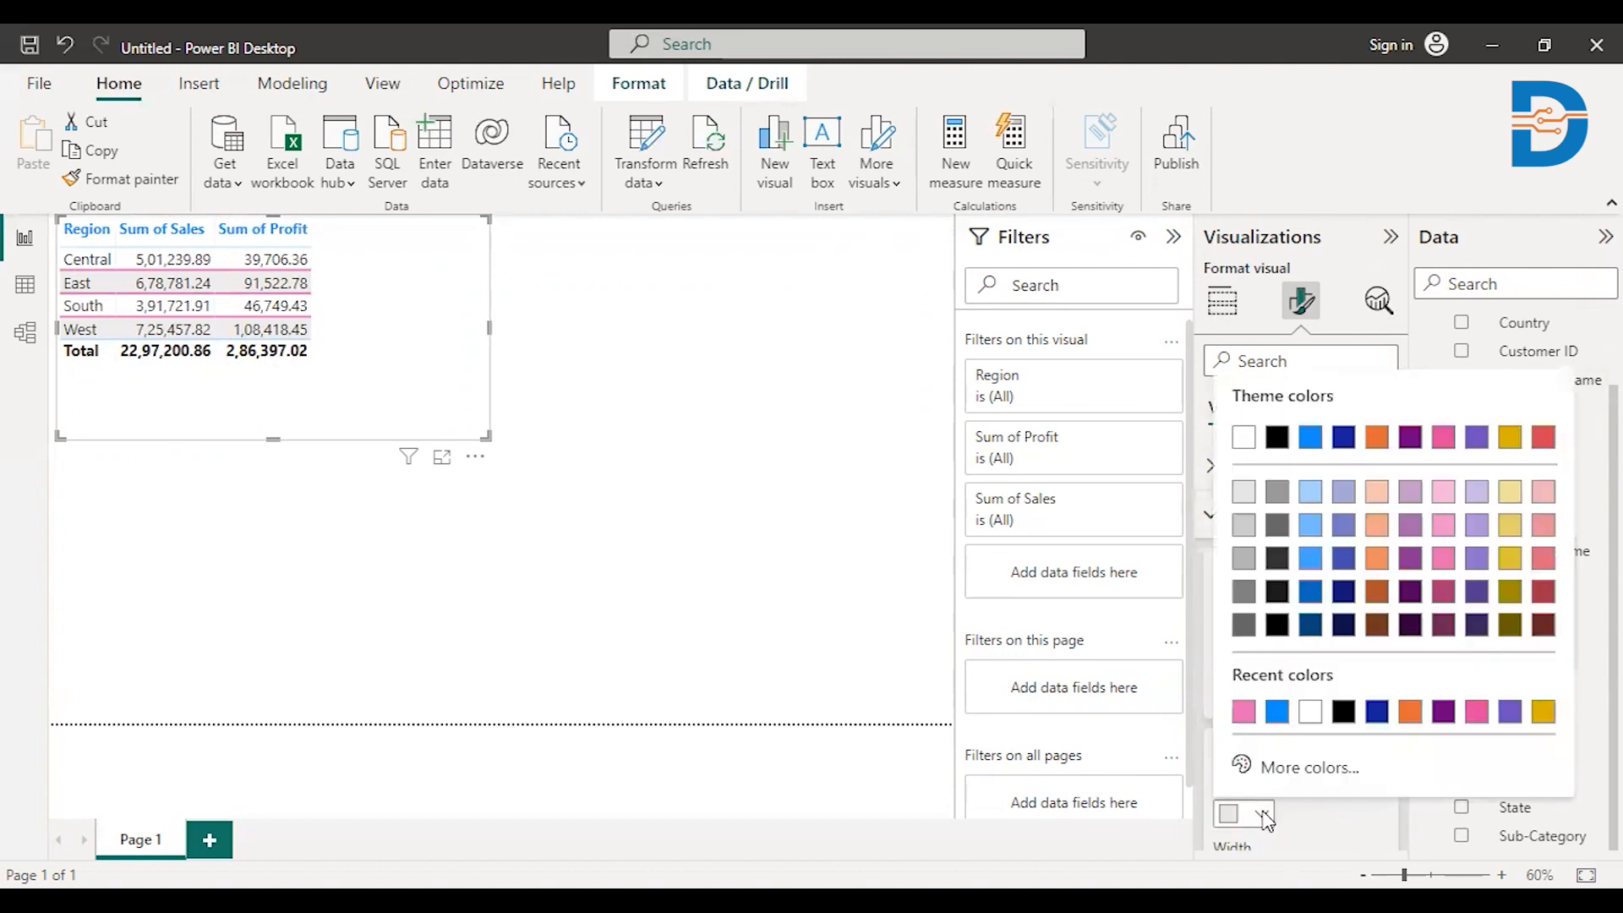
{"action": "mouse_move", "coordinate": [1276, 437]}
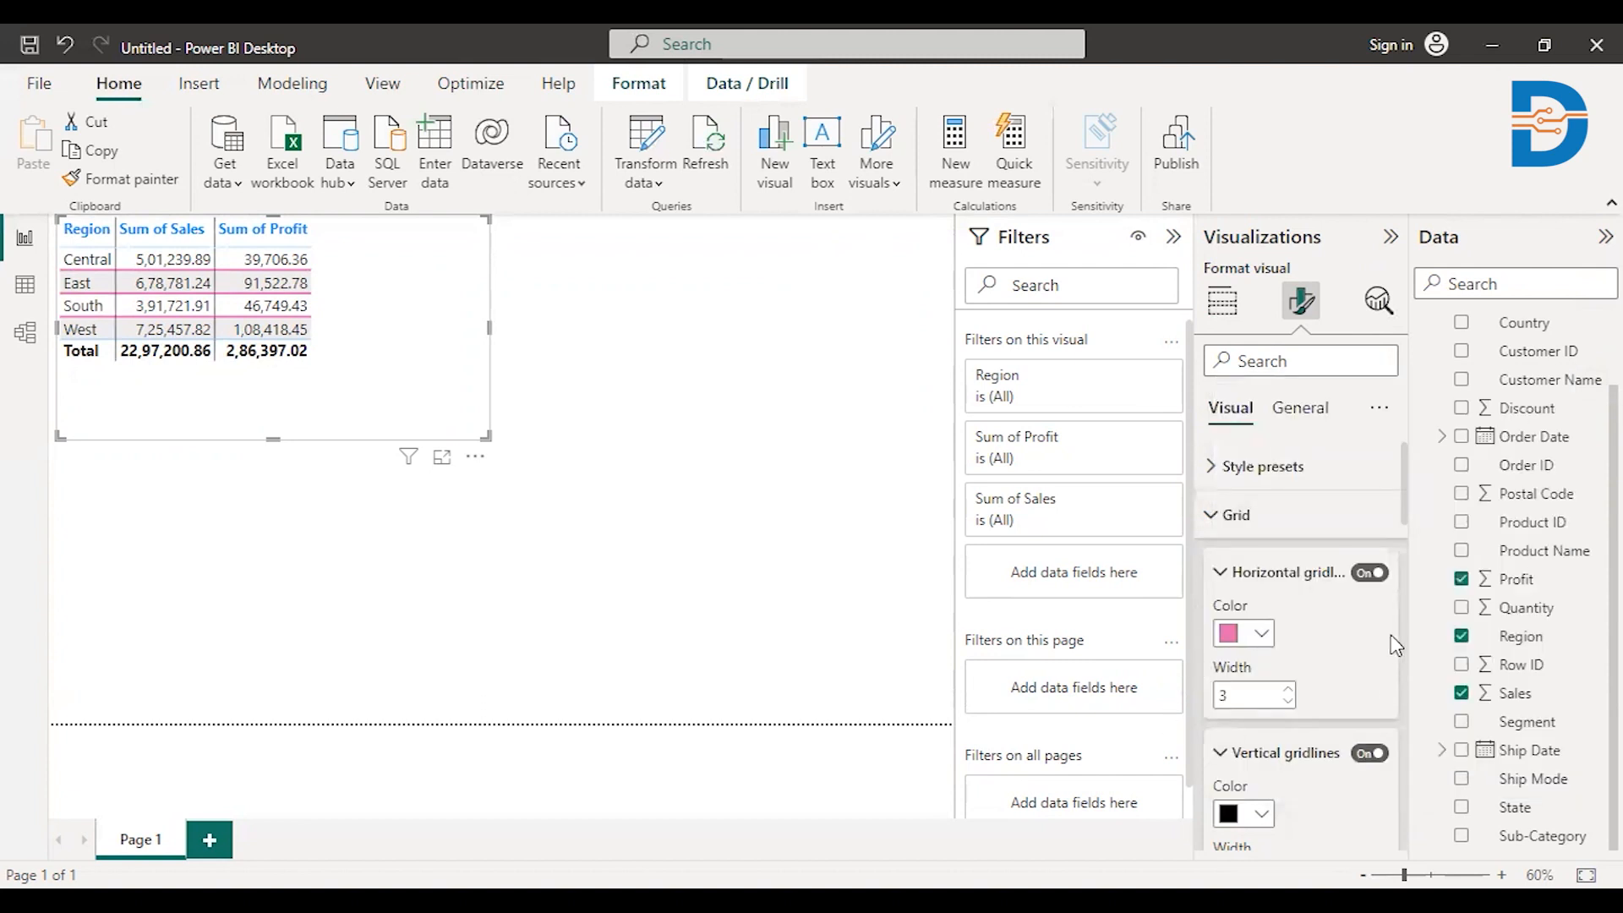
{"action": "scroll", "scroll_direction": "down", "scroll_amount": 3}
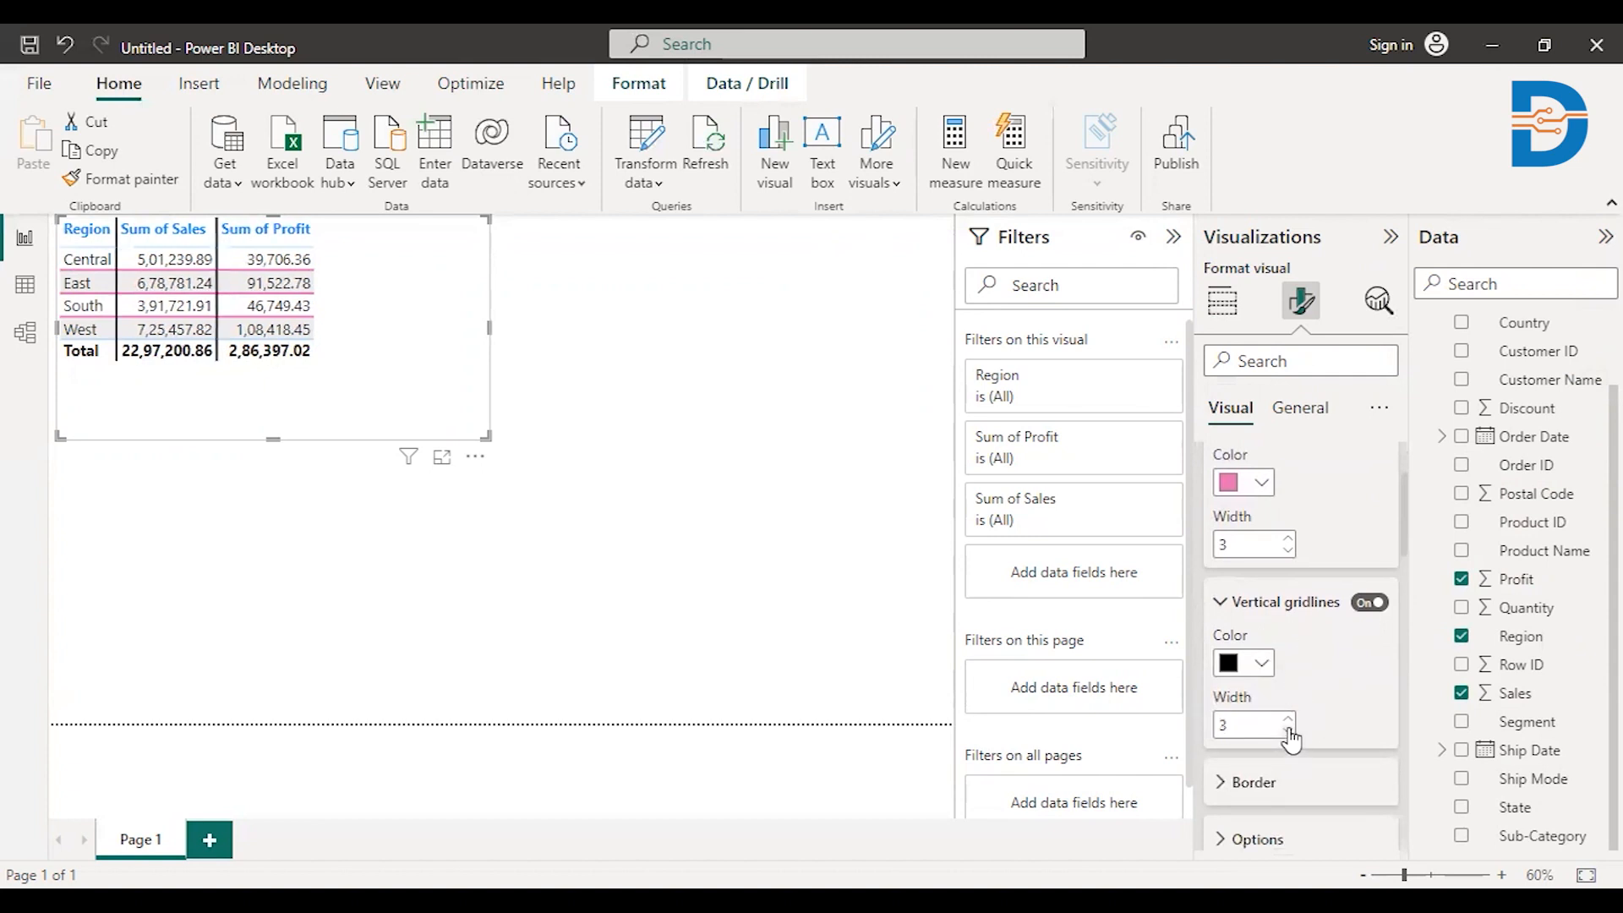
{"action": "left_click", "coordinate": [1290, 731]}
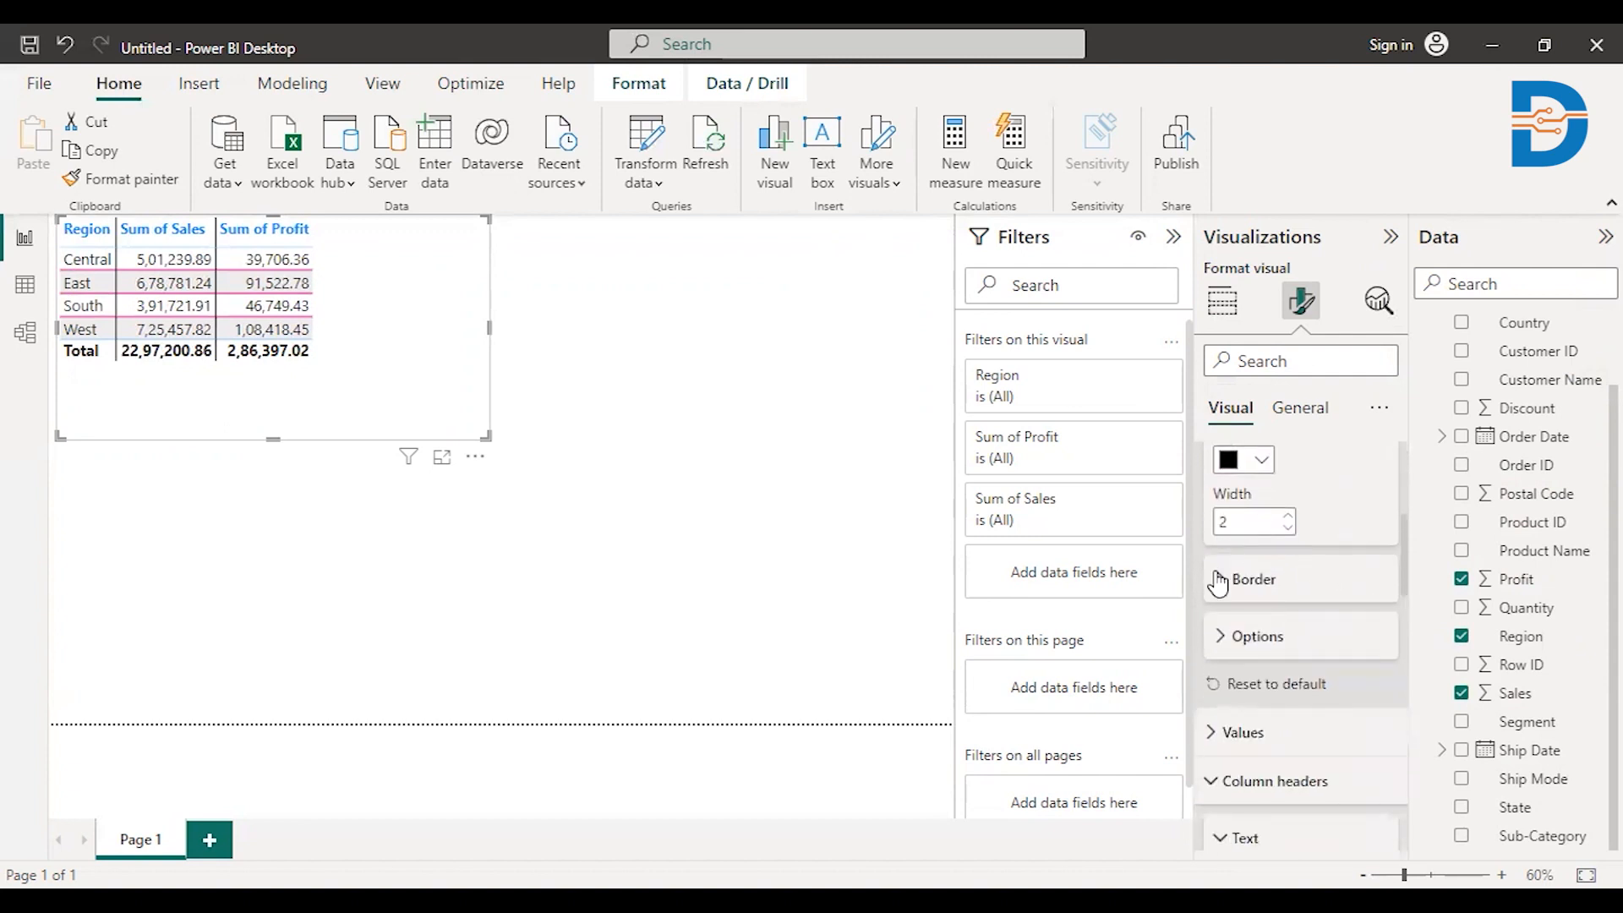
Step: Enable top, bottom, left and right cell borders and color them dark red
{"action": "left_click", "coordinate": [1253, 578]}
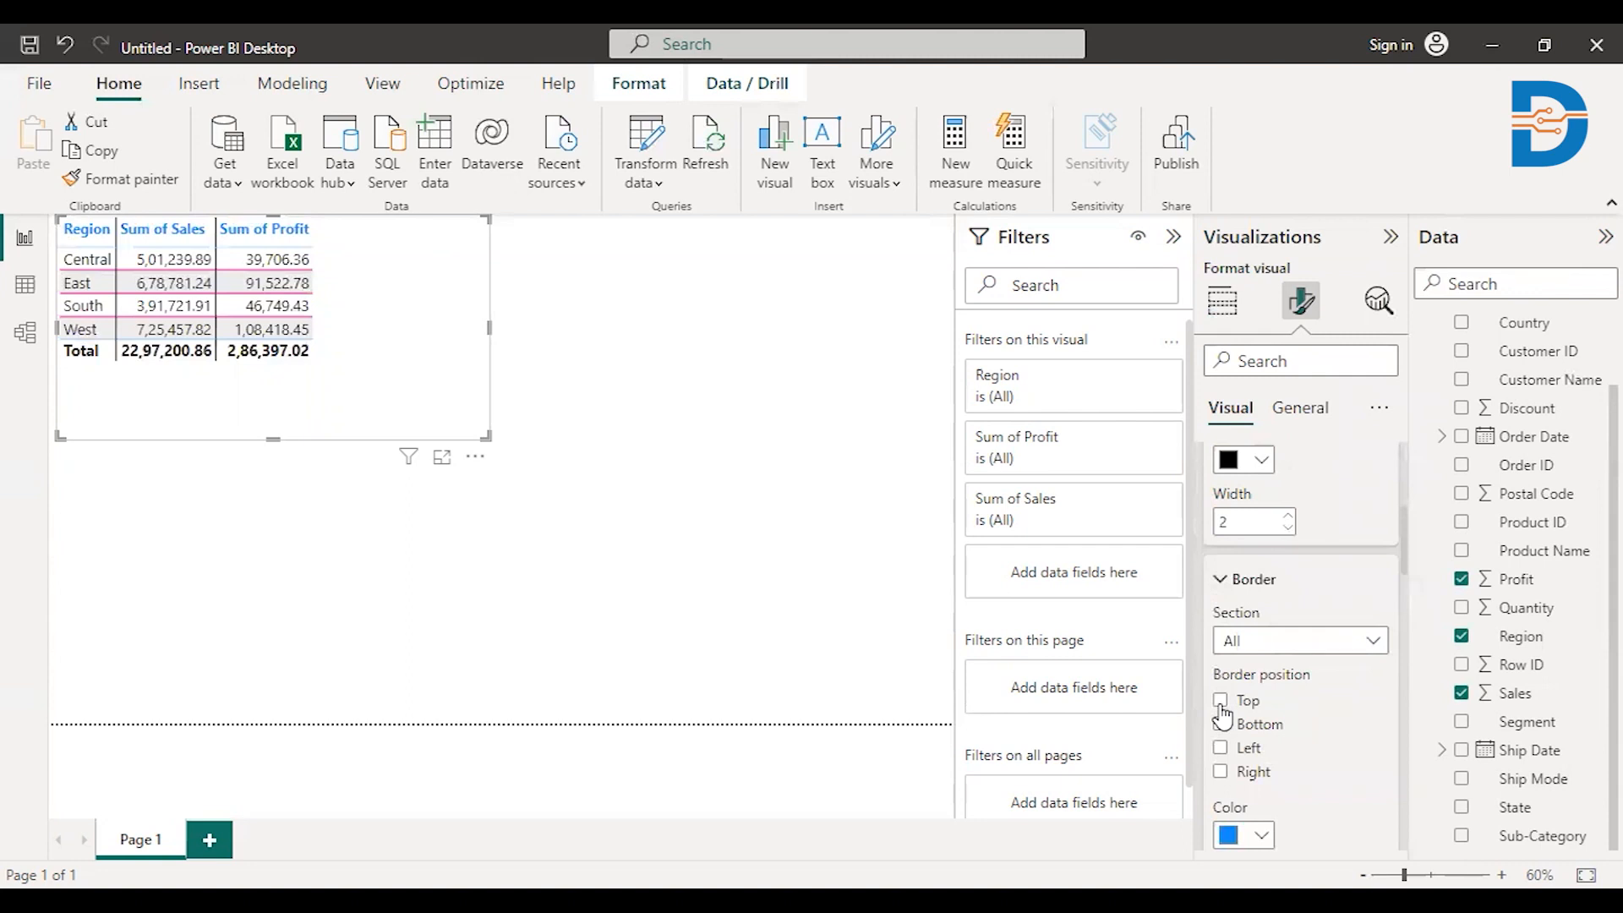
{"action": "left_click", "coordinate": [1221, 701]}
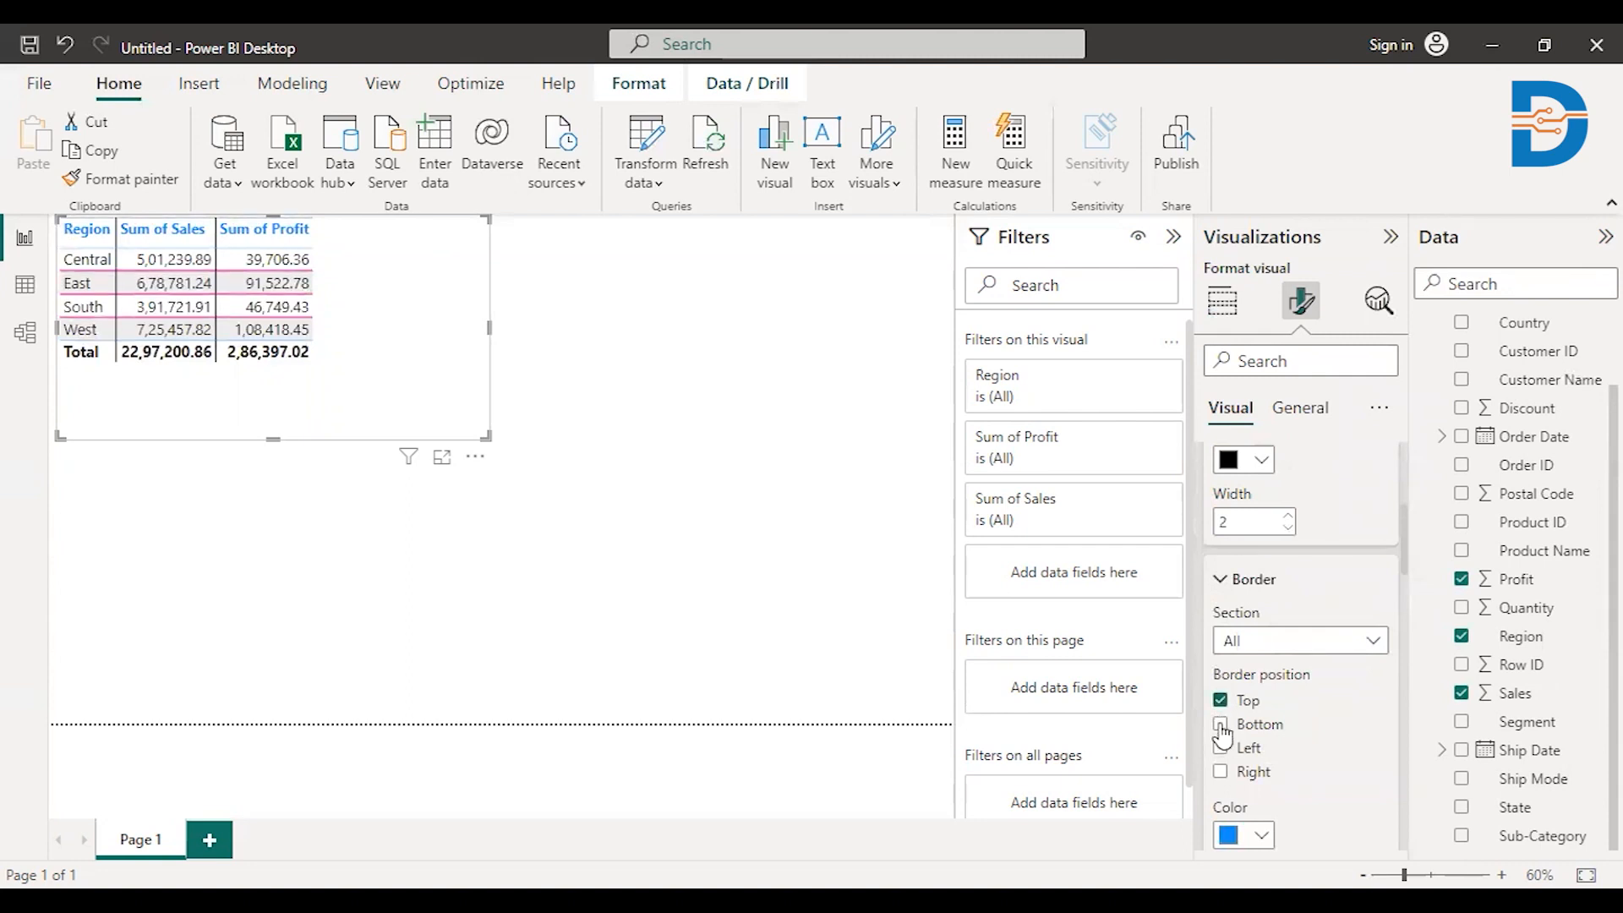
{"action": "left_click", "coordinate": [1221, 724]}
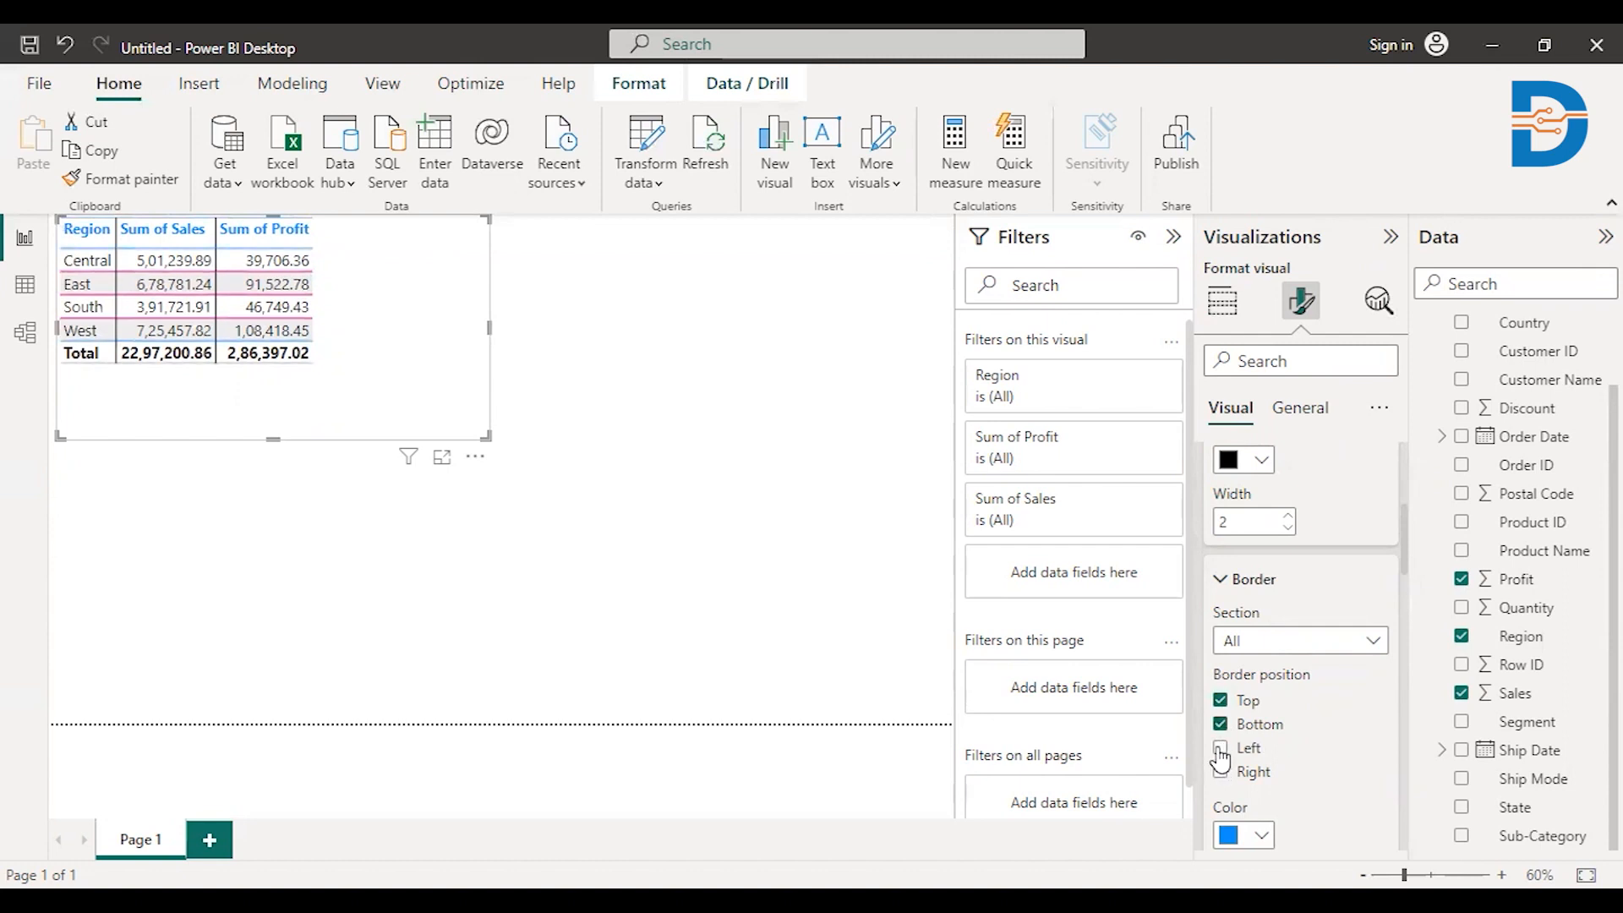
{"action": "left_click", "coordinate": [1219, 747]}
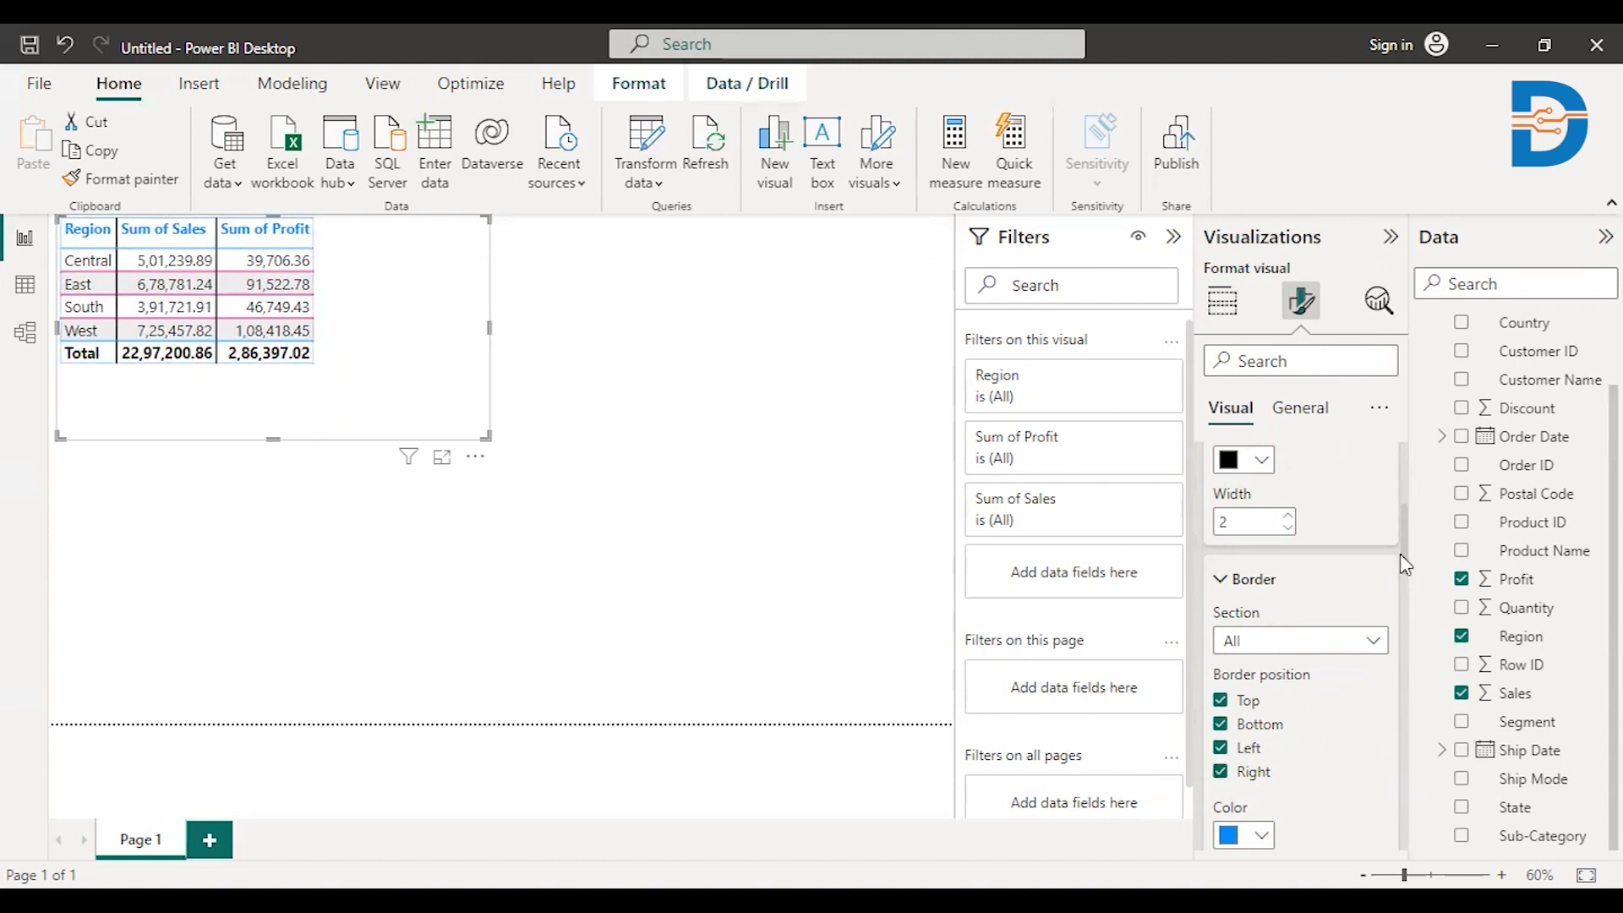
{"action": "scroll", "scroll_direction": "down", "scroll_amount": 3}
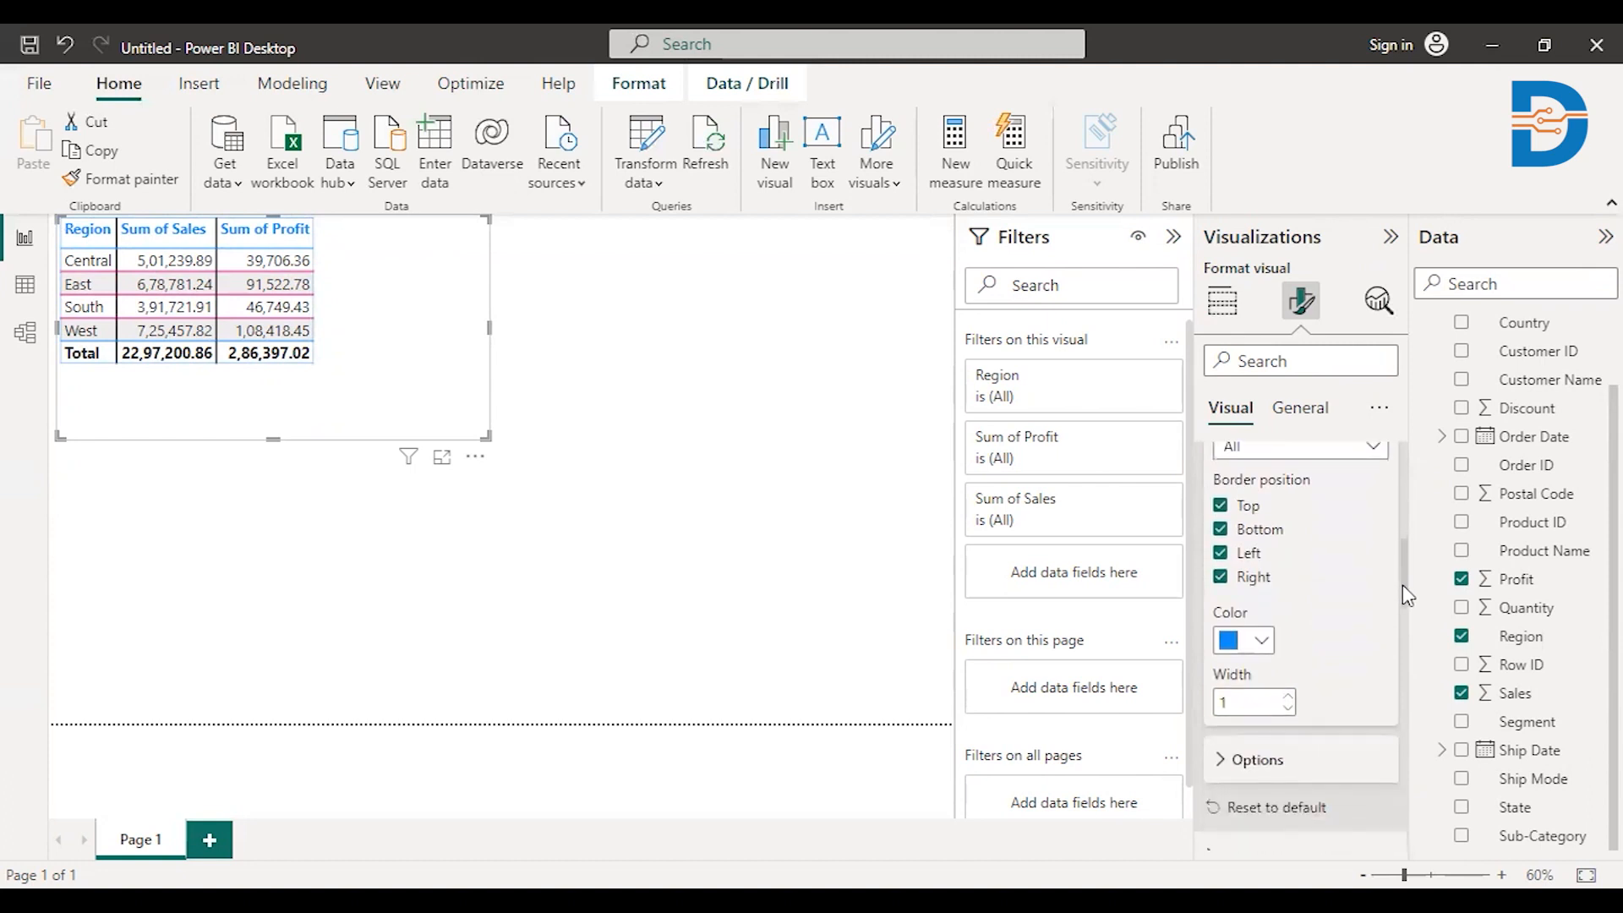
{"action": "left_click", "coordinate": [1260, 640]}
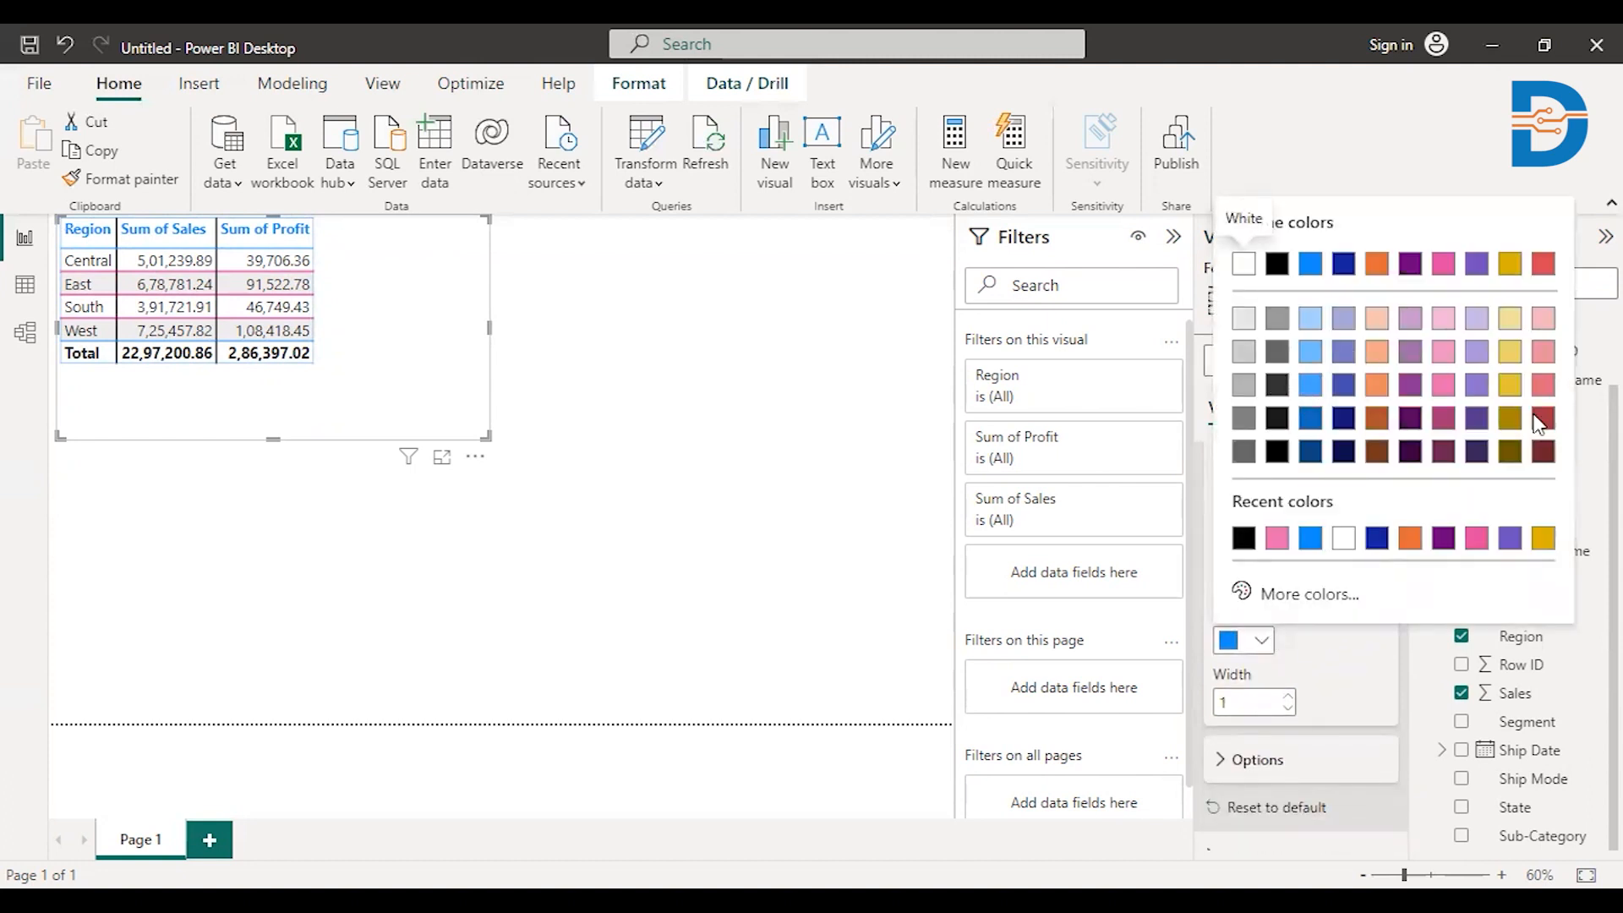
{"action": "left_click", "coordinate": [1542, 419]}
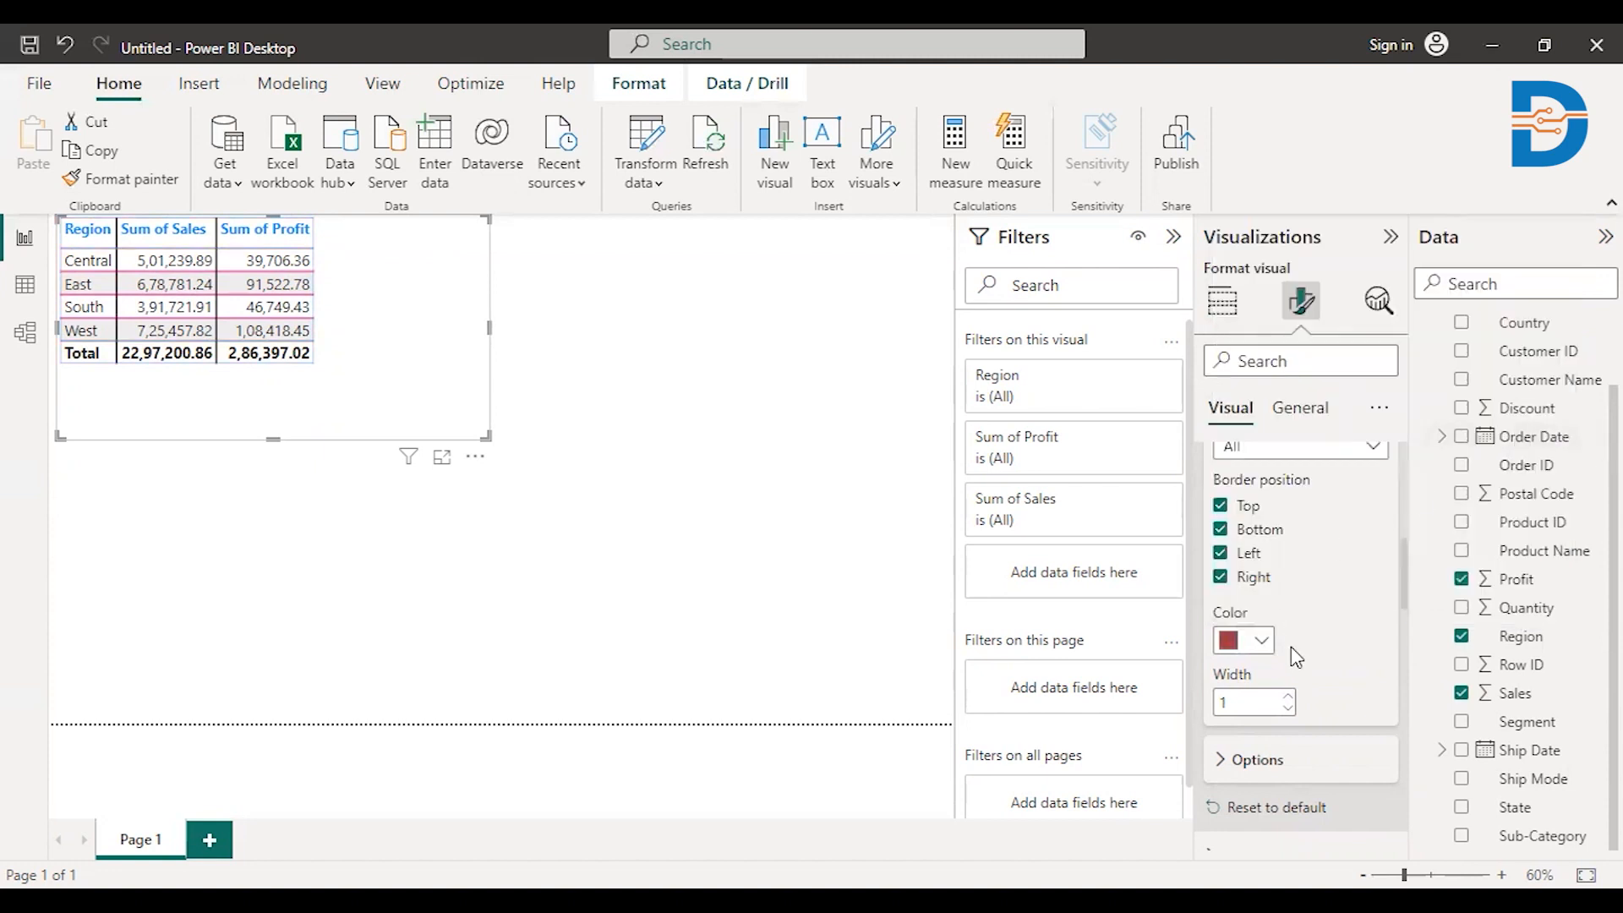
{"action": "left_click", "coordinate": [1289, 696]}
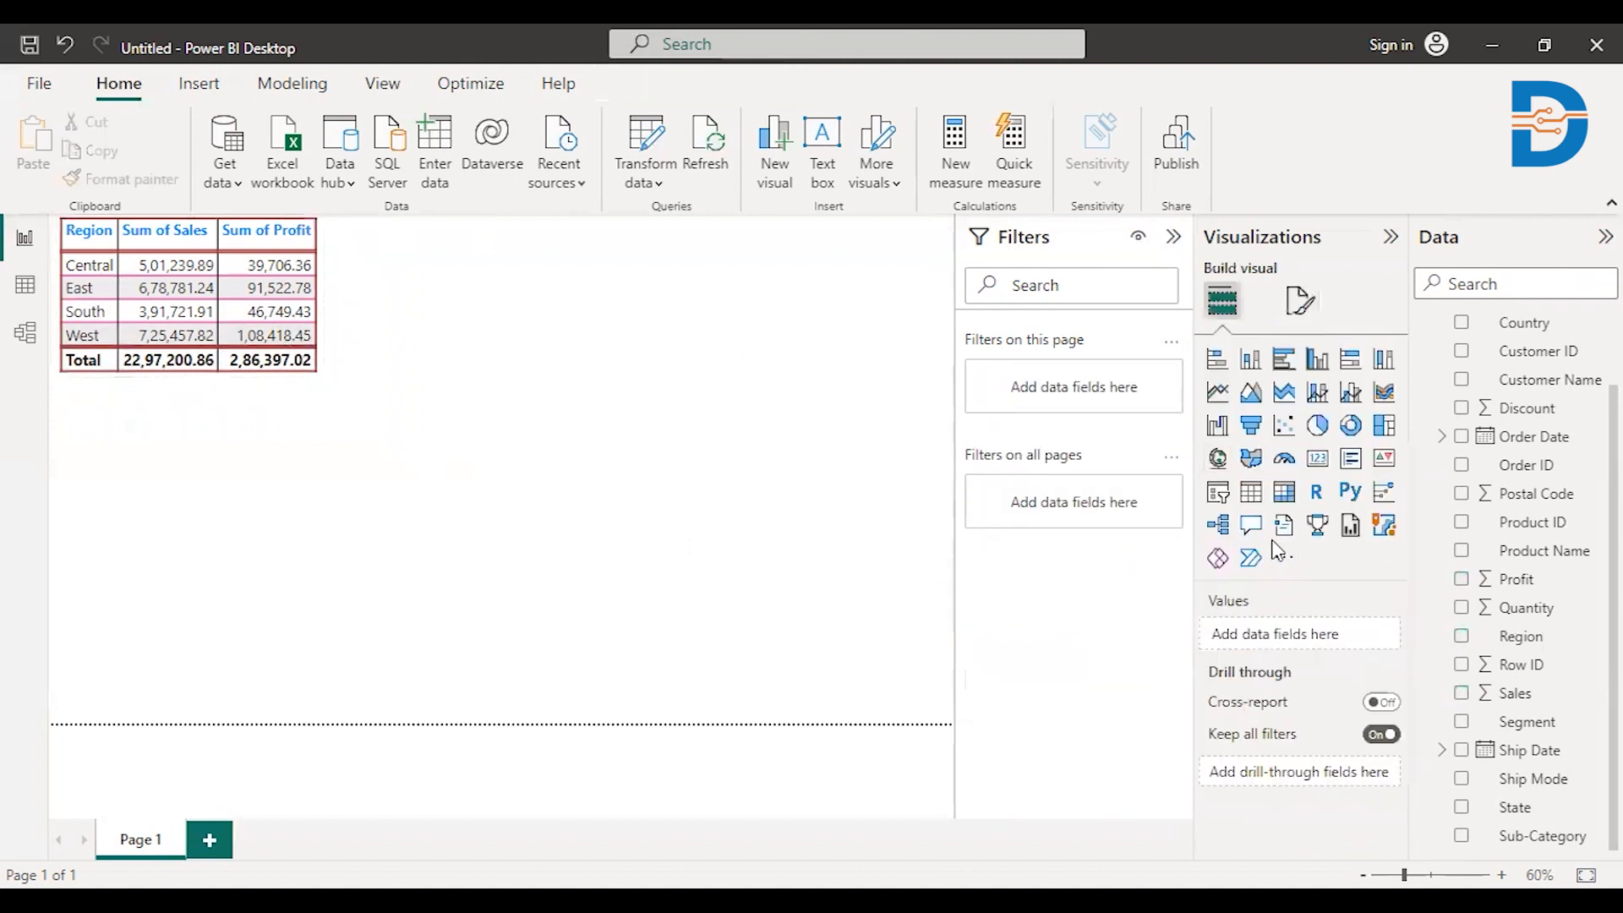
Step: Insert a second table with Sub-Category, Sales, Profit and Quantity, and widen it
{"action": "left_click", "coordinate": [1250, 490]}
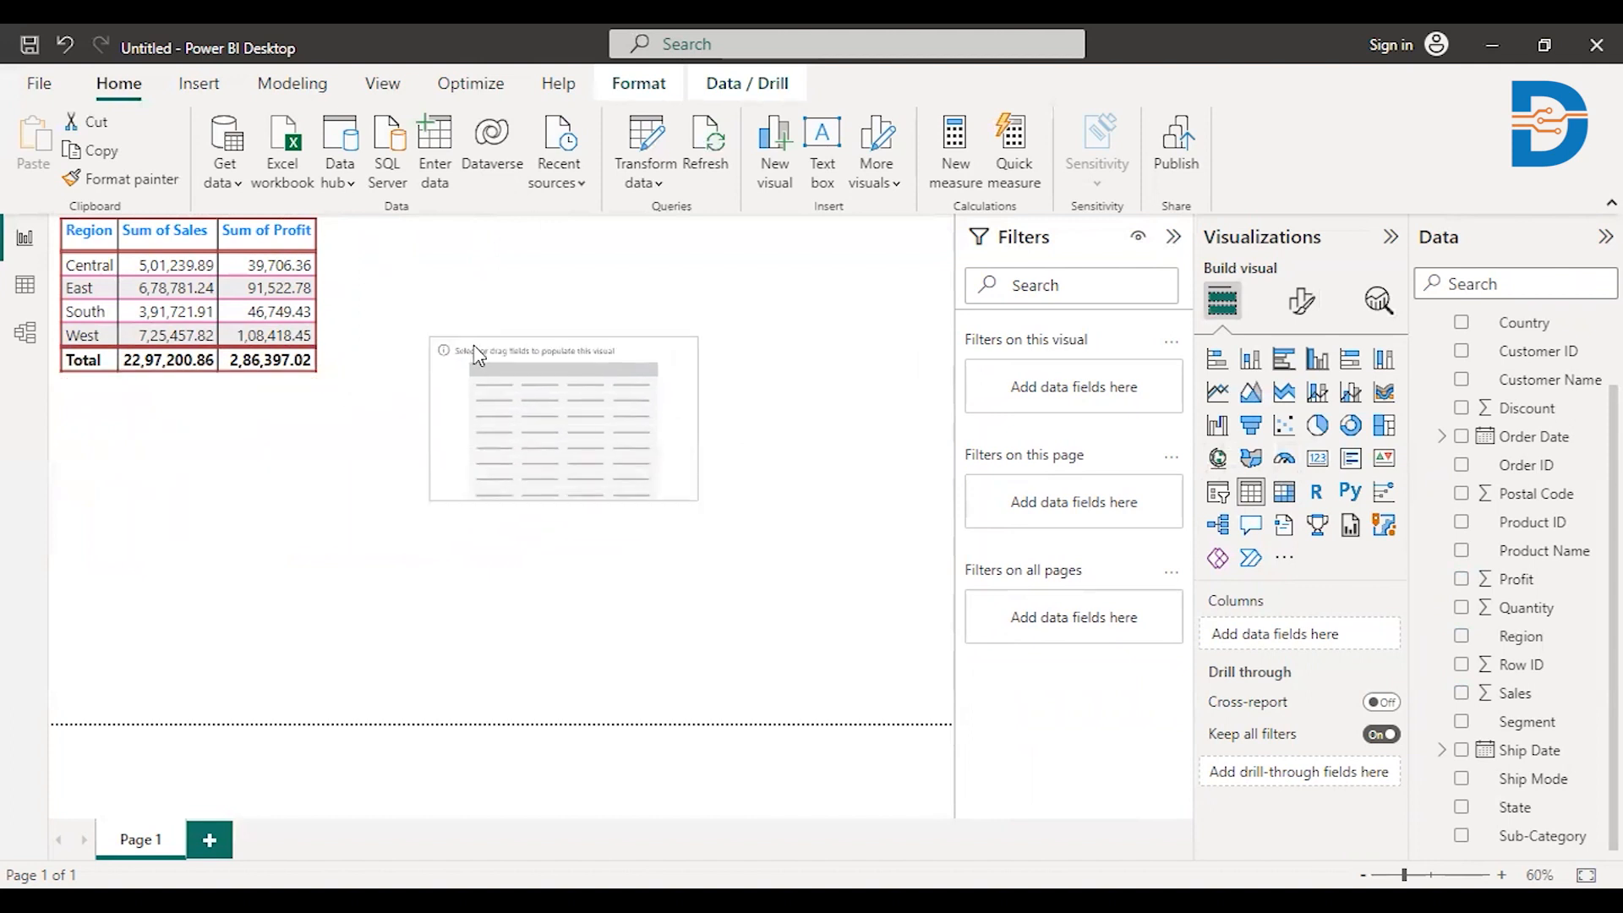
{"action": "left_click", "coordinate": [549, 415]}
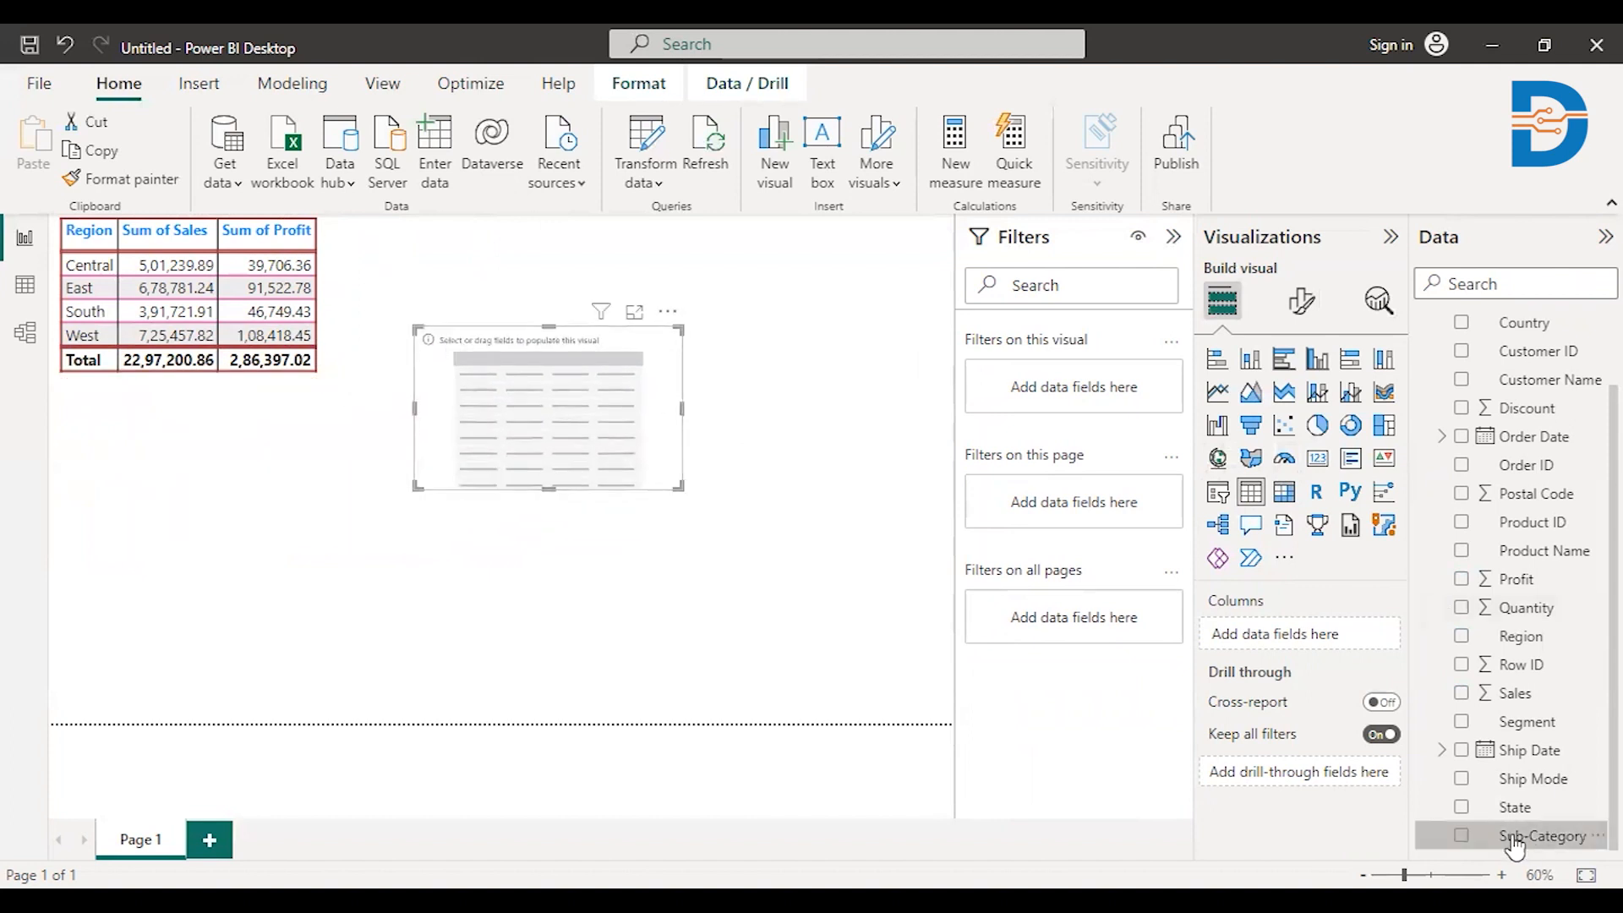
{"action": "left_click", "coordinate": [1461, 836]}
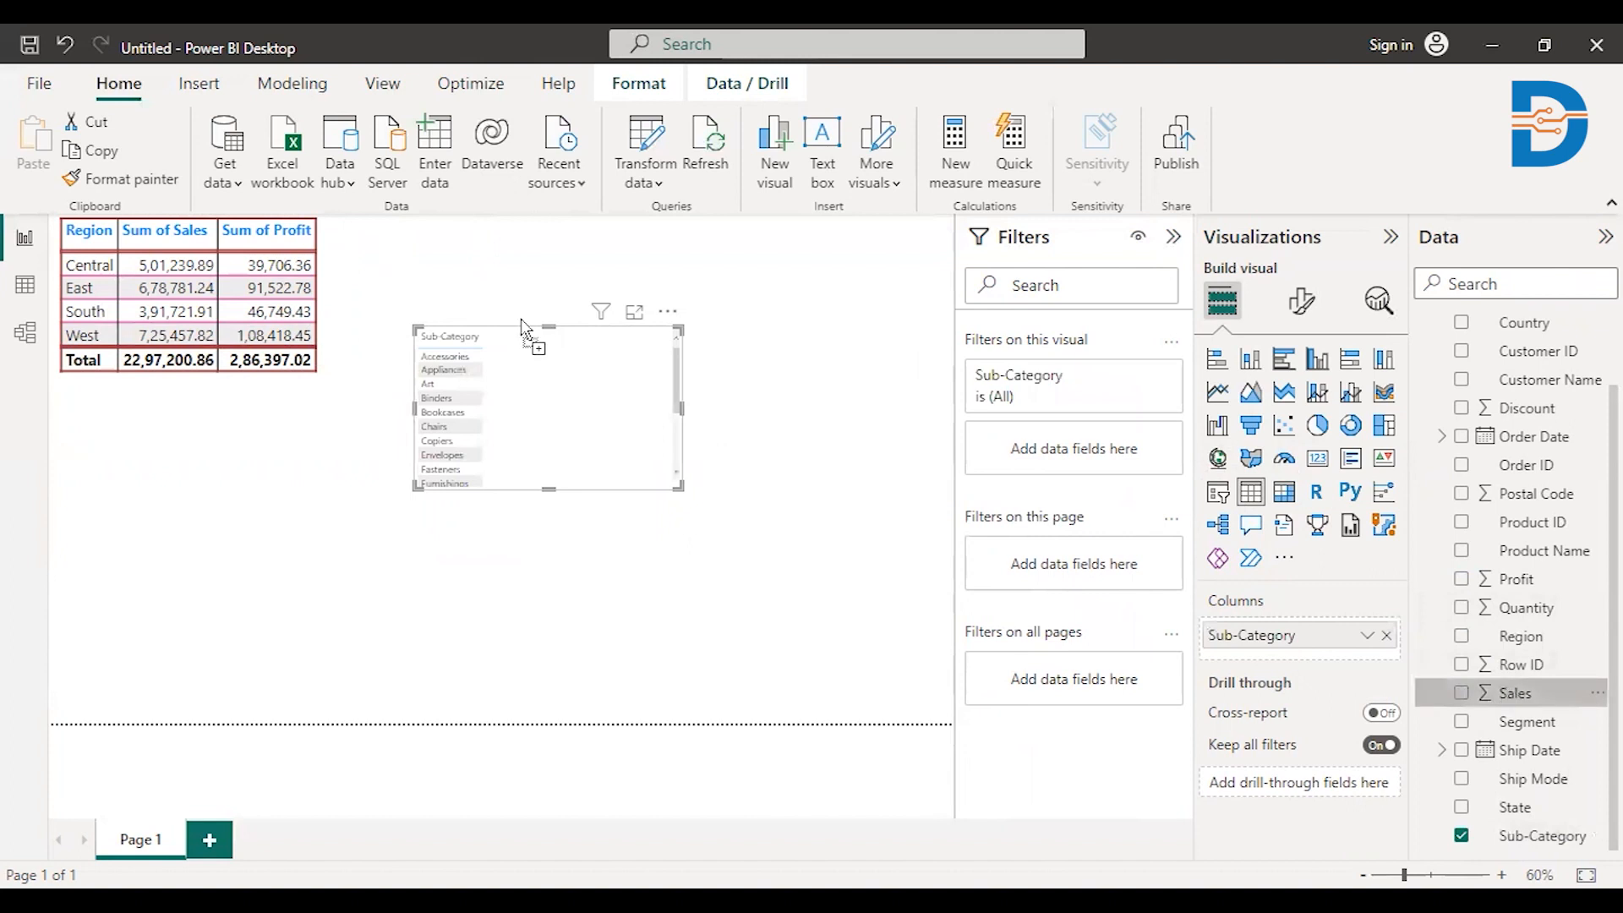
{"action": "left_click", "coordinate": [1461, 693]}
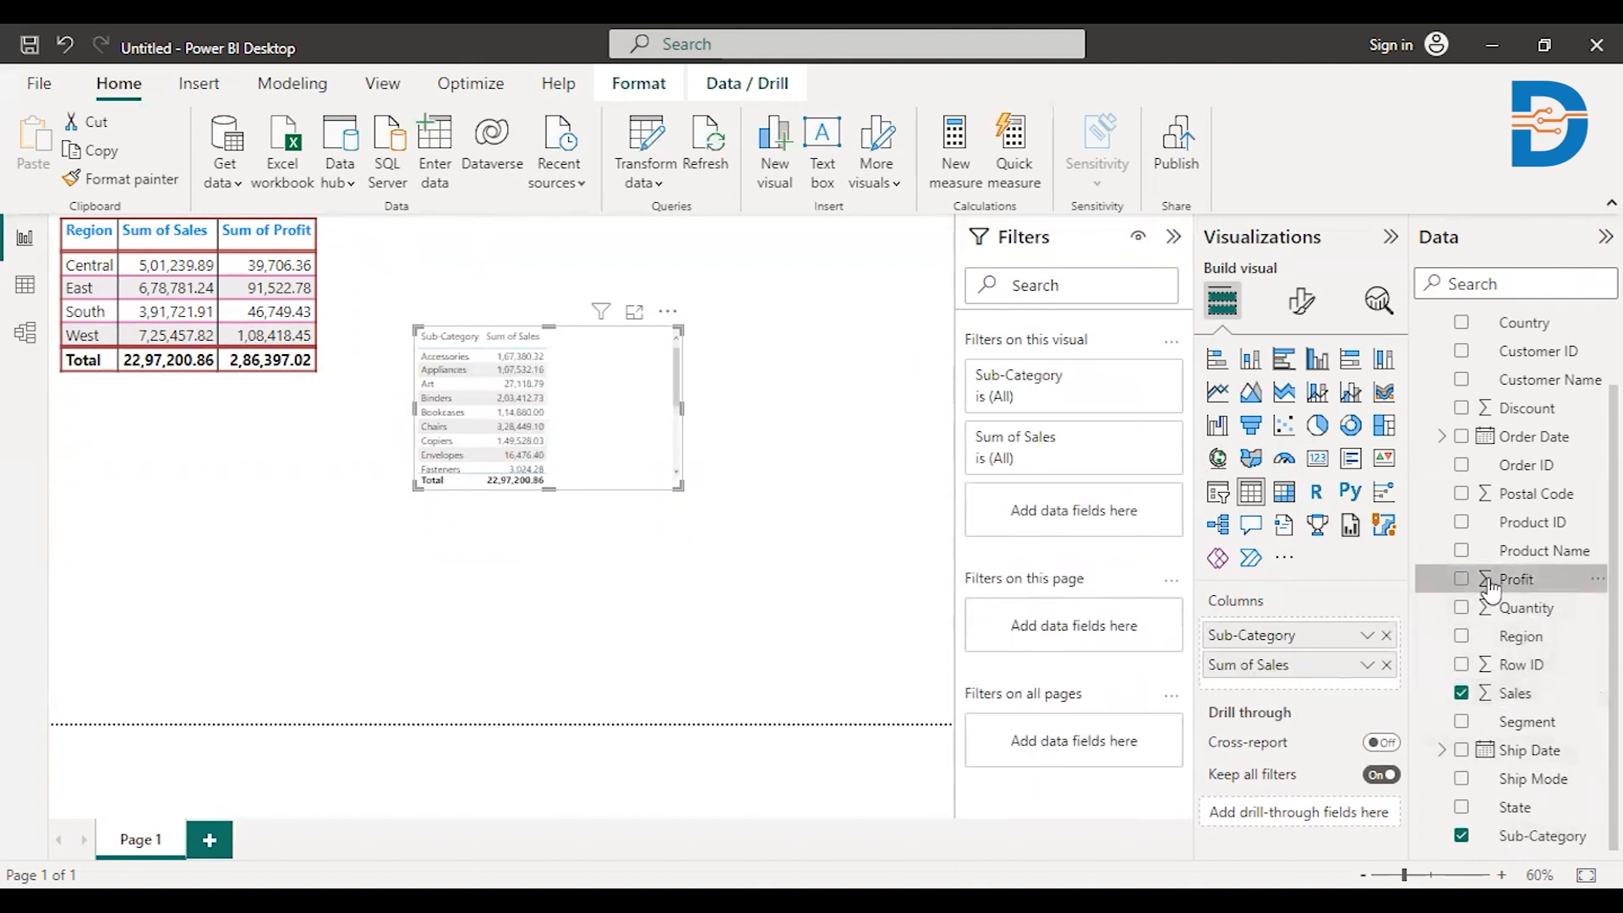
{"action": "left_click", "coordinate": [1461, 578]}
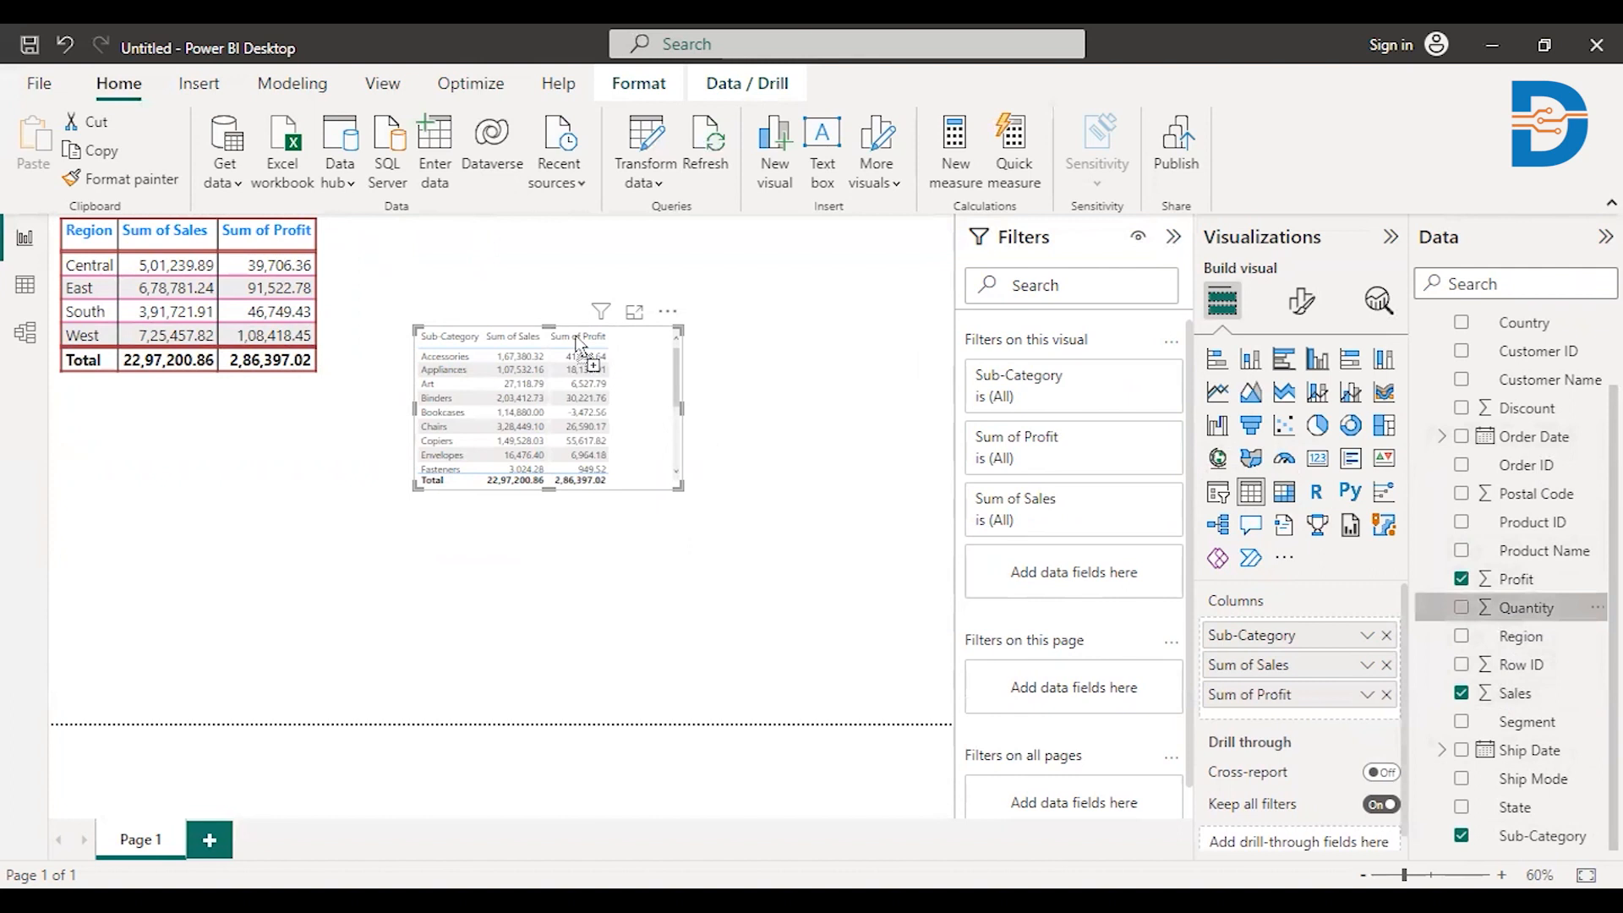
{"action": "left_click", "coordinate": [1461, 608]}
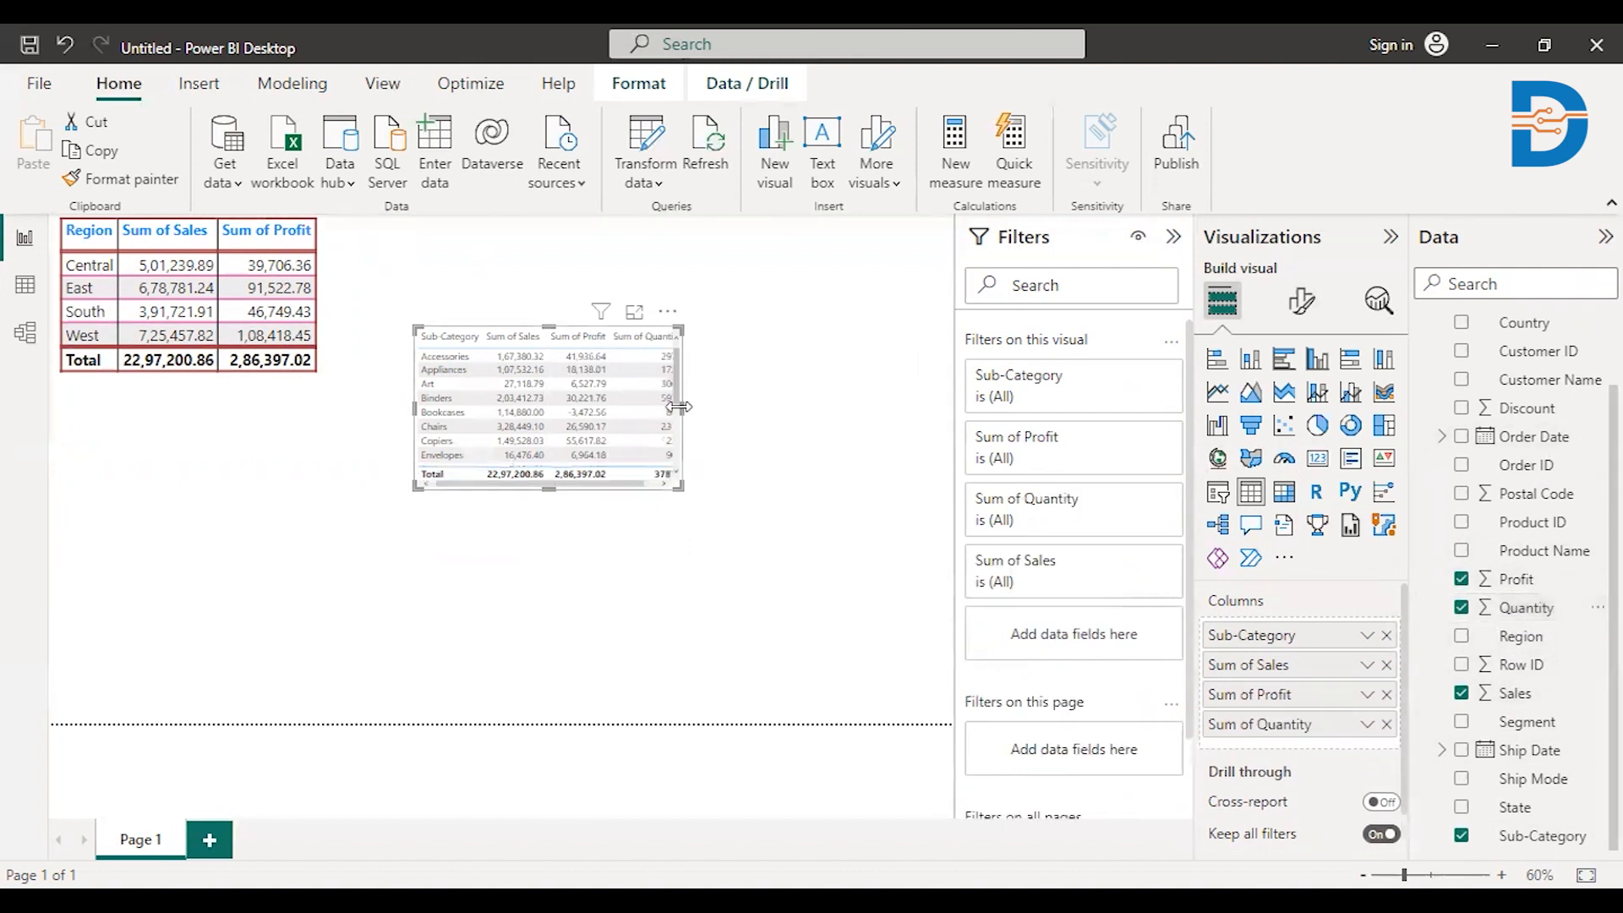
{"action": "left_click_drag", "start_coordinate": [682, 406], "coordinate": [785, 406]}
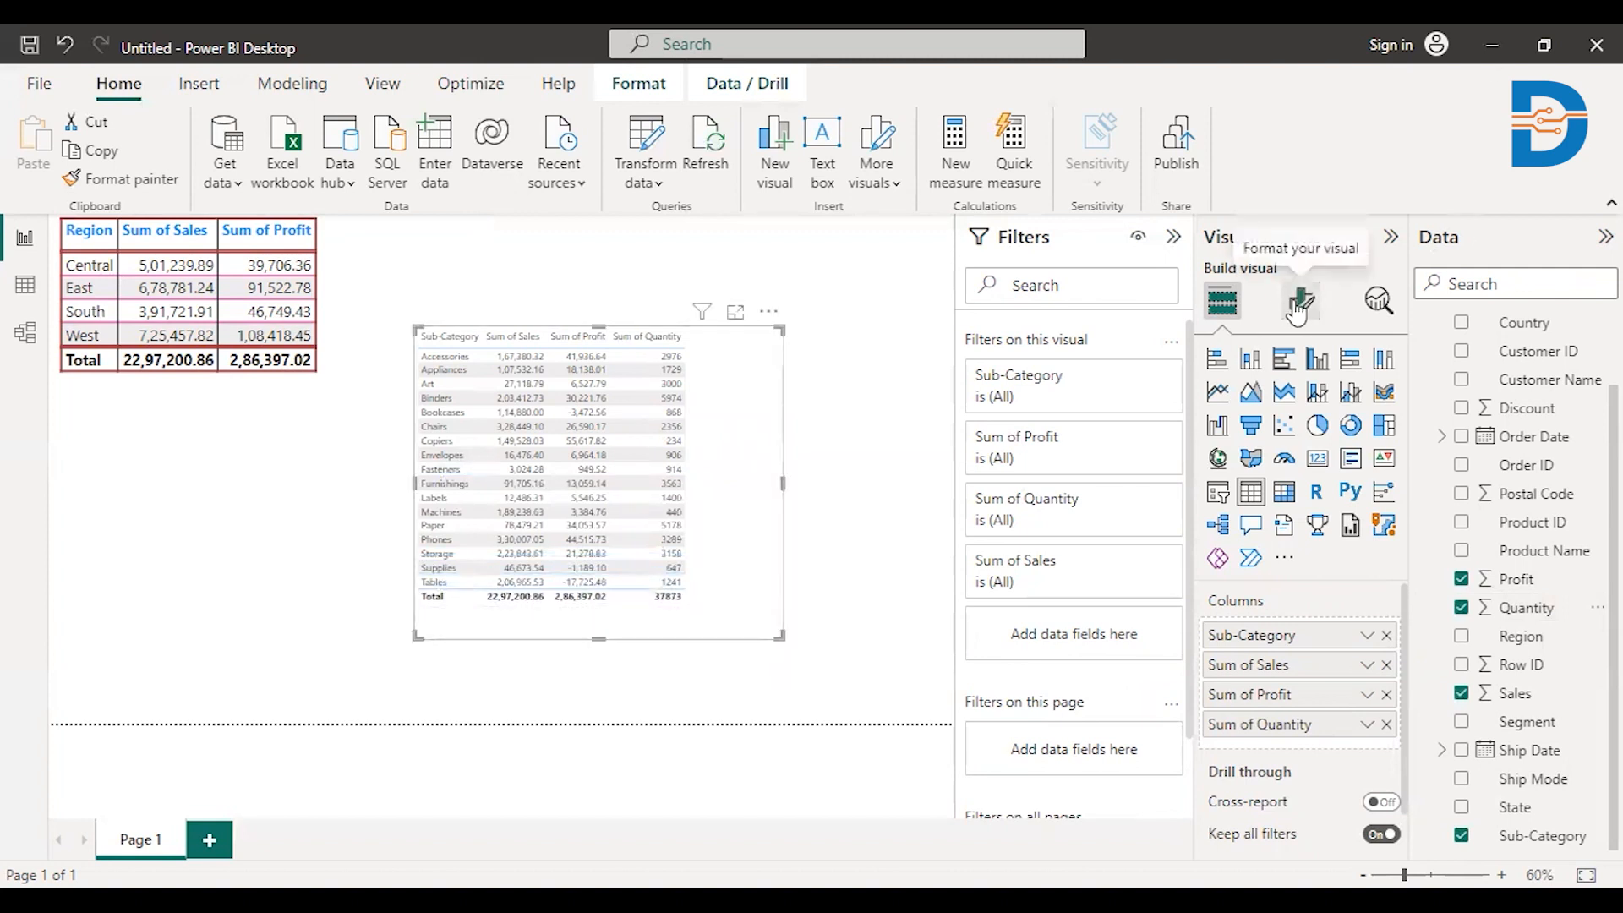
Step: Apply the Flashy rows style preset to the Sub-Category table
{"action": "left_click", "coordinate": [1301, 301]}
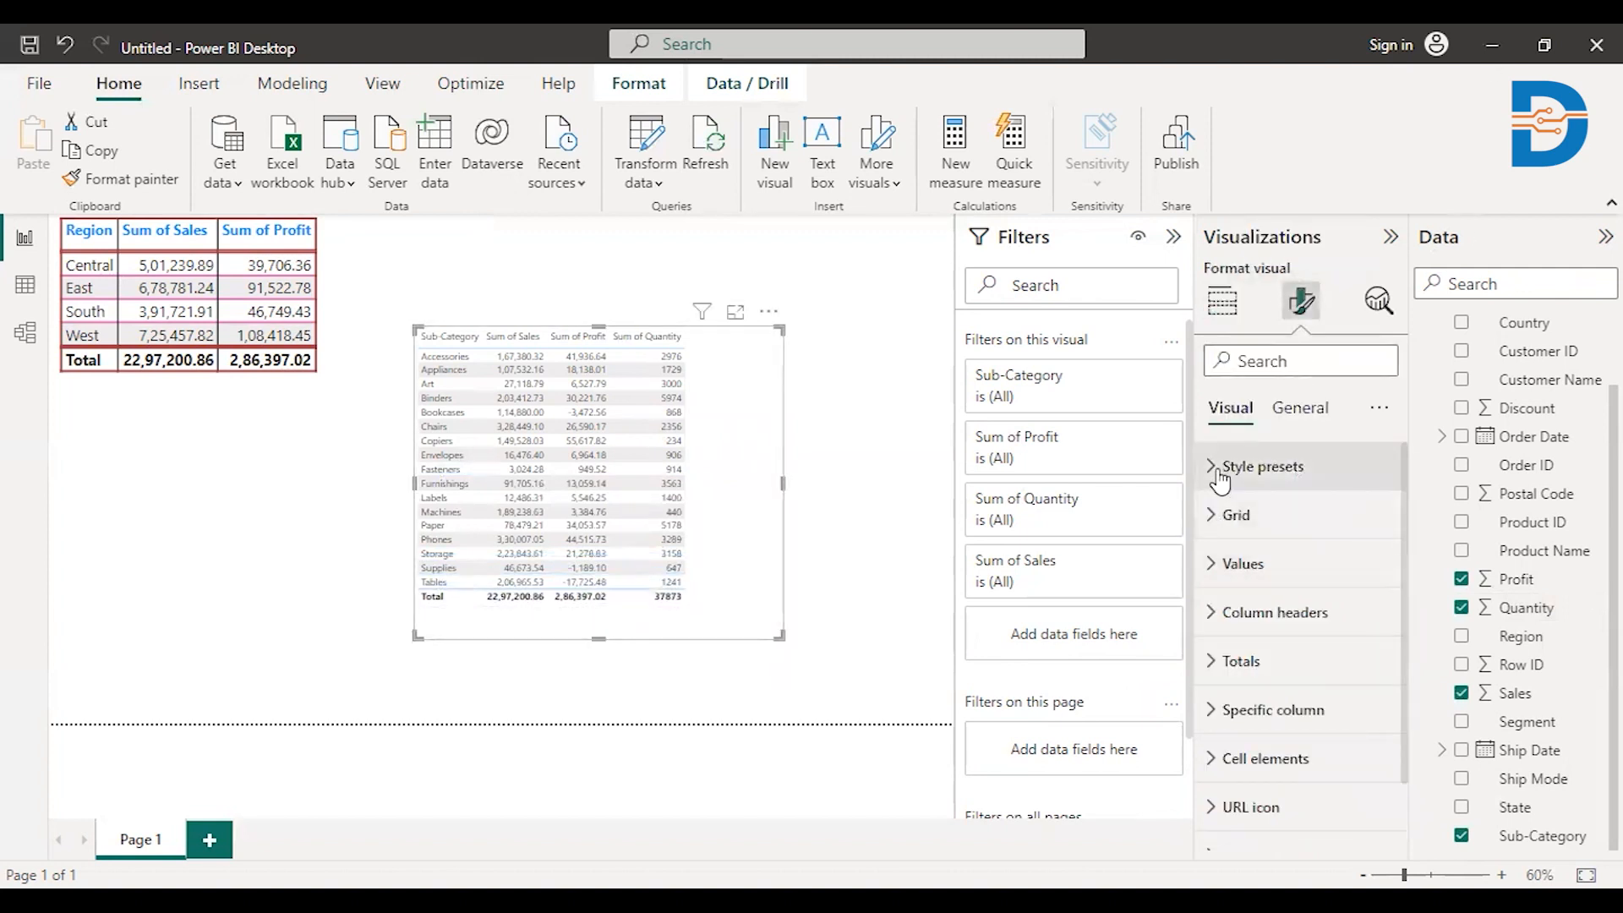
{"action": "left_click", "coordinate": [1261, 466]}
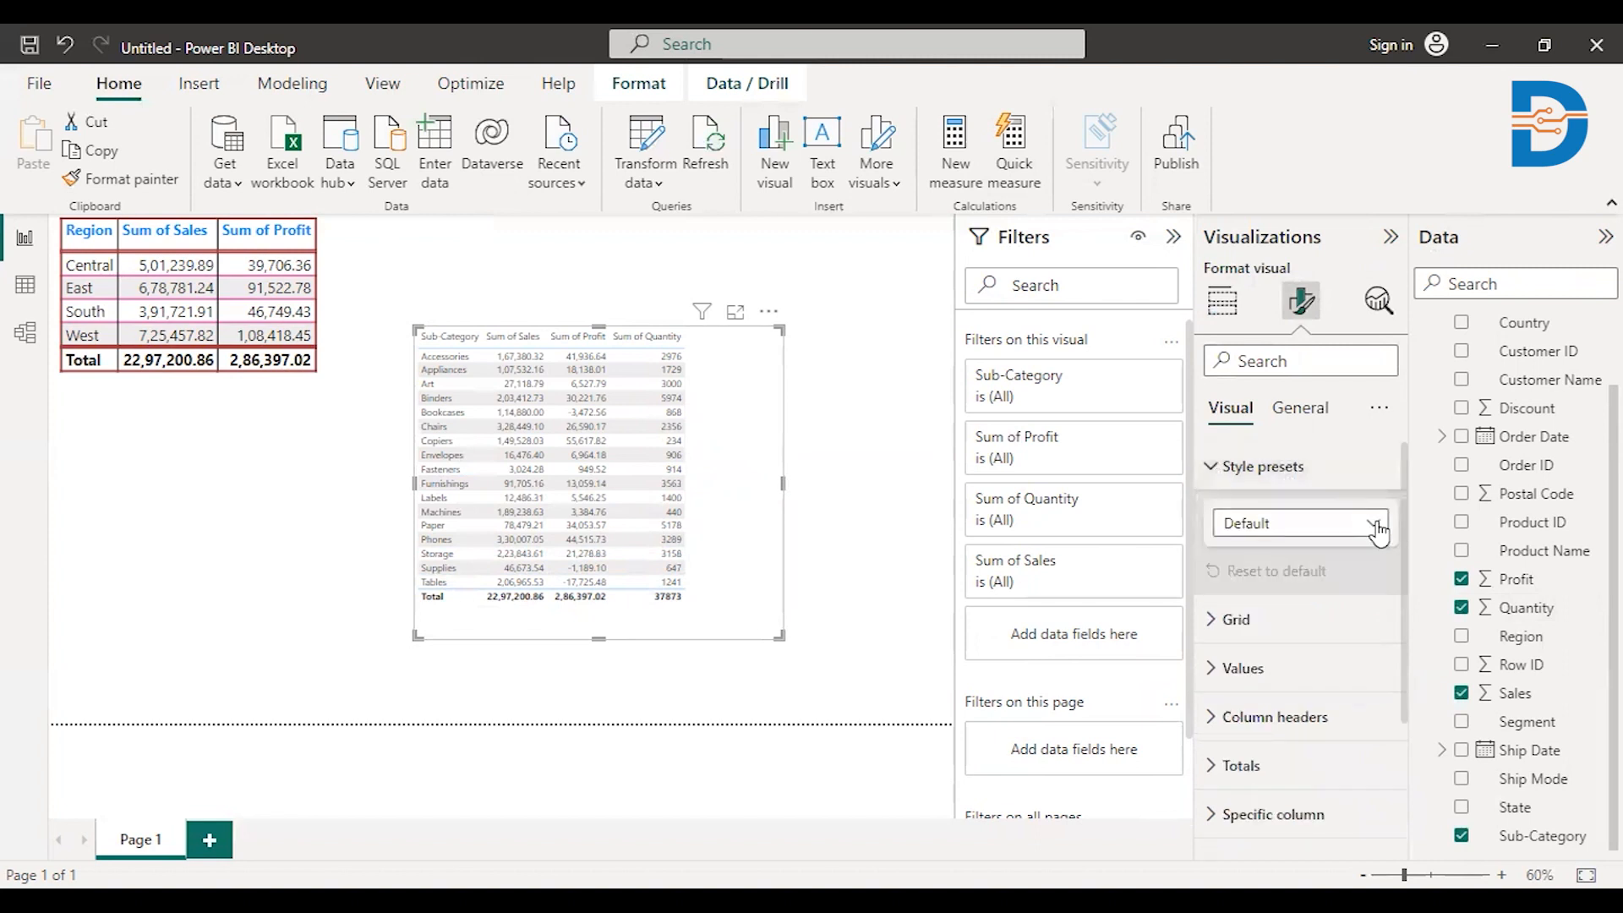
{"action": "left_click", "coordinate": [1370, 522]}
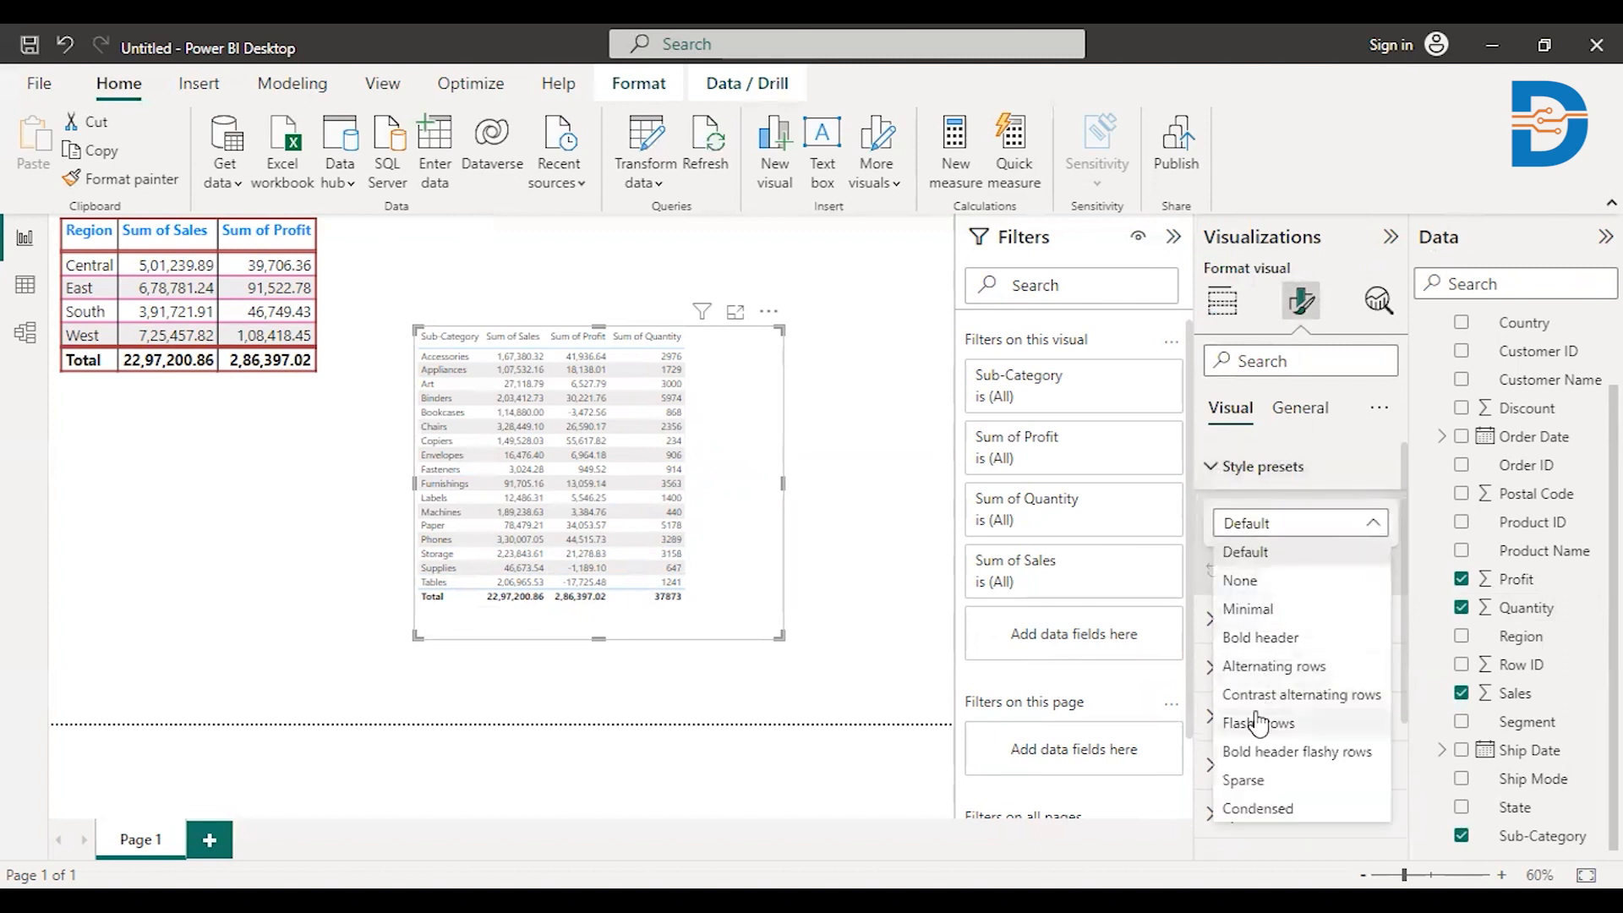
{"action": "left_click", "coordinate": [1258, 722]}
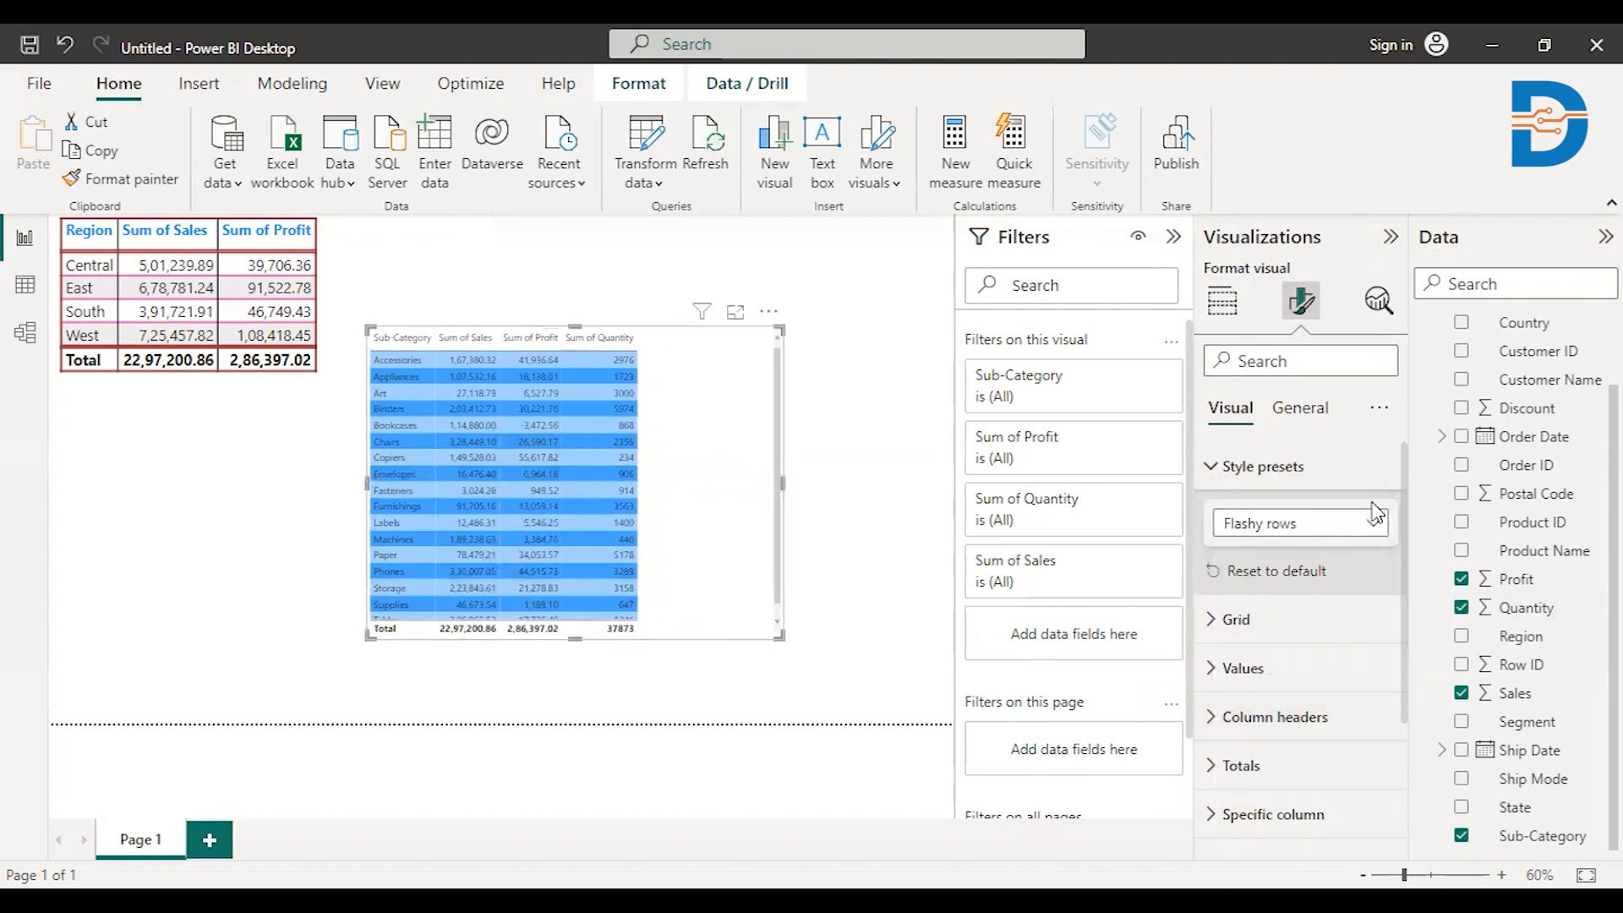
{"action": "left_click", "coordinate": [1241, 668]}
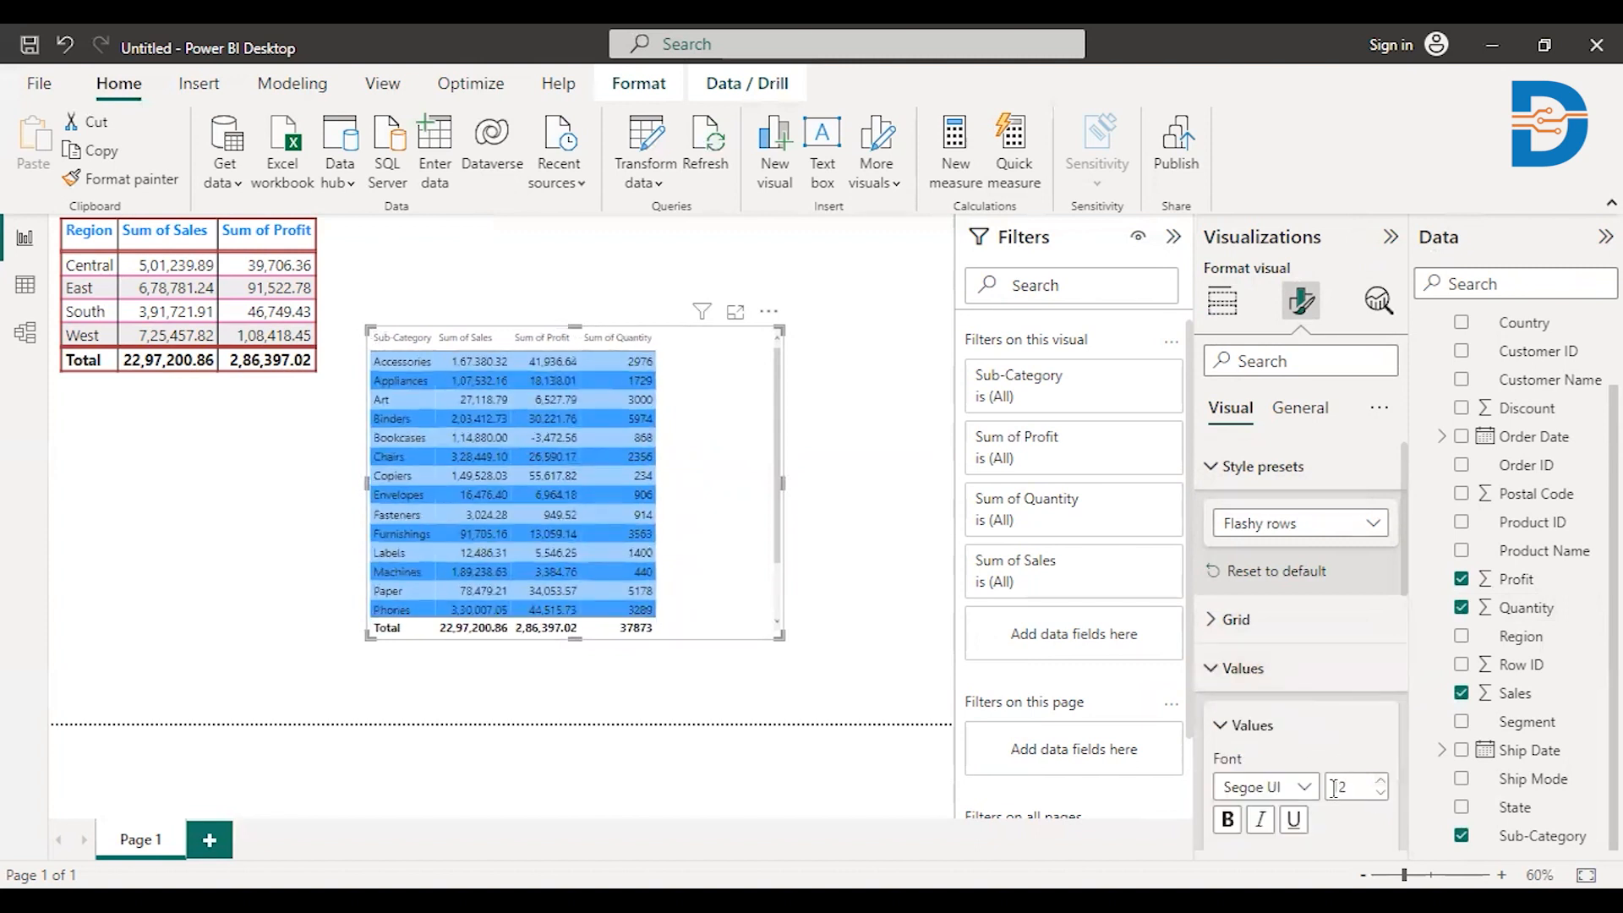
Step: Raise the value font size to 15 and enlarge the column header text
{"action": "left_click", "coordinate": [1384, 779]}
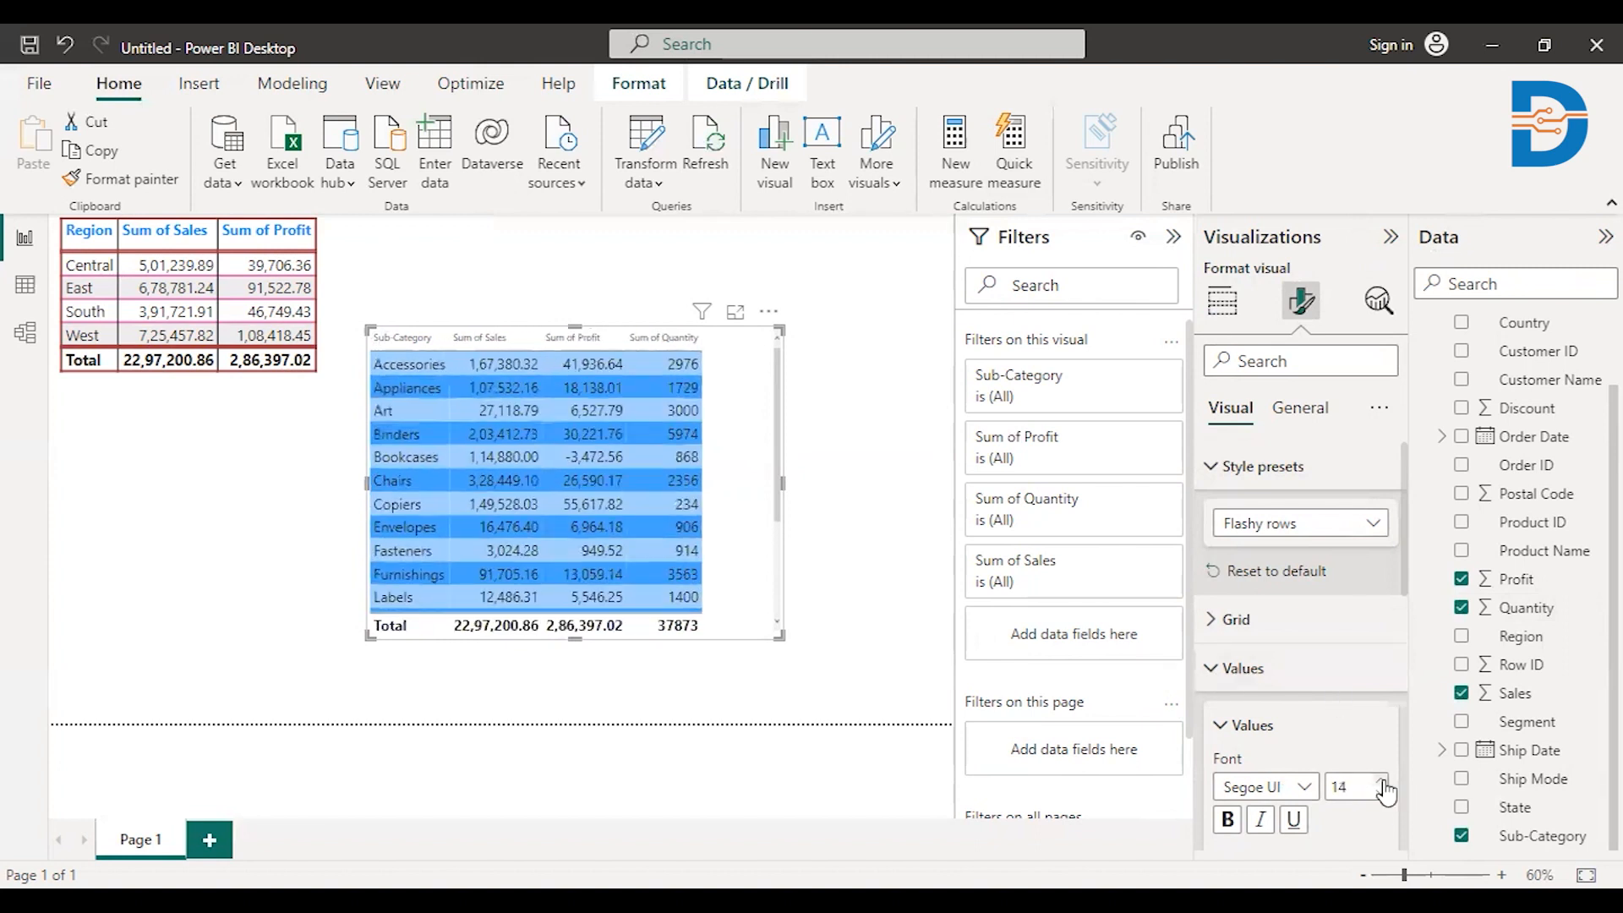
{"action": "left_click", "coordinate": [1383, 779]}
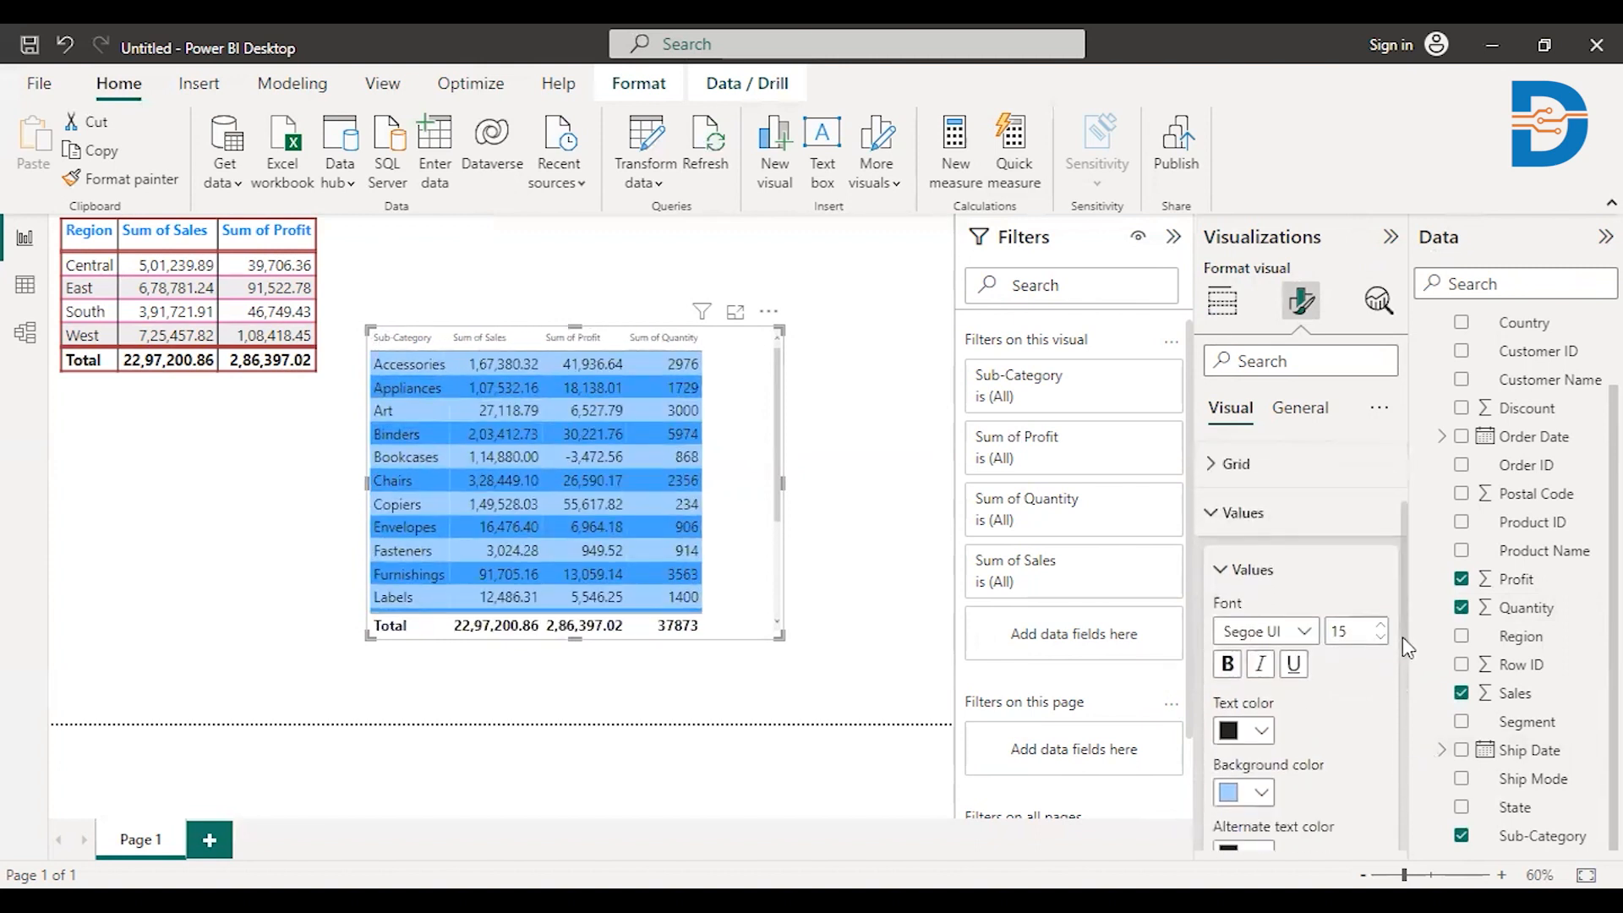
{"action": "scroll", "scroll_direction": "down", "scroll_amount": 3}
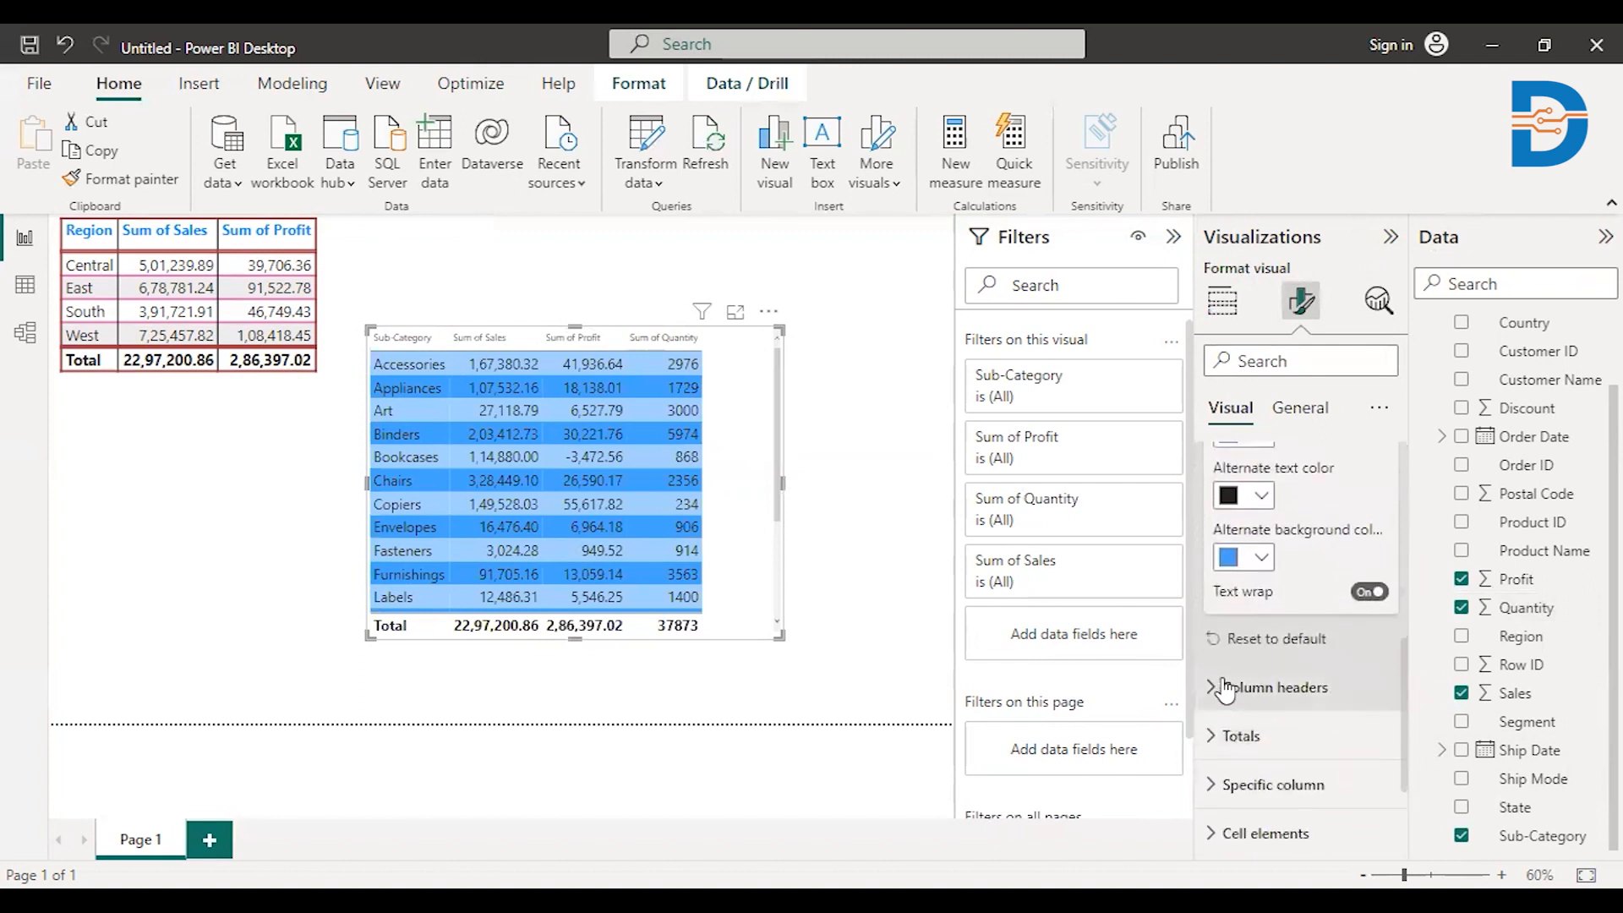
{"action": "left_click", "coordinate": [1275, 687]}
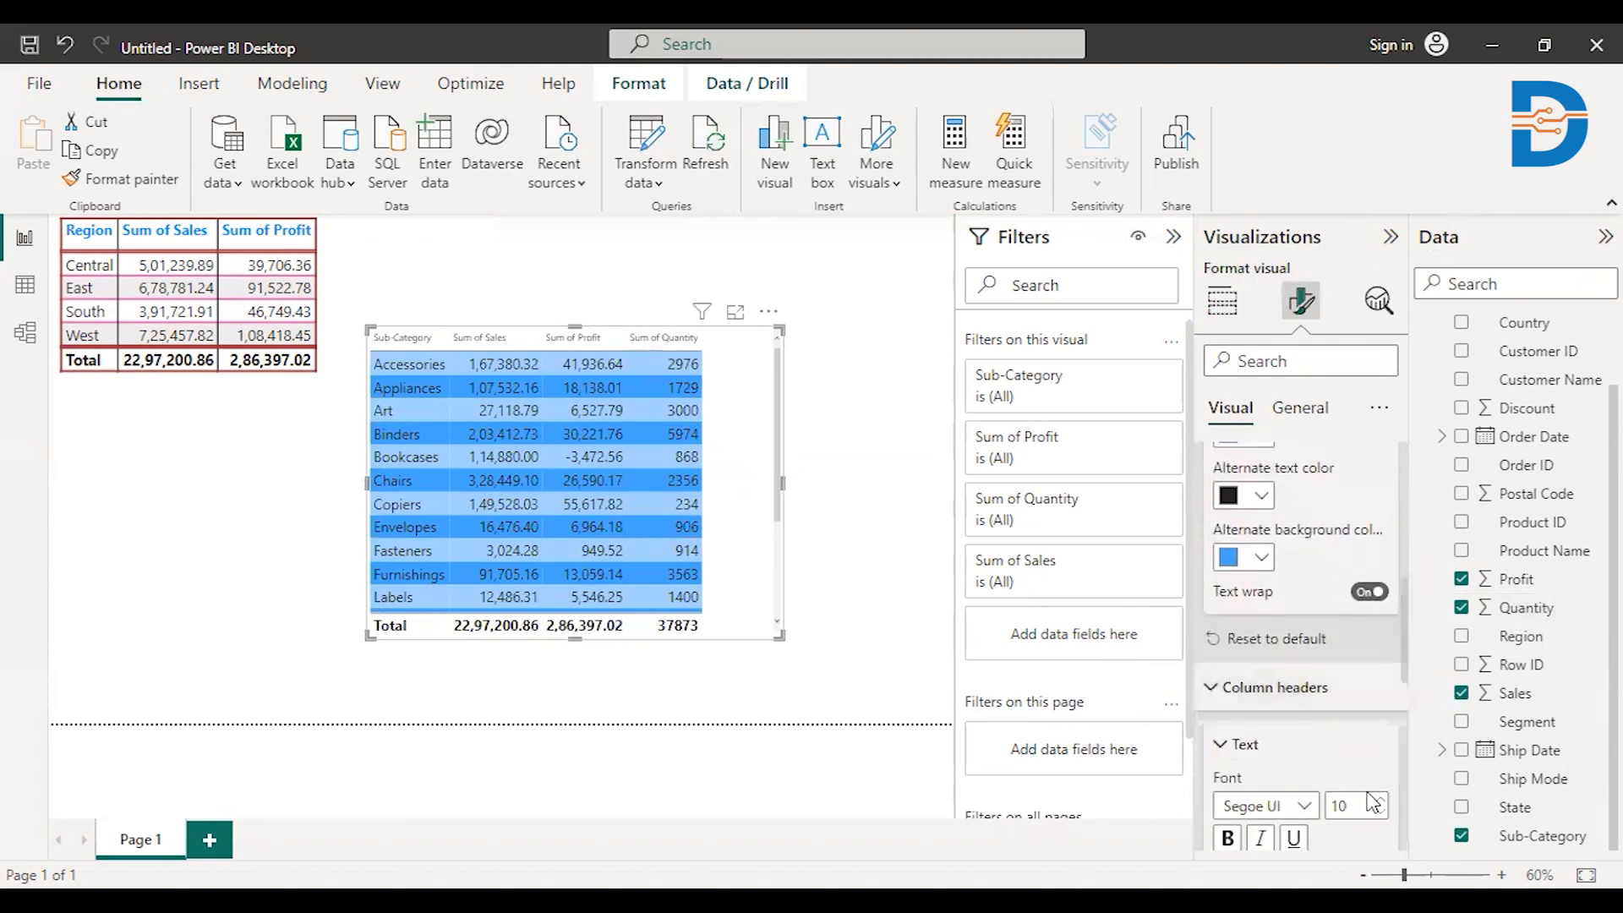
{"action": "left_click", "coordinate": [1380, 798]}
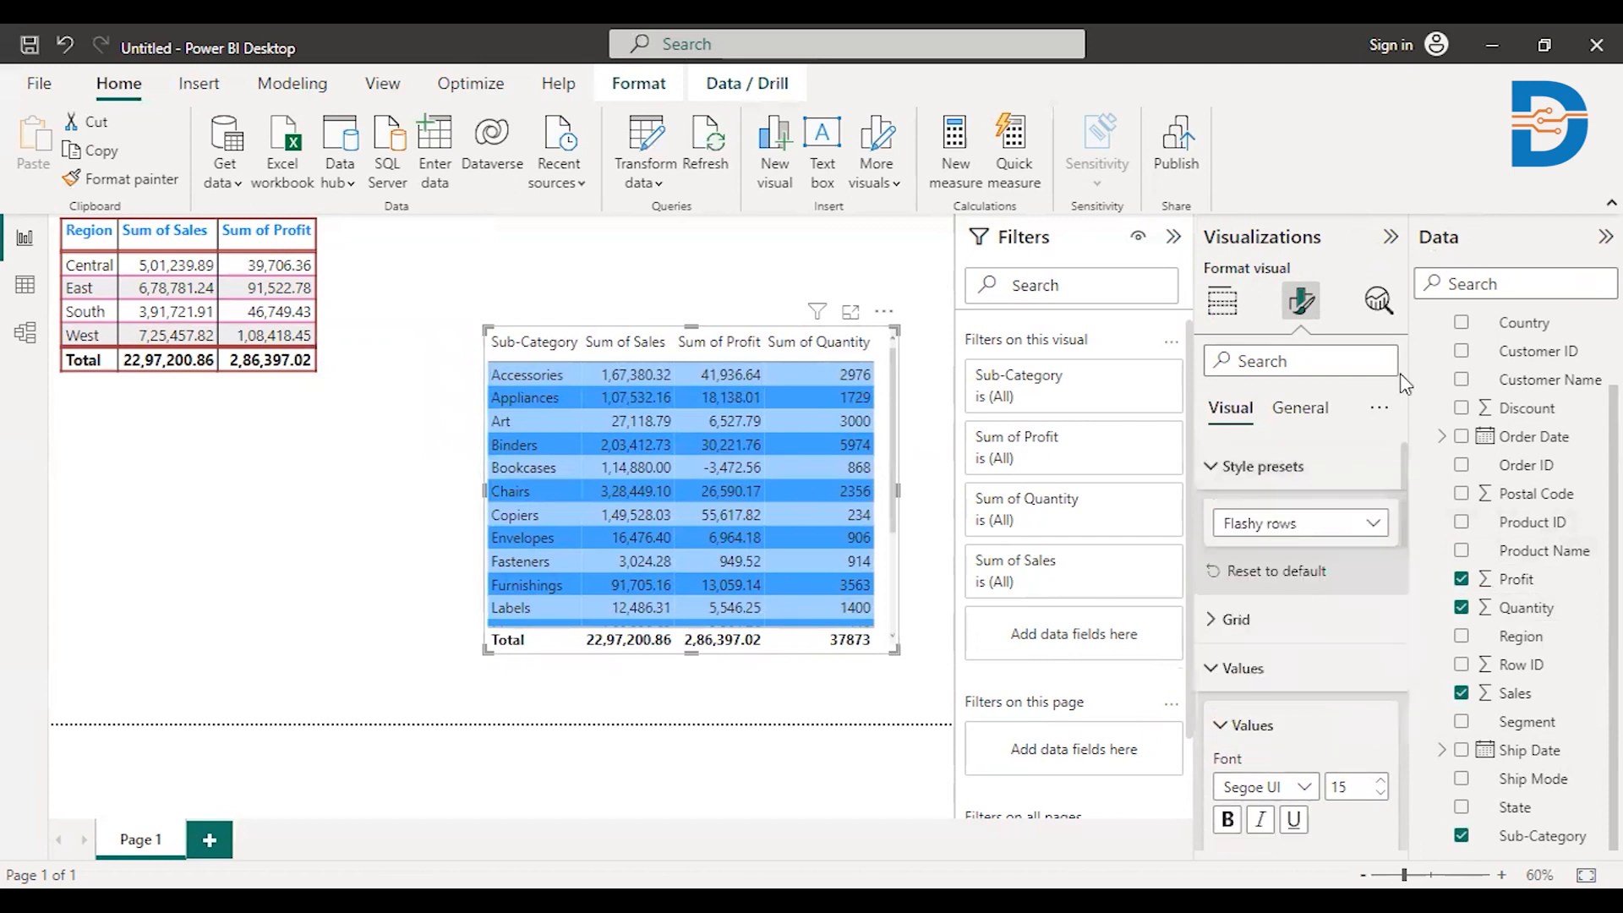
Step: Apply the Contrast alternating rows style preset to the Sub-Category table
{"action": "left_click", "coordinate": [1298, 522]}
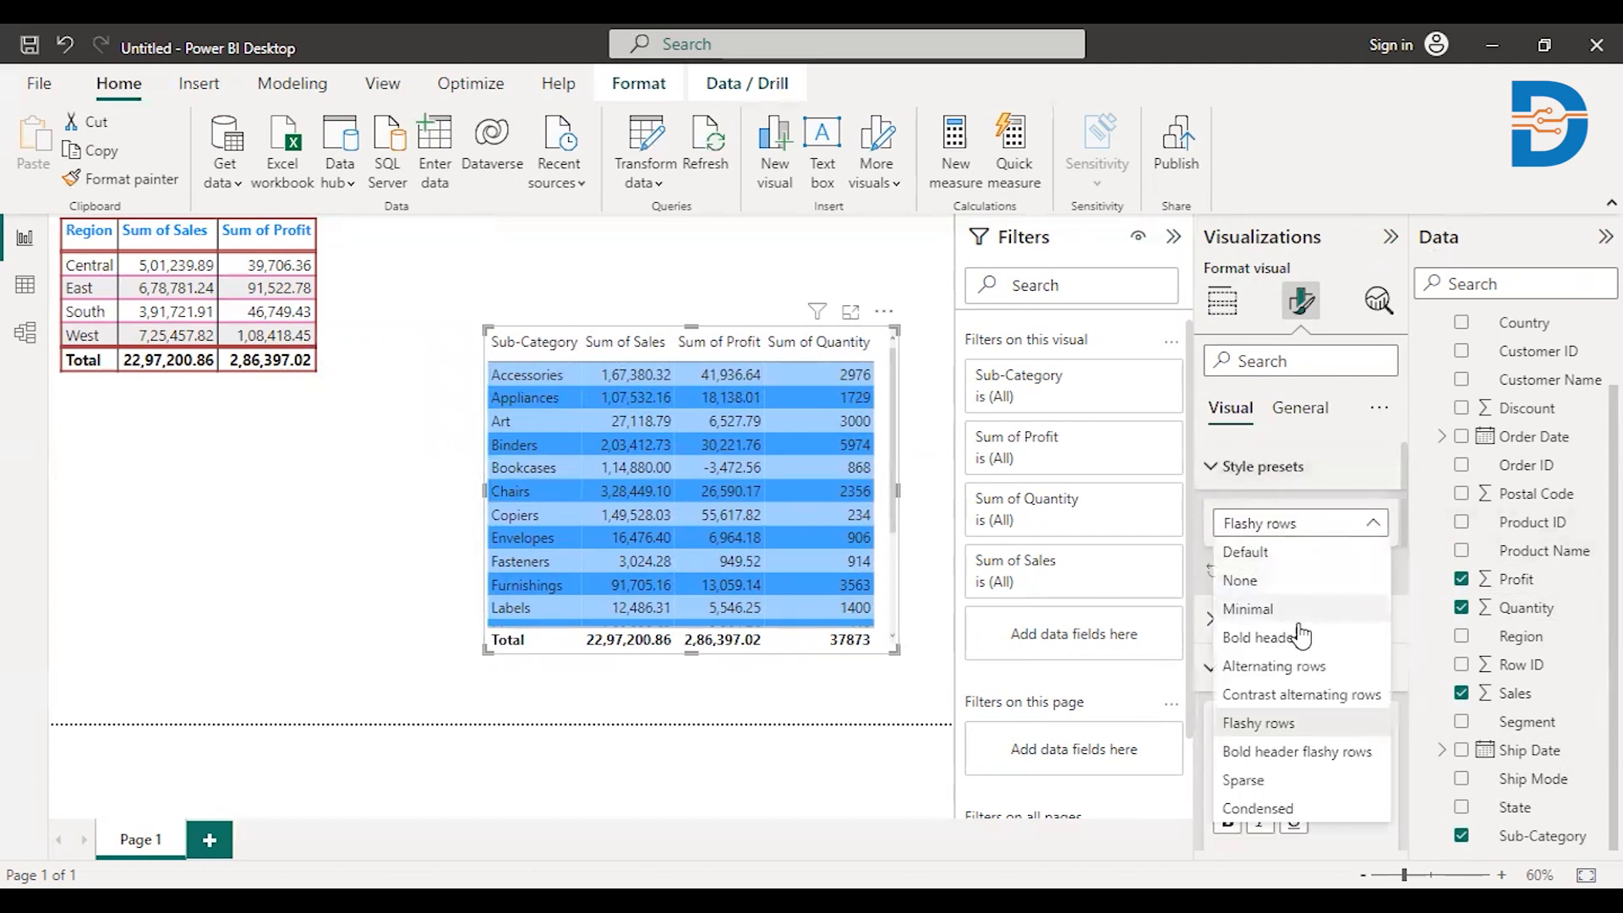
{"action": "left_click", "coordinate": [1301, 694]}
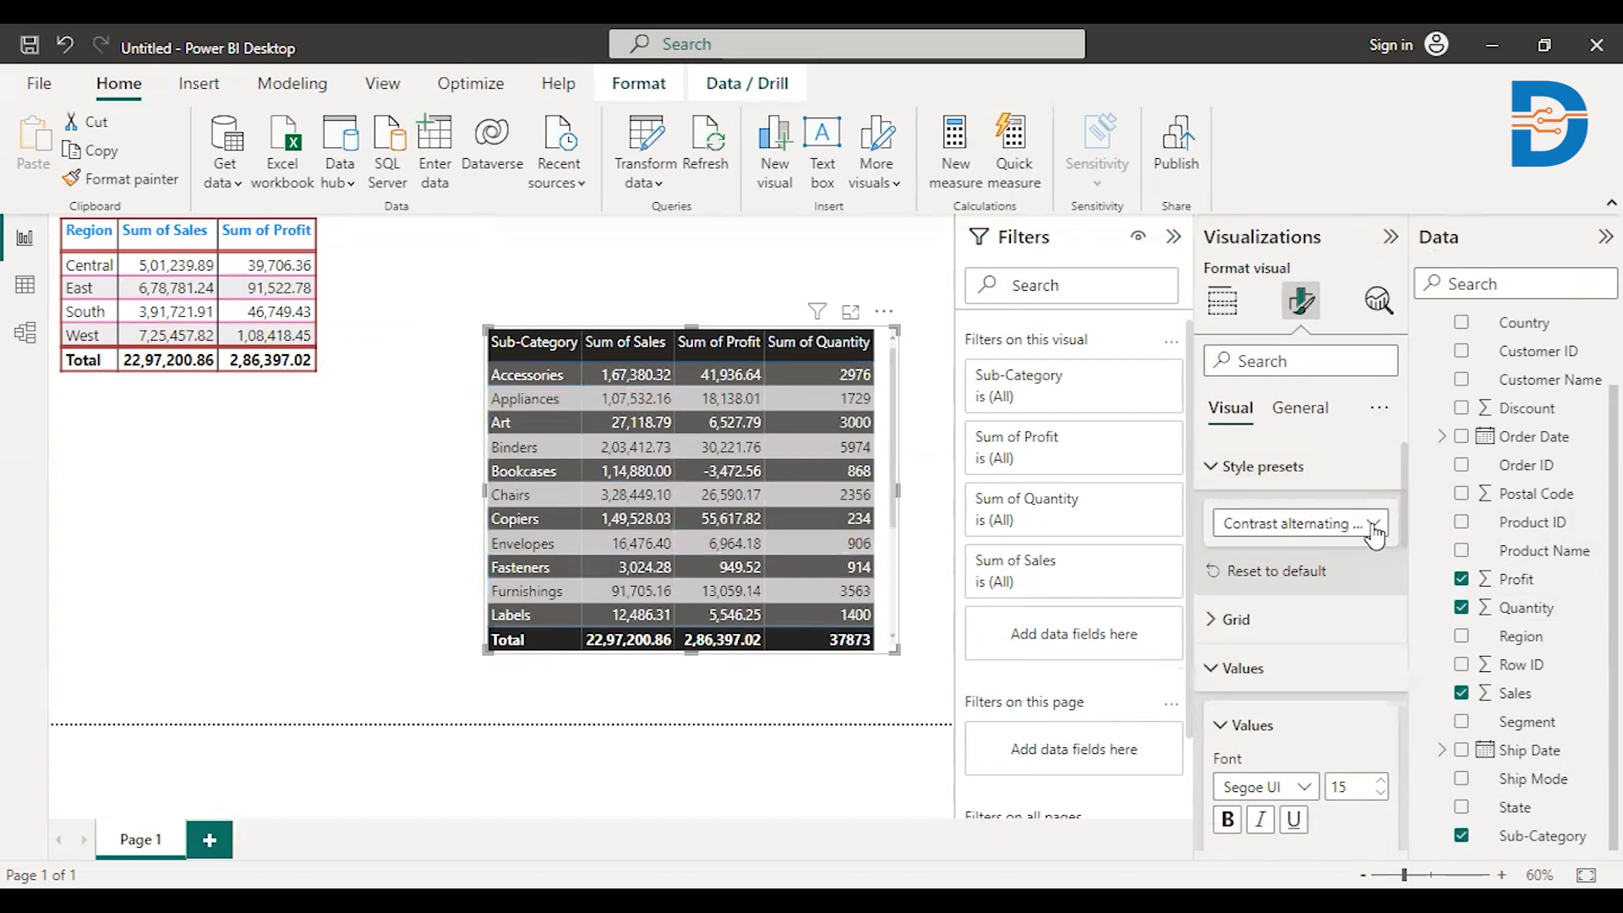
{"action": "left_click", "coordinate": [1293, 523]}
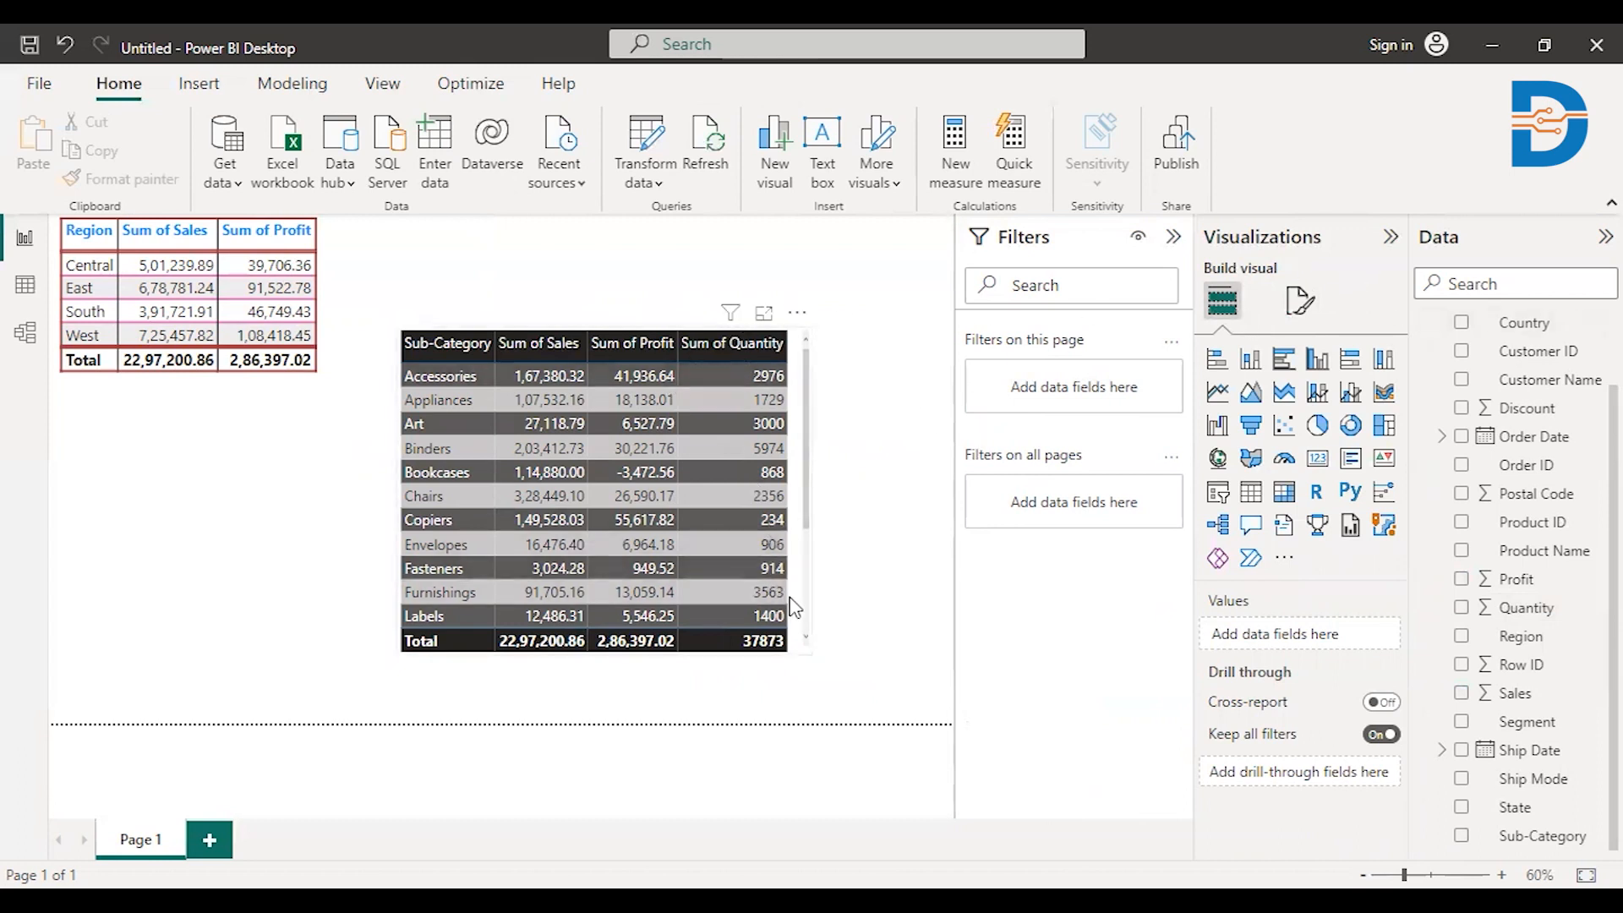
Step: Show Sum of Sales as percent of grand total and sort rows by that column
{"action": "left_click", "coordinate": [595, 492]}
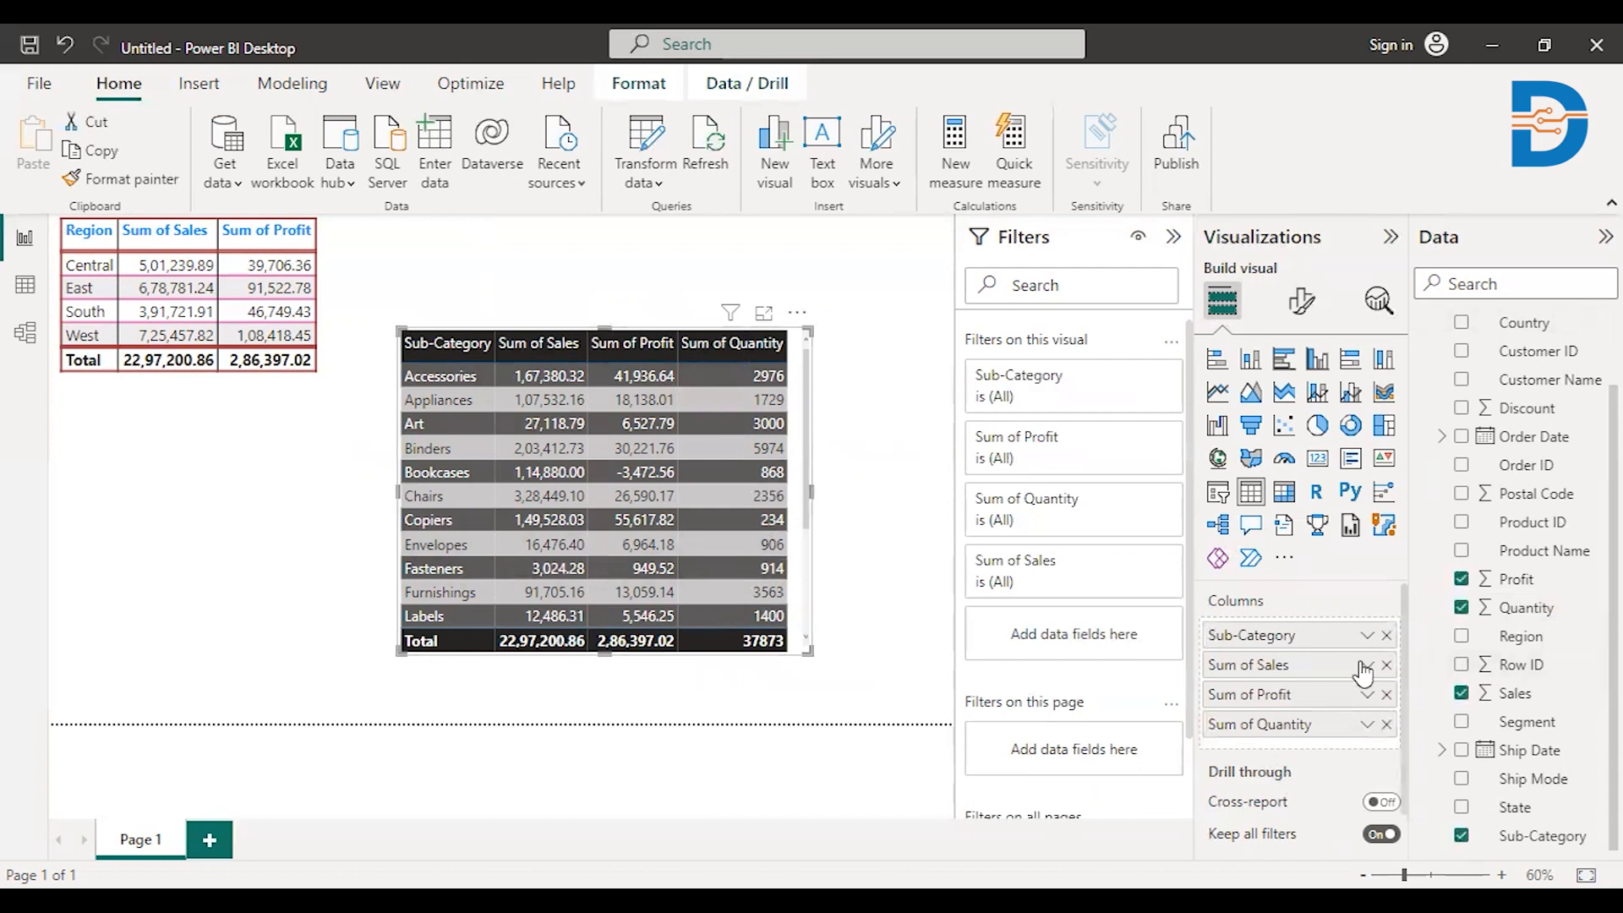
{"action": "left_click", "coordinate": [1366, 665]}
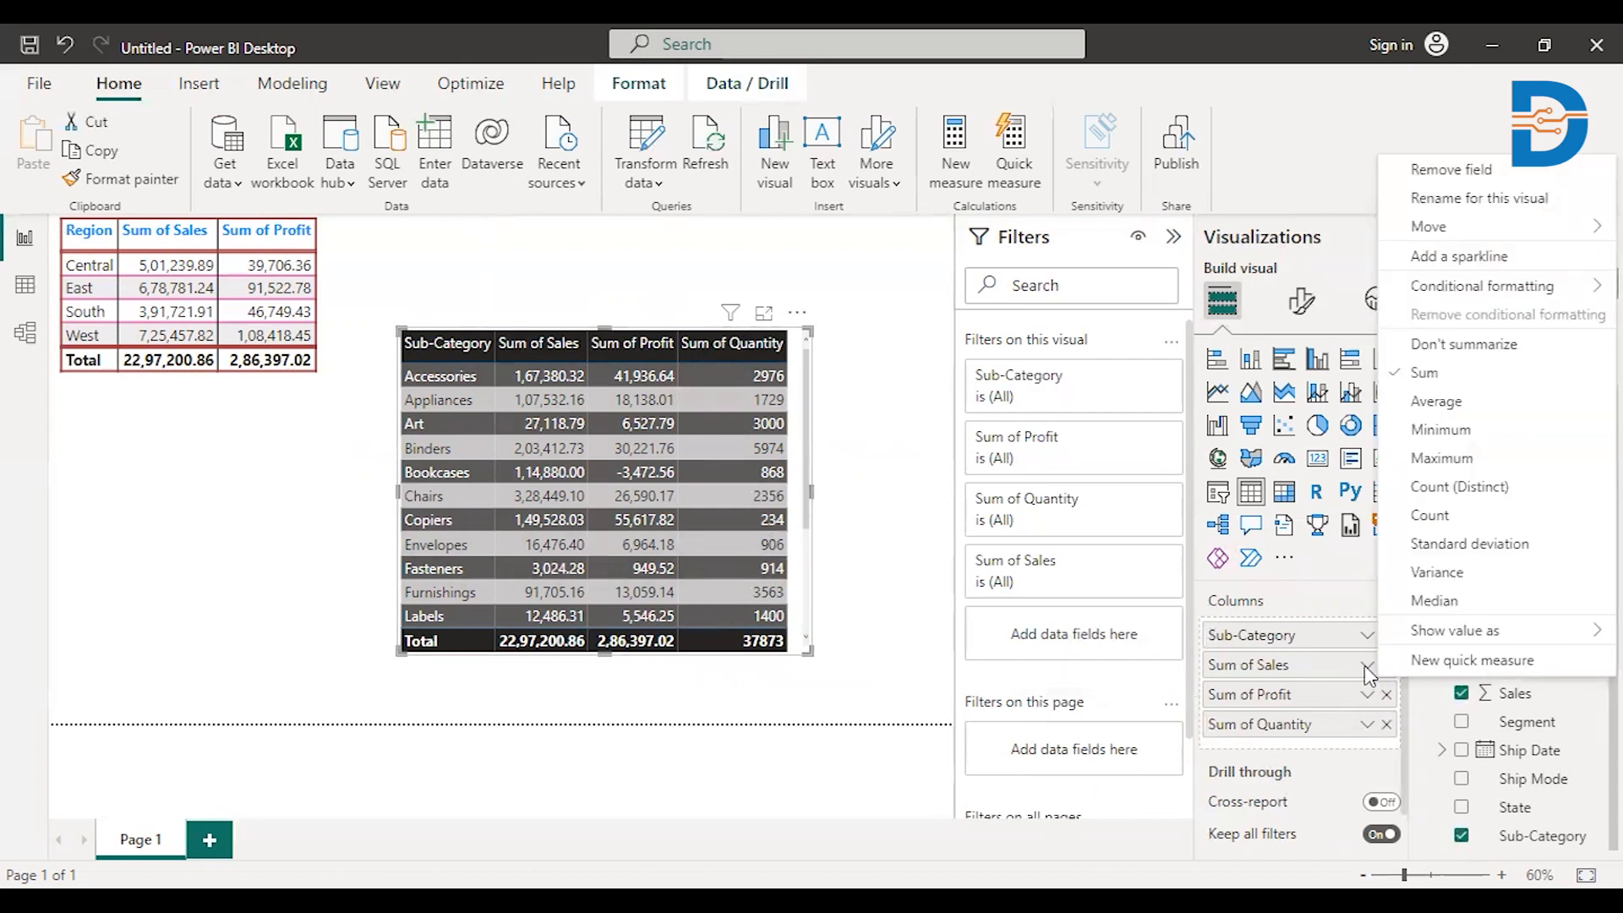
{"action": "mouse_move", "coordinate": [1383, 651]}
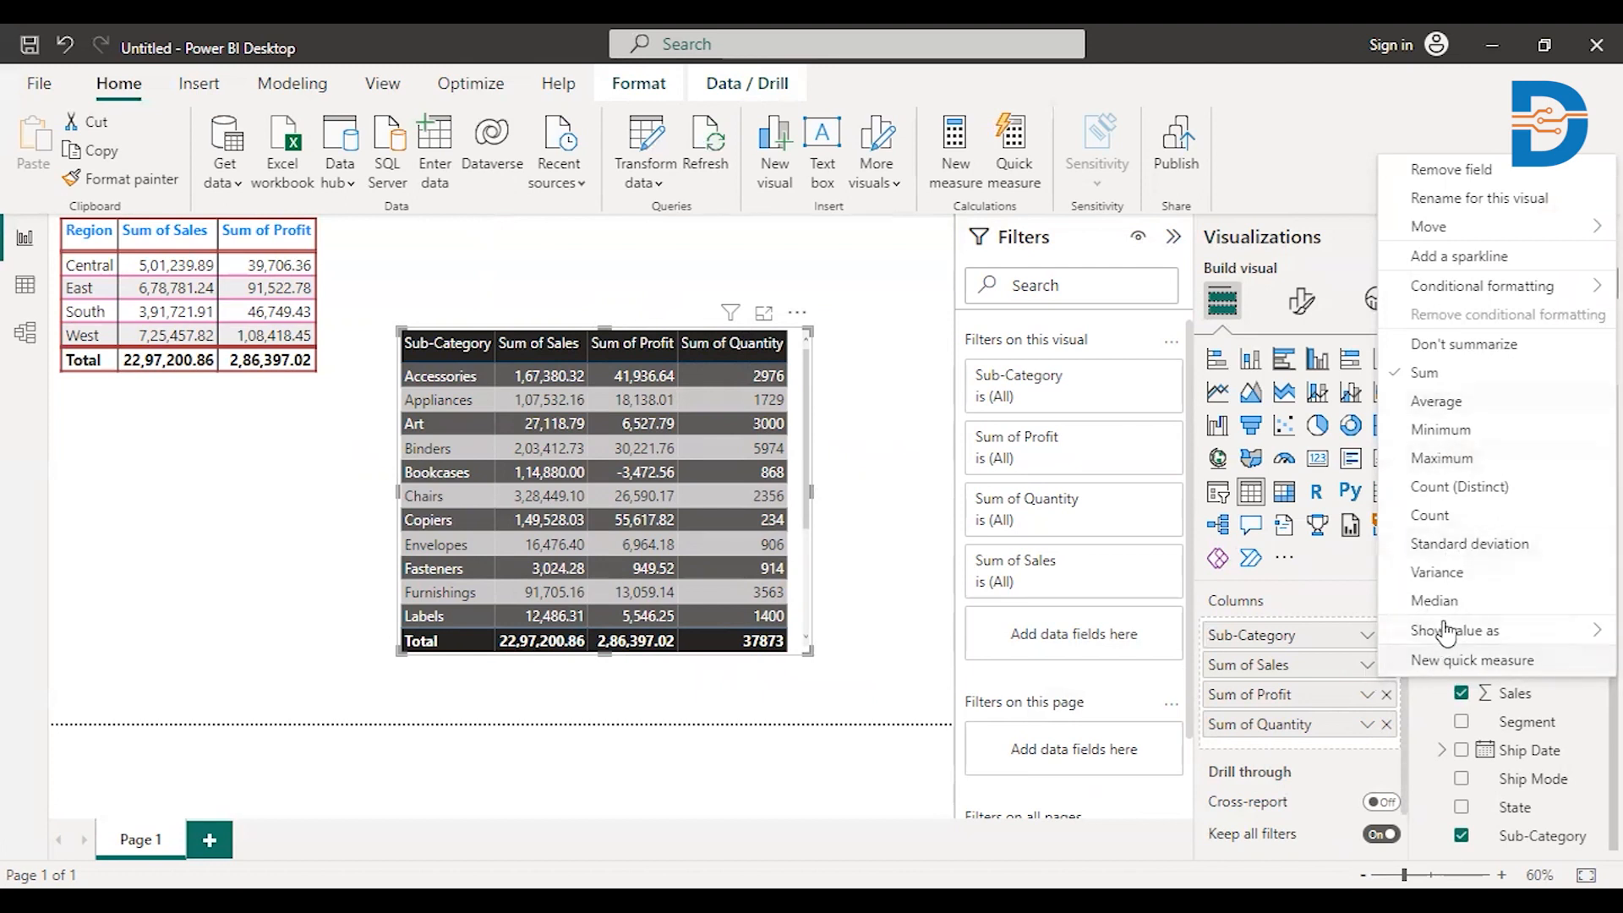
{"action": "left_click", "coordinate": [1456, 629]}
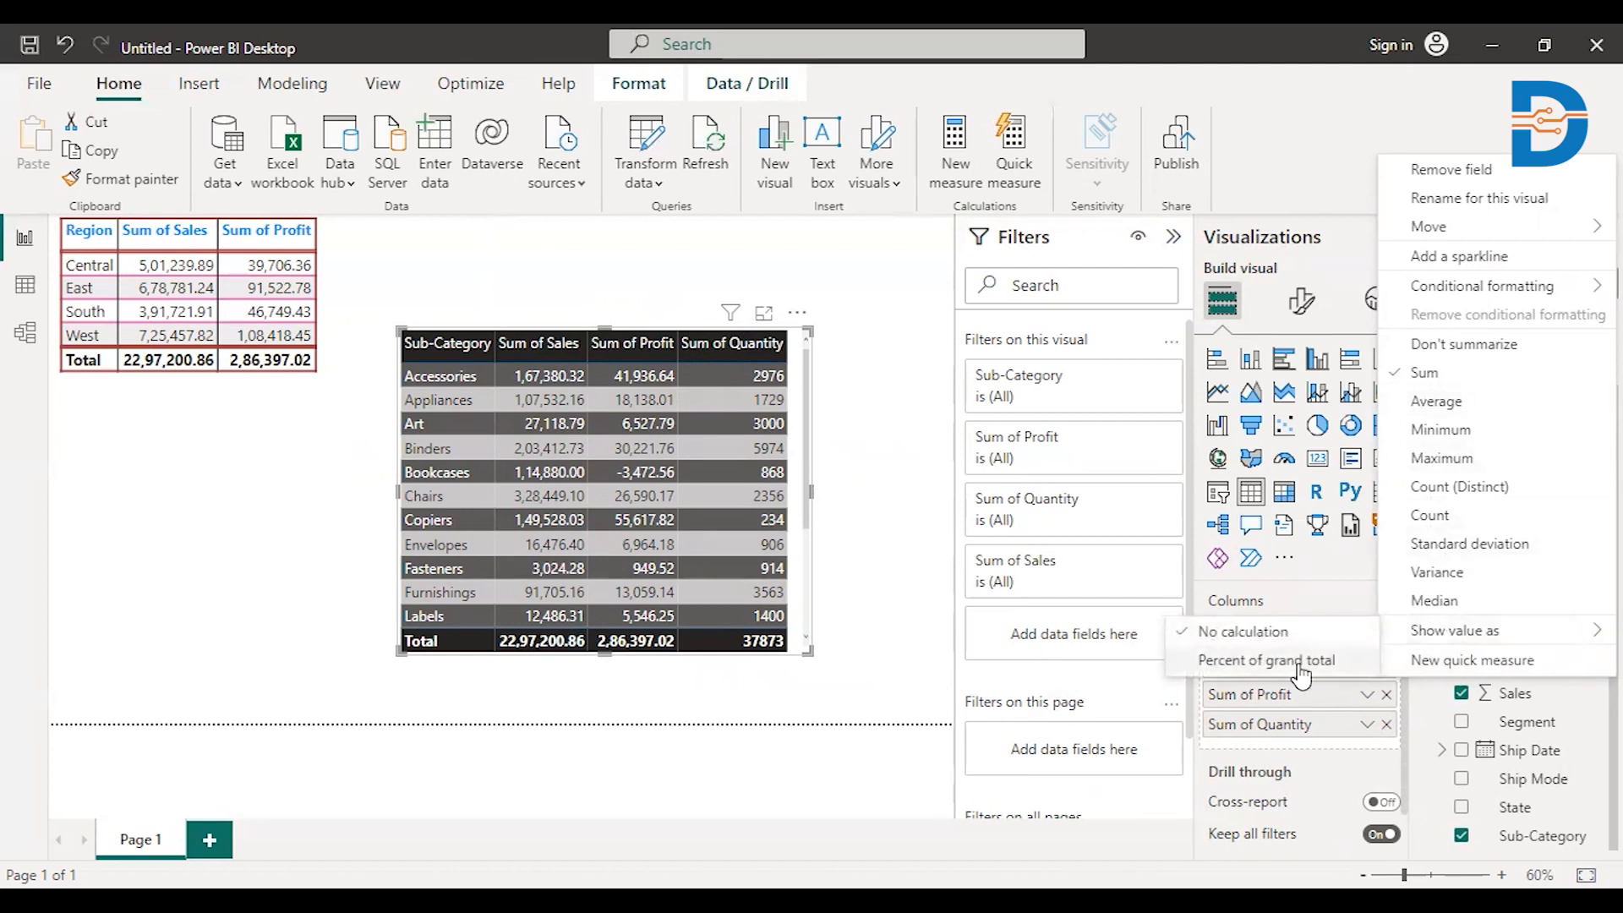
{"action": "left_click", "coordinate": [1265, 660]}
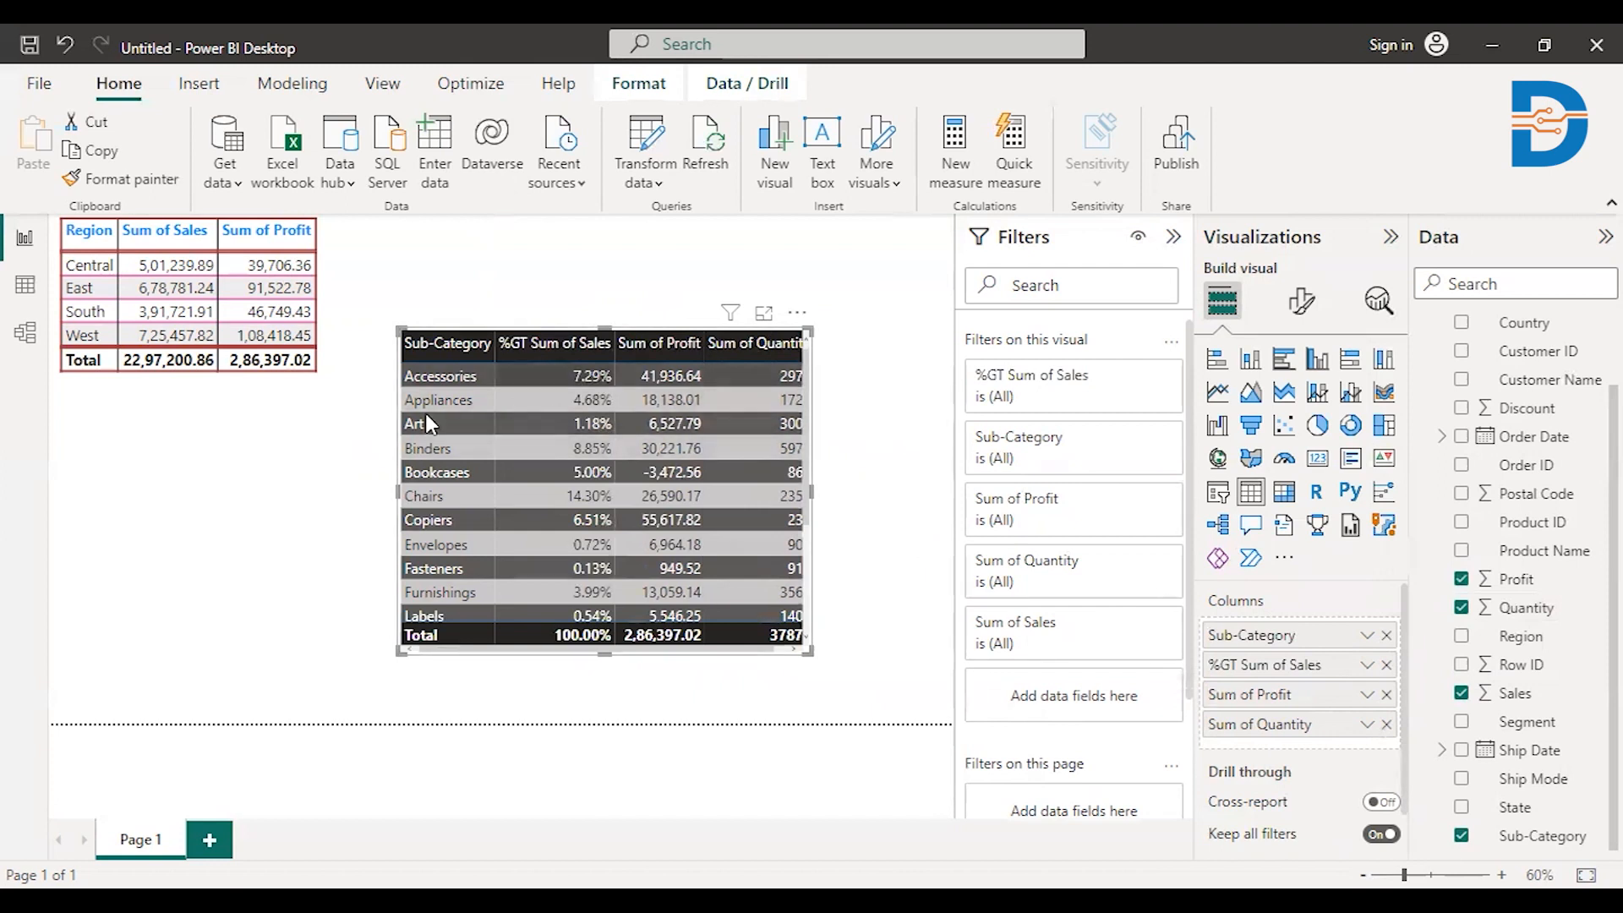
{"action": "mouse_move", "coordinate": [585, 404]}
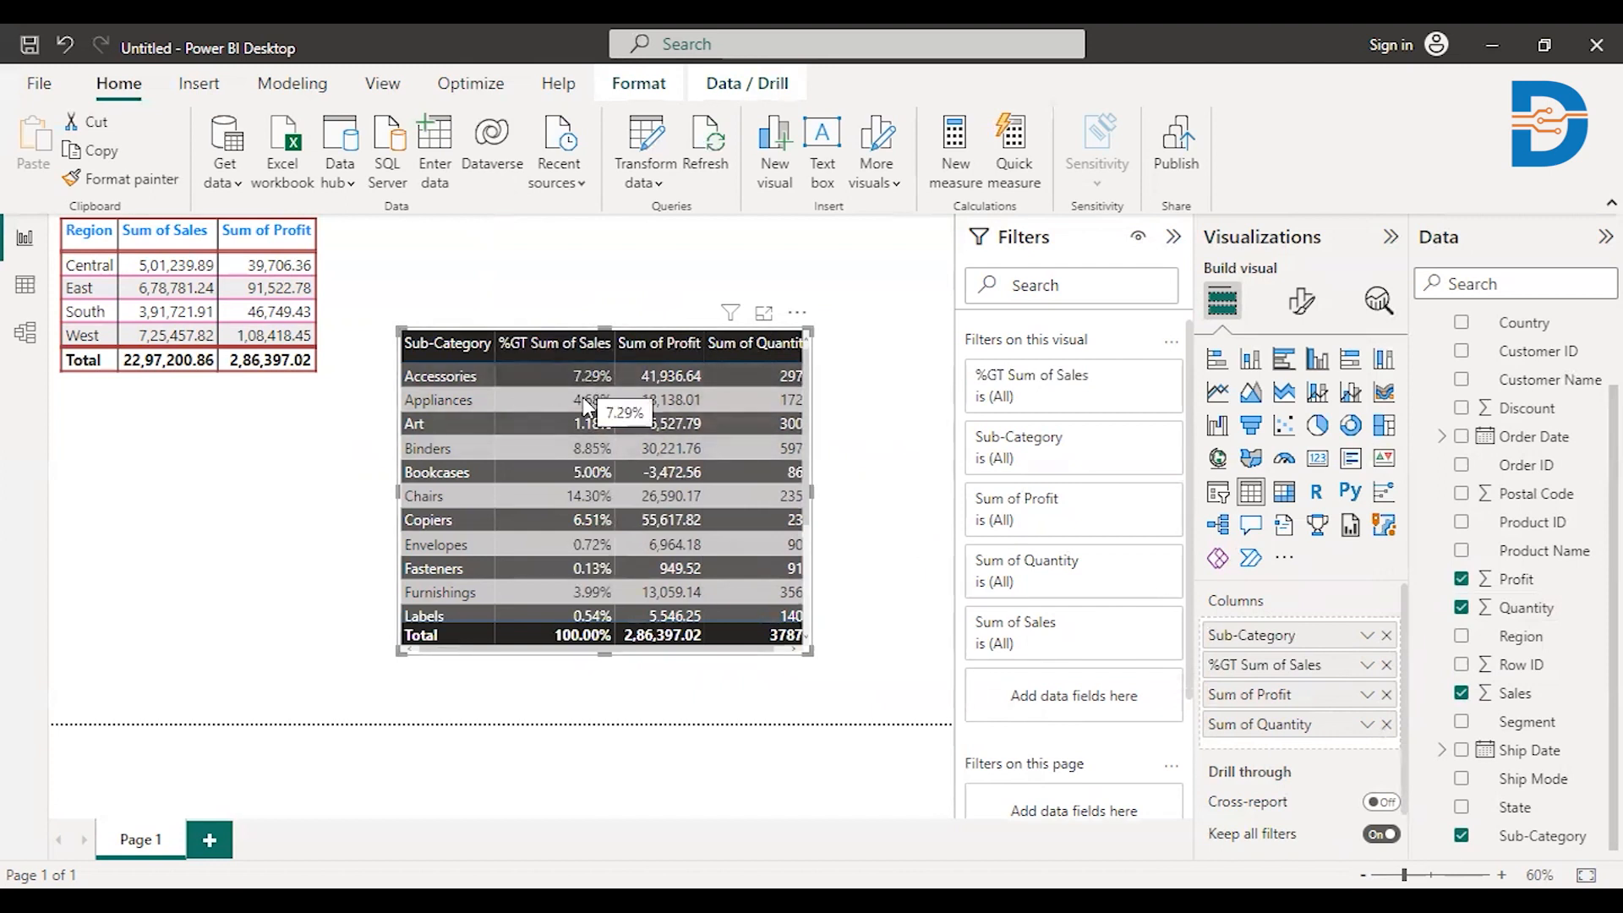
{"action": "mouse_move", "coordinate": [572, 404]}
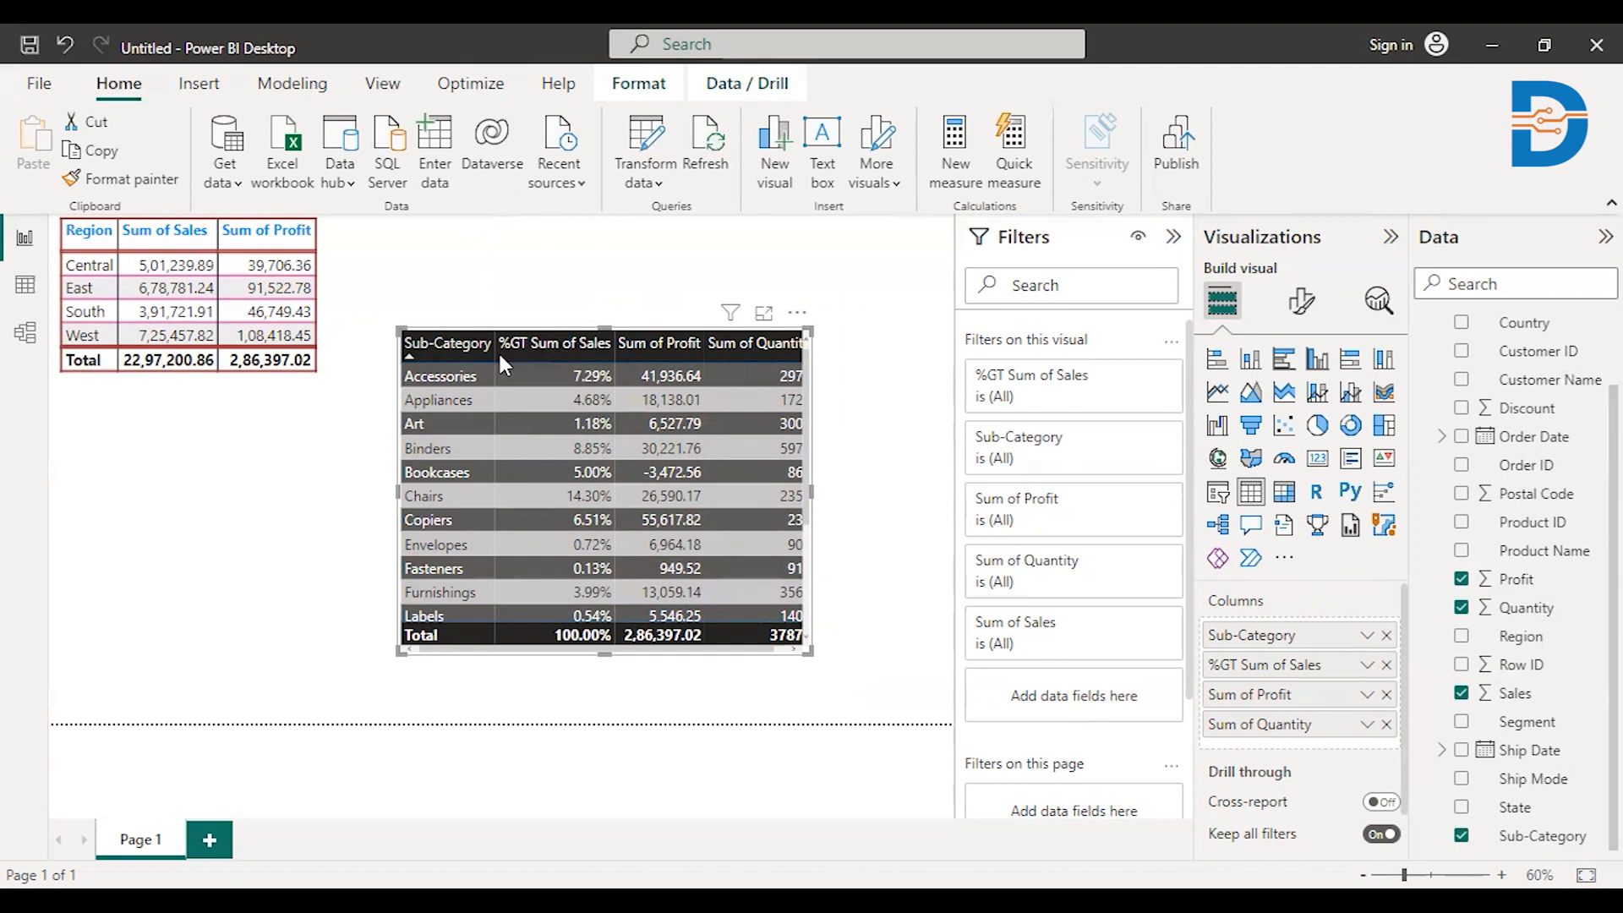
{"action": "left_click", "coordinate": [554, 343]}
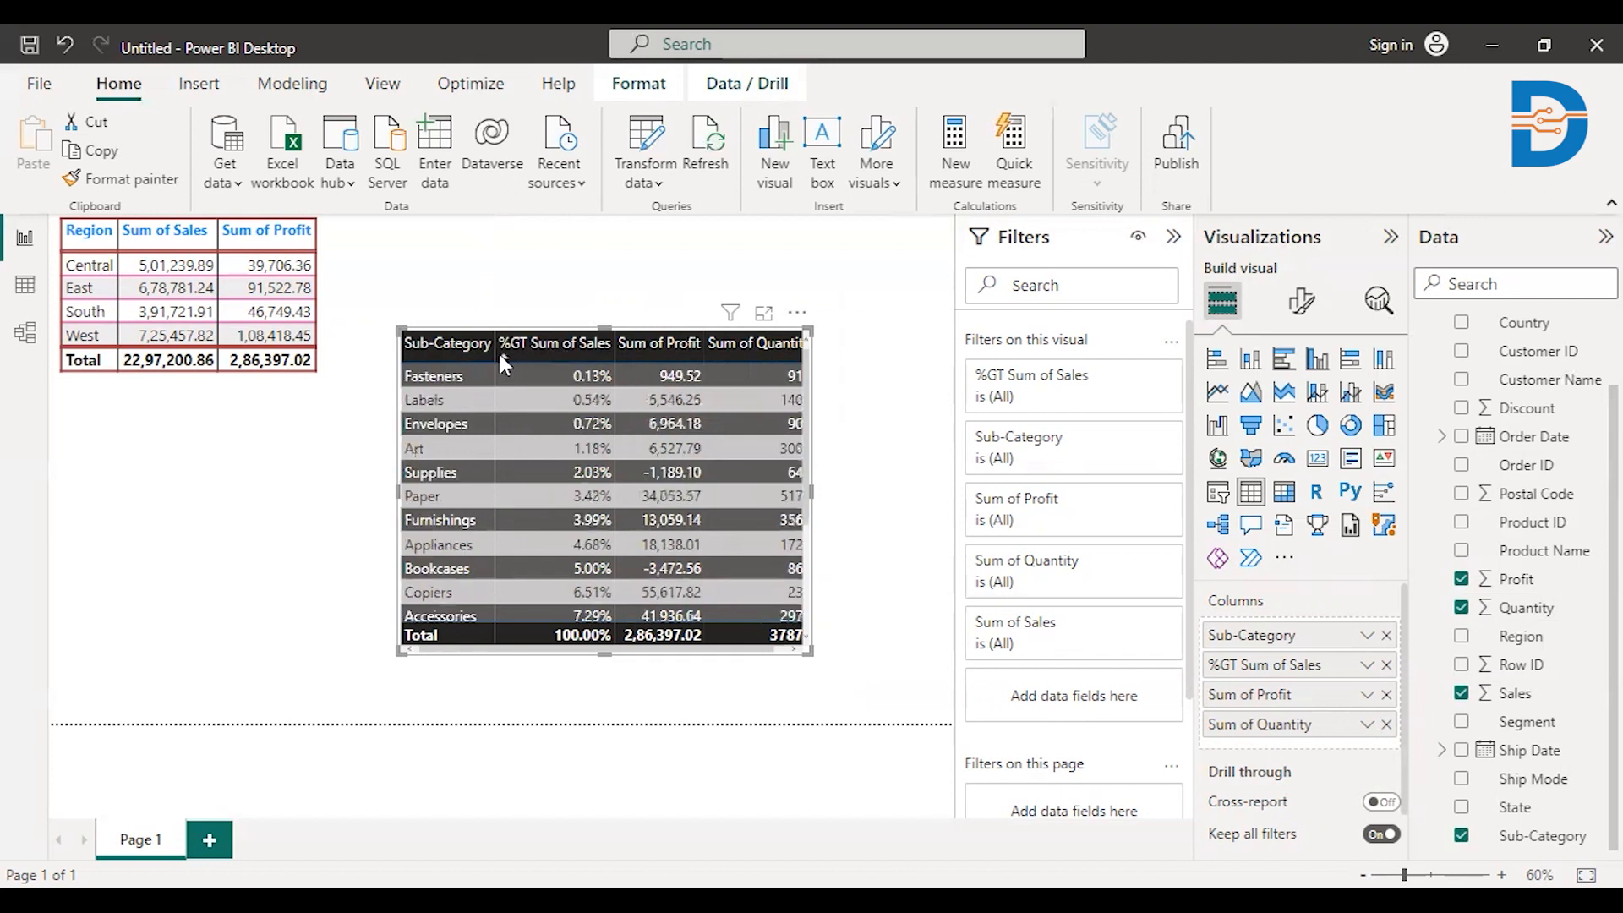